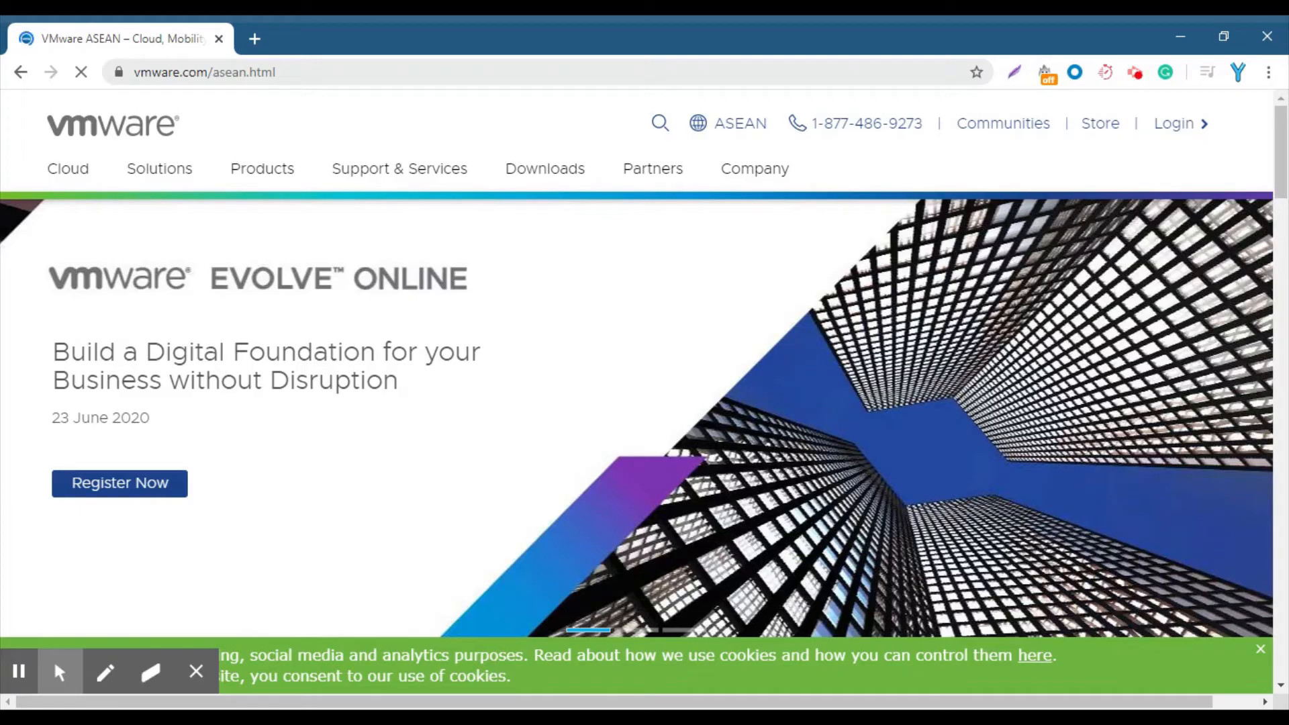
# - From the VMware downloads overview, reach Workstation Player in the free product downloads list
pyautogui.click(204, 71)
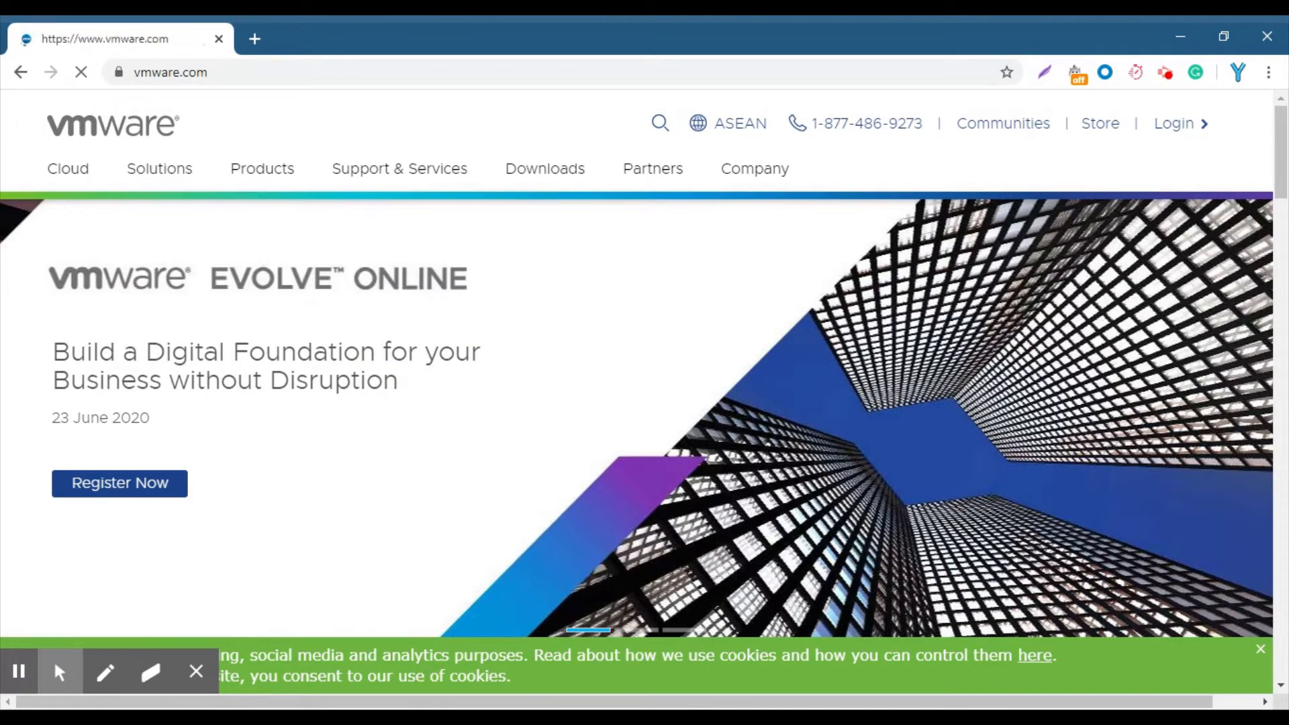
pyautogui.click(727, 124)
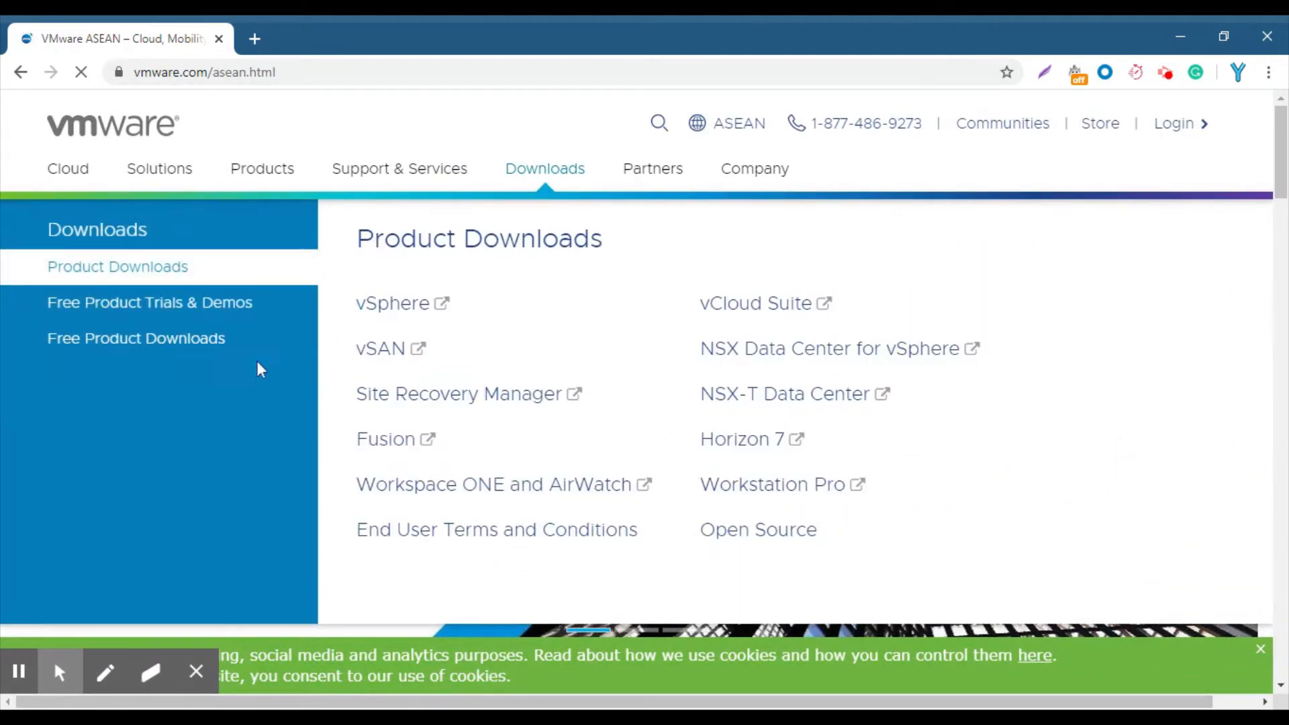
pyautogui.click(136, 339)
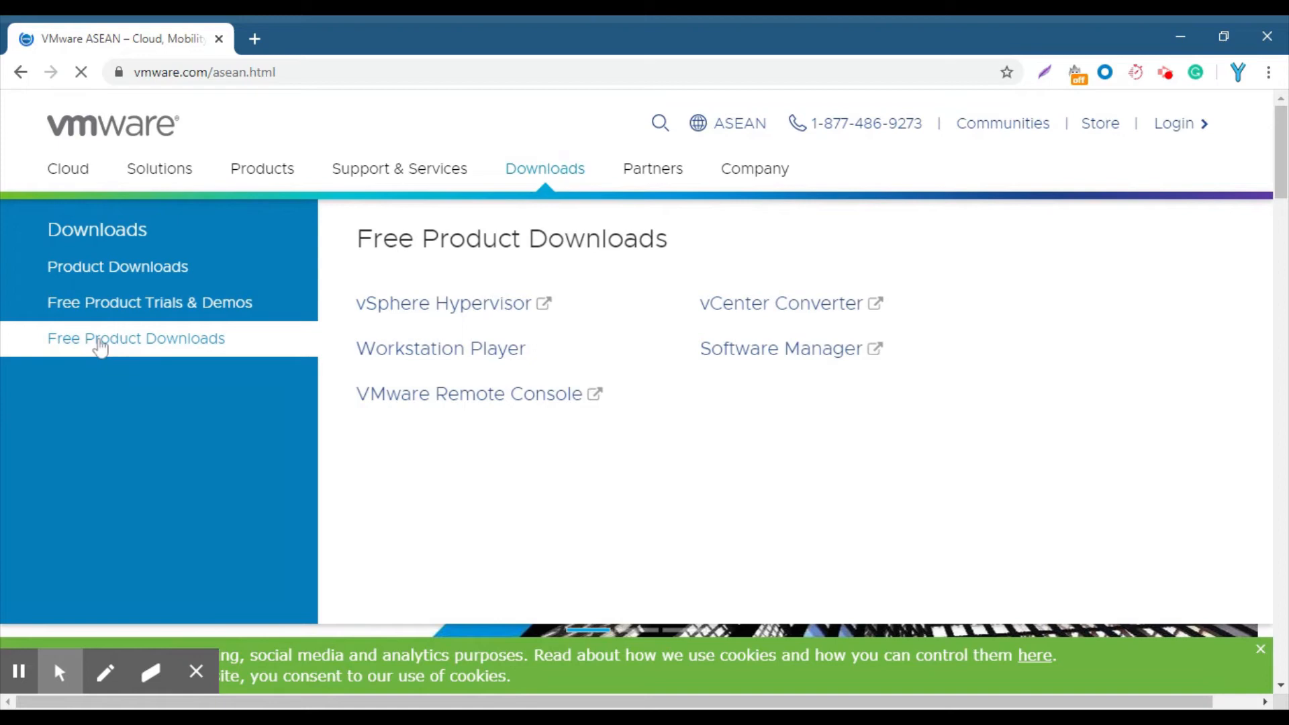
pyautogui.click(118, 266)
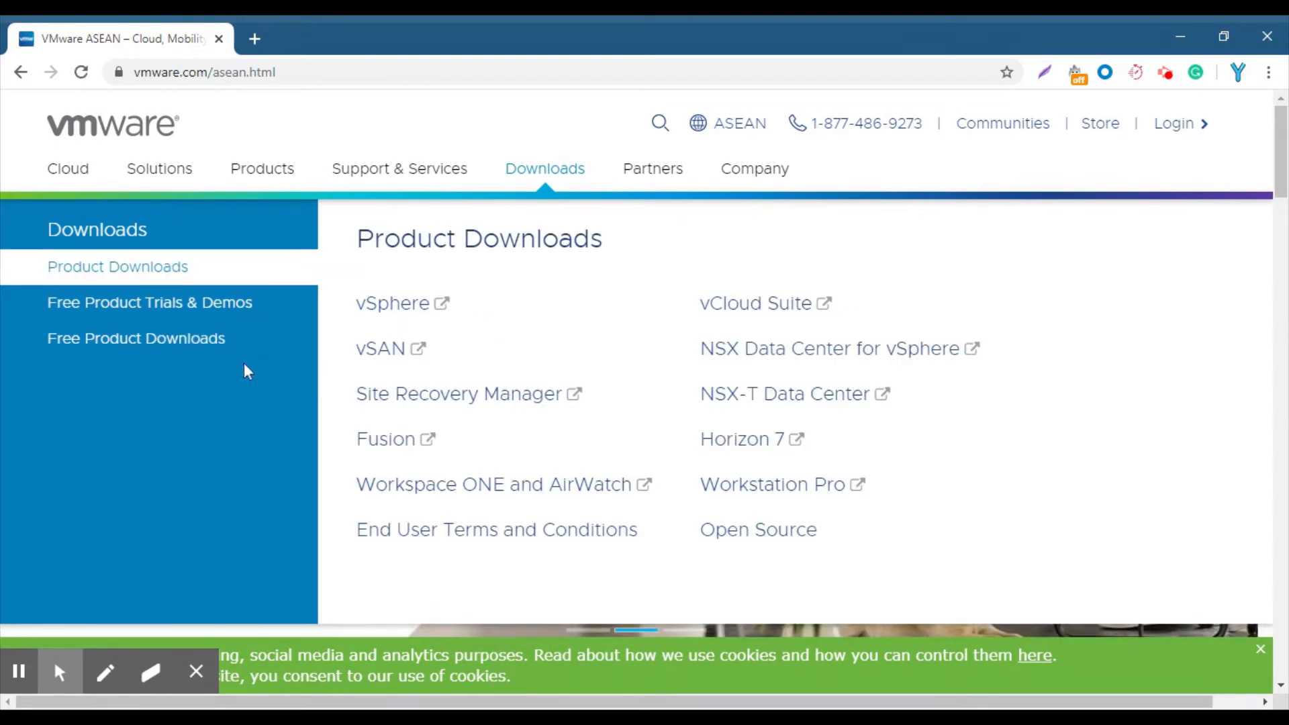
pyautogui.click(136, 339)
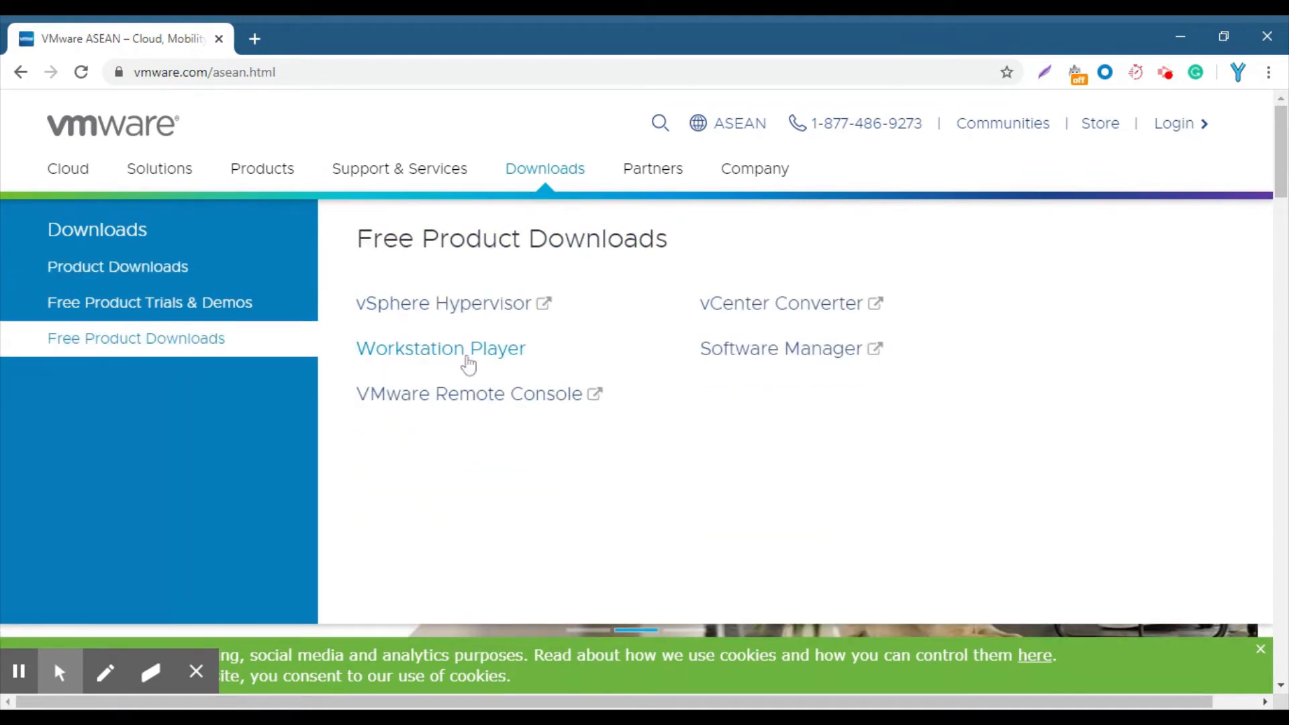
pyautogui.click(440, 348)
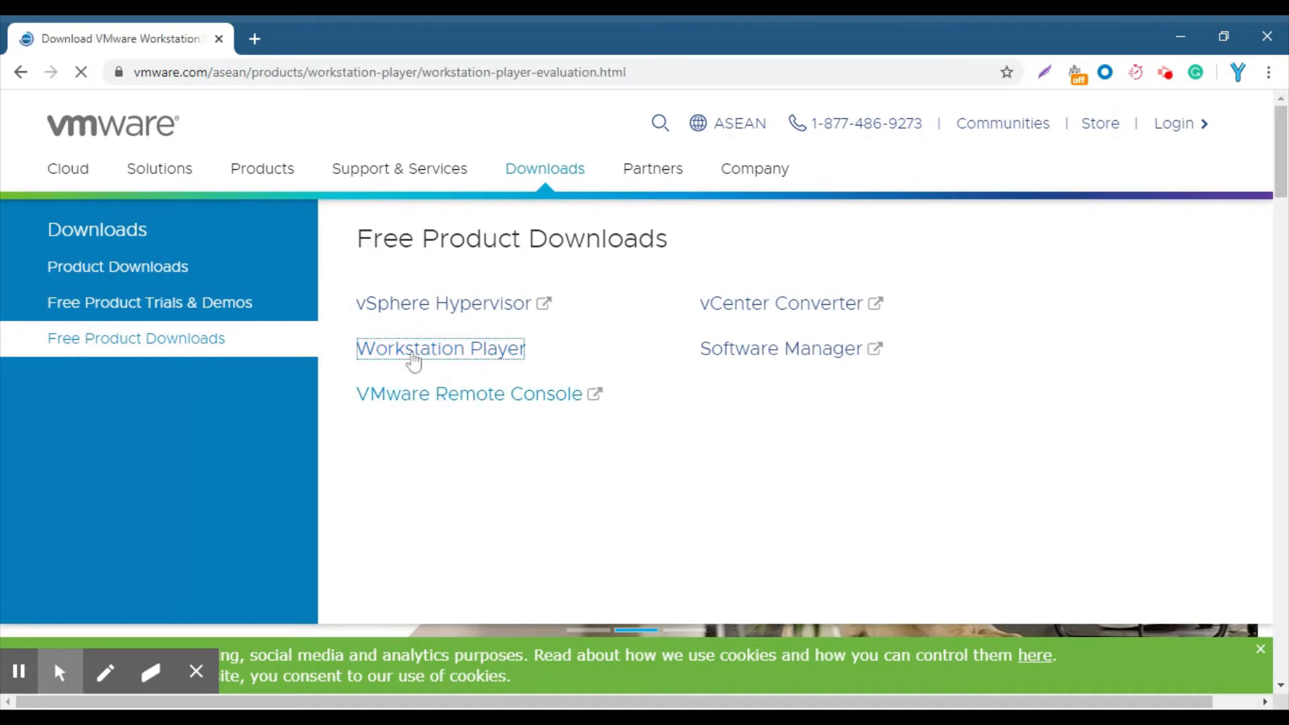
pyautogui.click(439, 347)
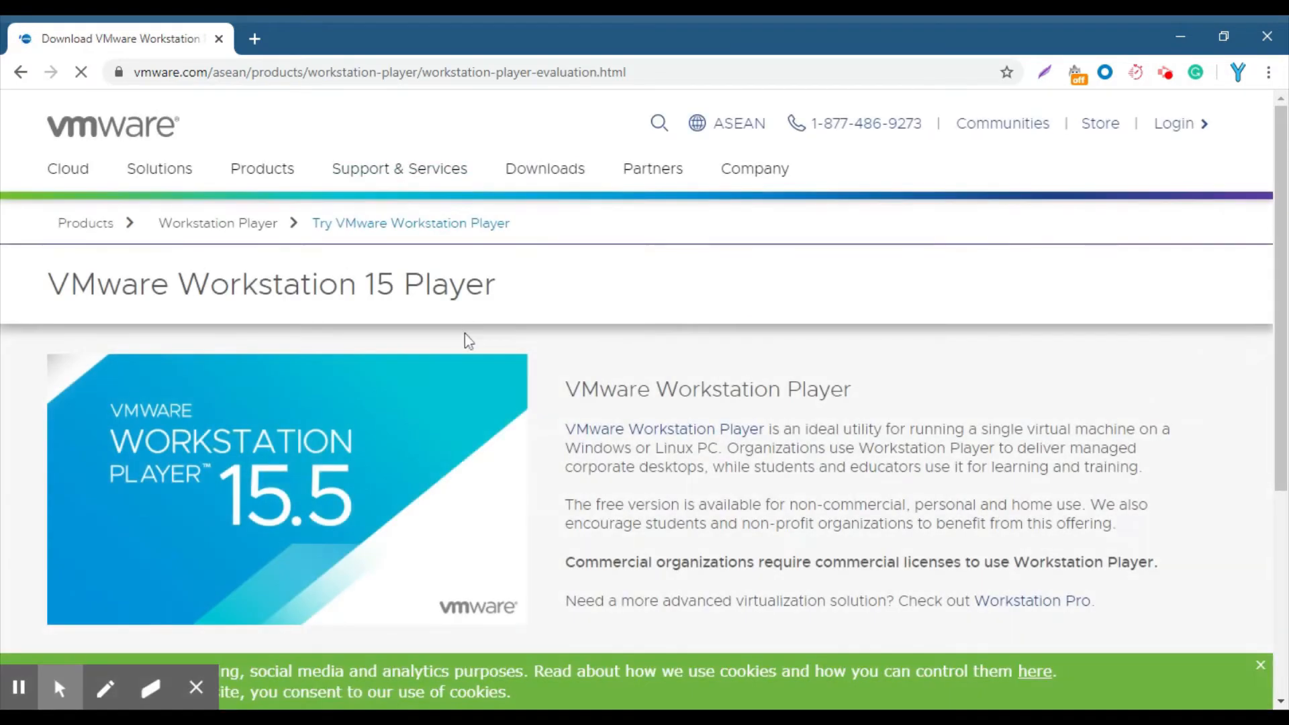
pyautogui.scroll(-3)
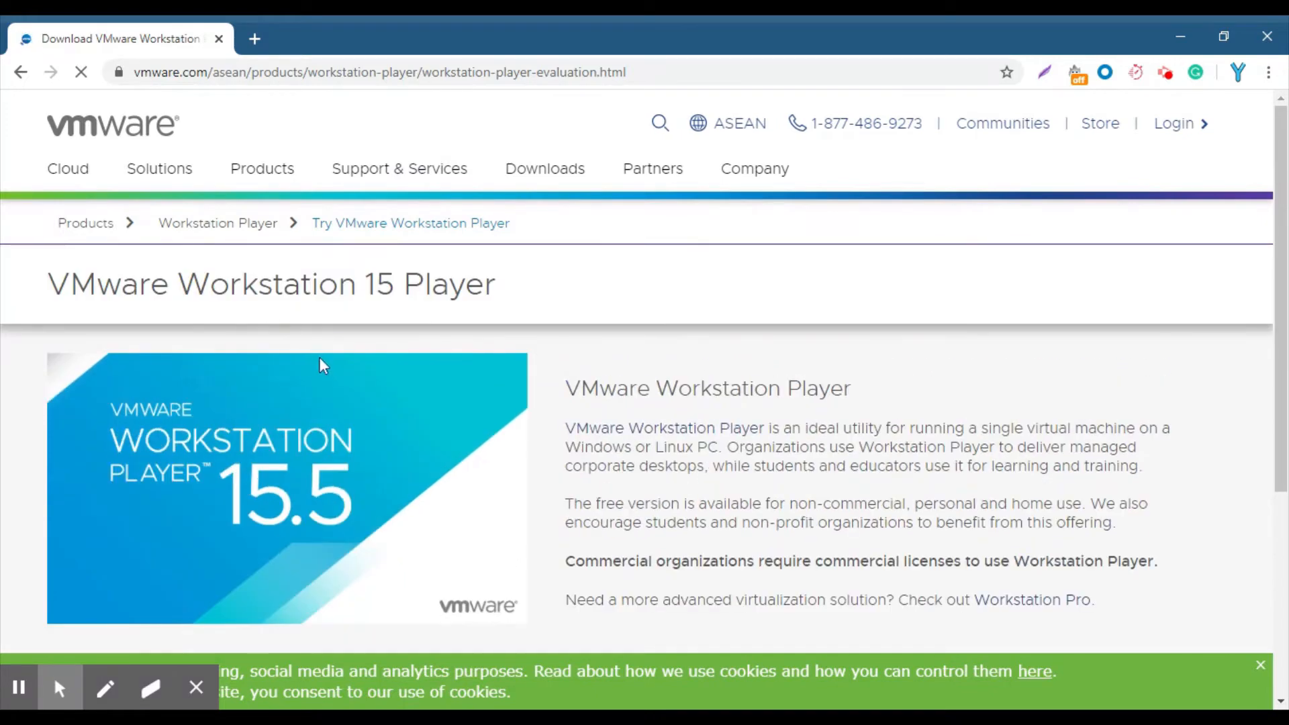
pyautogui.scroll(-3)
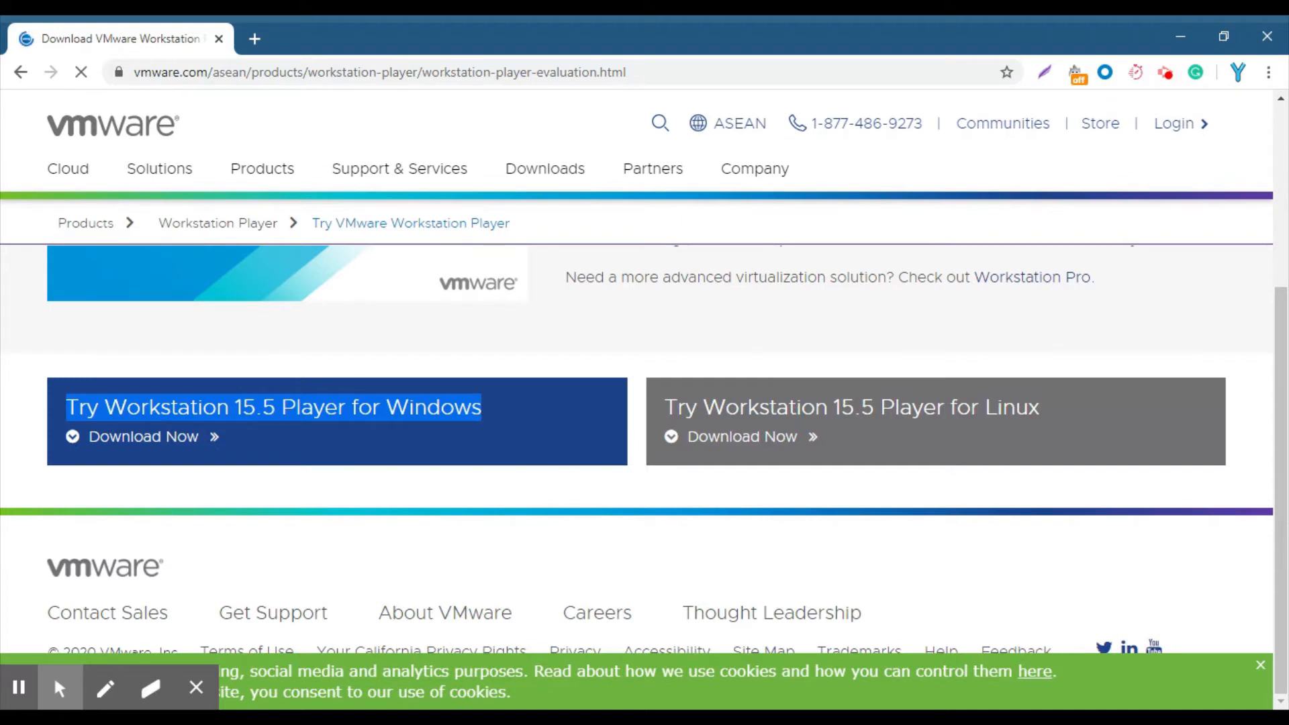
pyautogui.moveTo(547, 421)
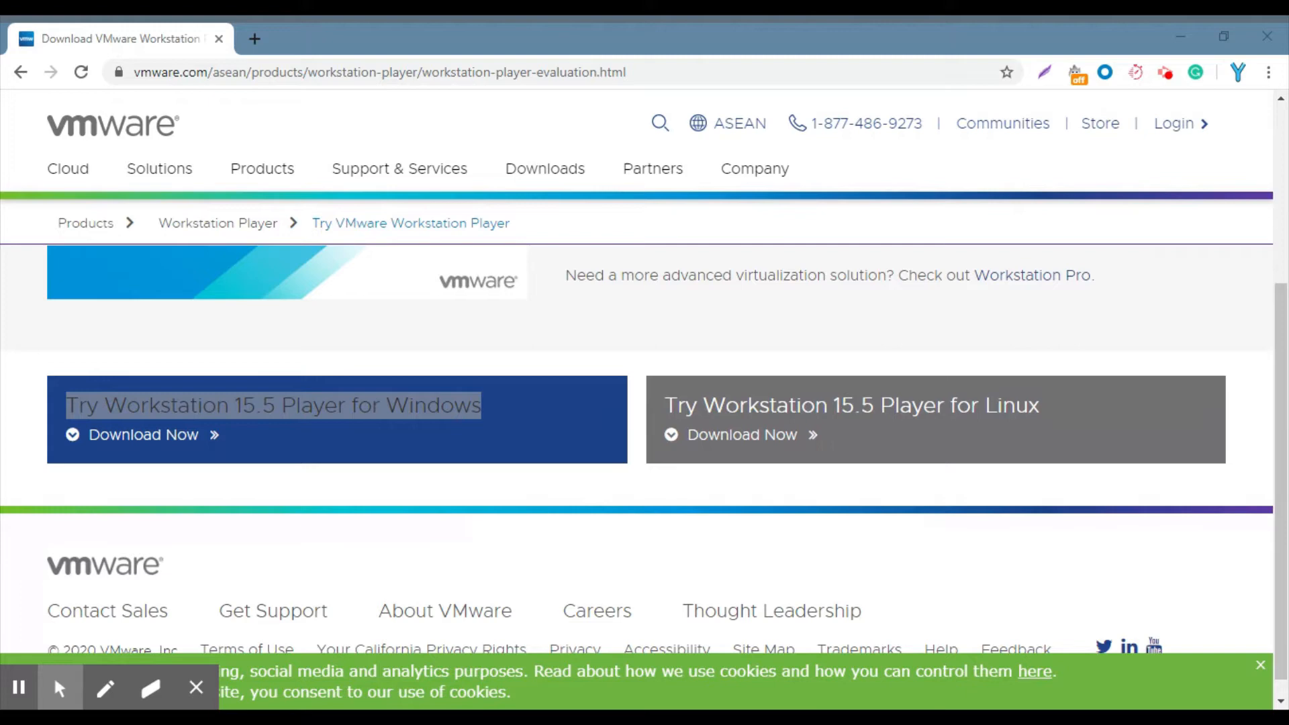
pyautogui.moveTo(496, 430)
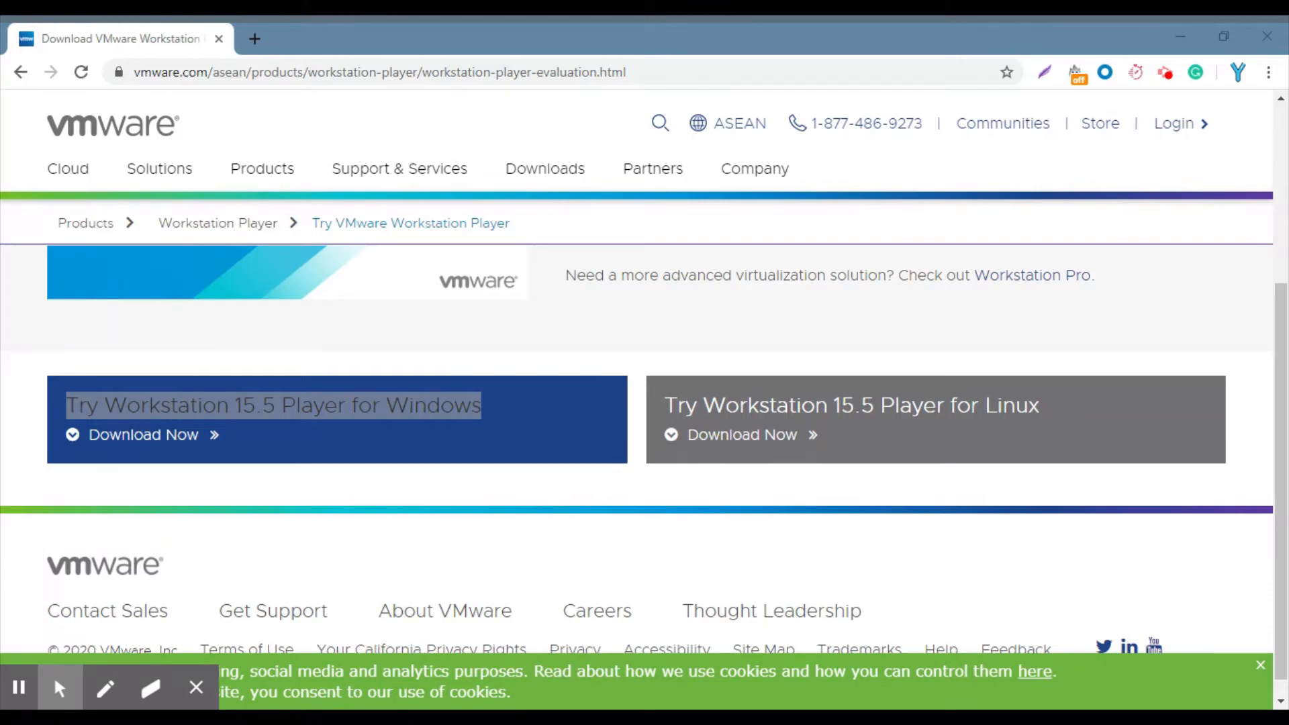
pyautogui.click(530, 705)
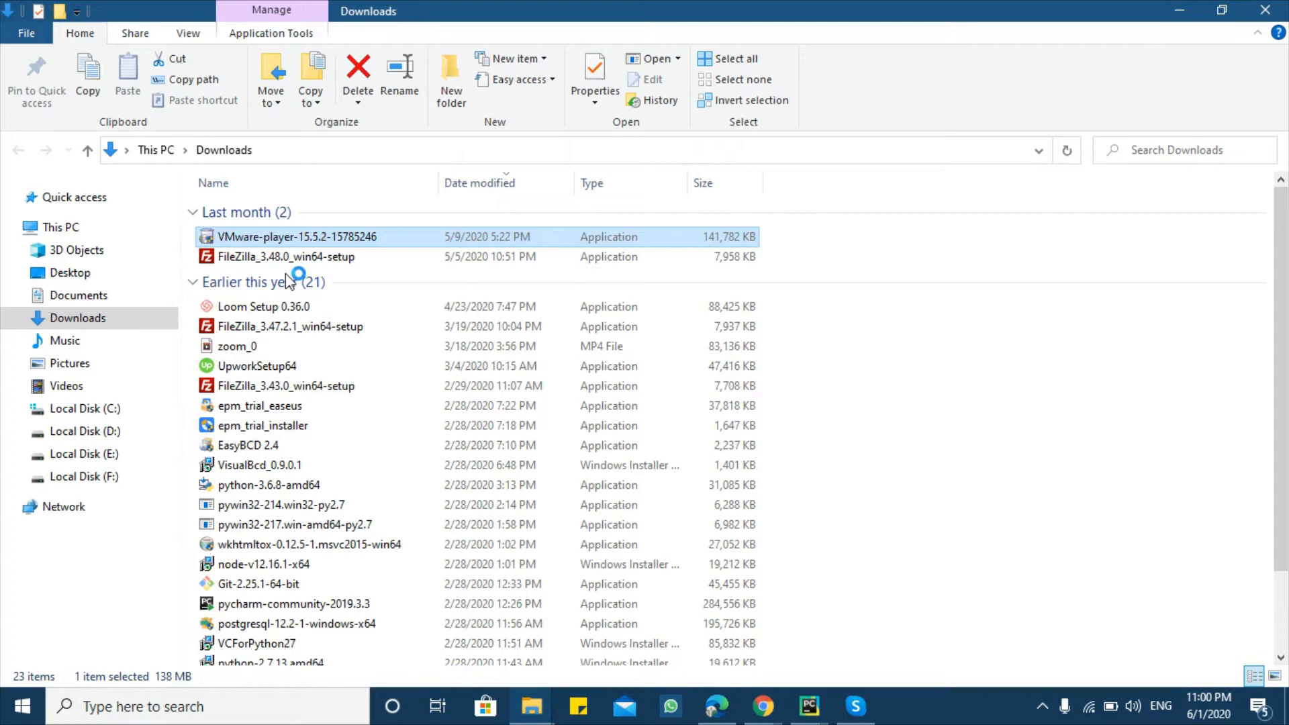
pyautogui.doubleClick(305, 236)
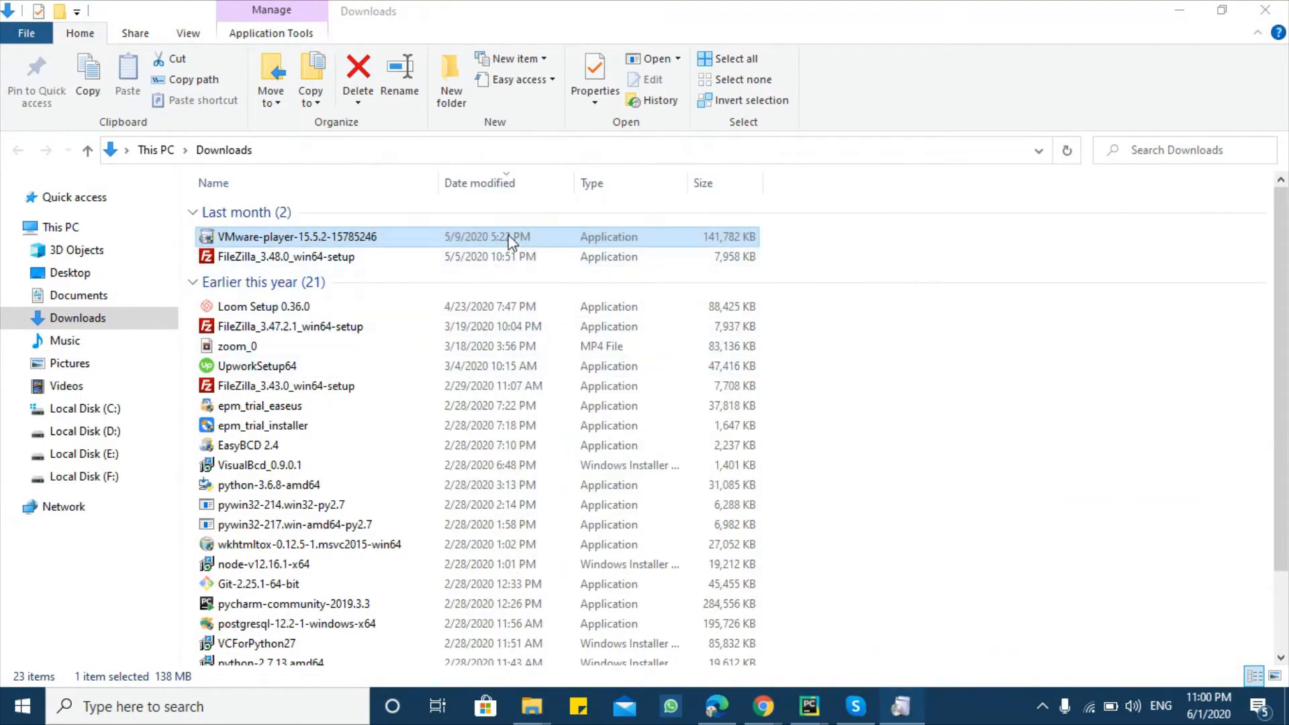
pyautogui.moveTo(452, 251)
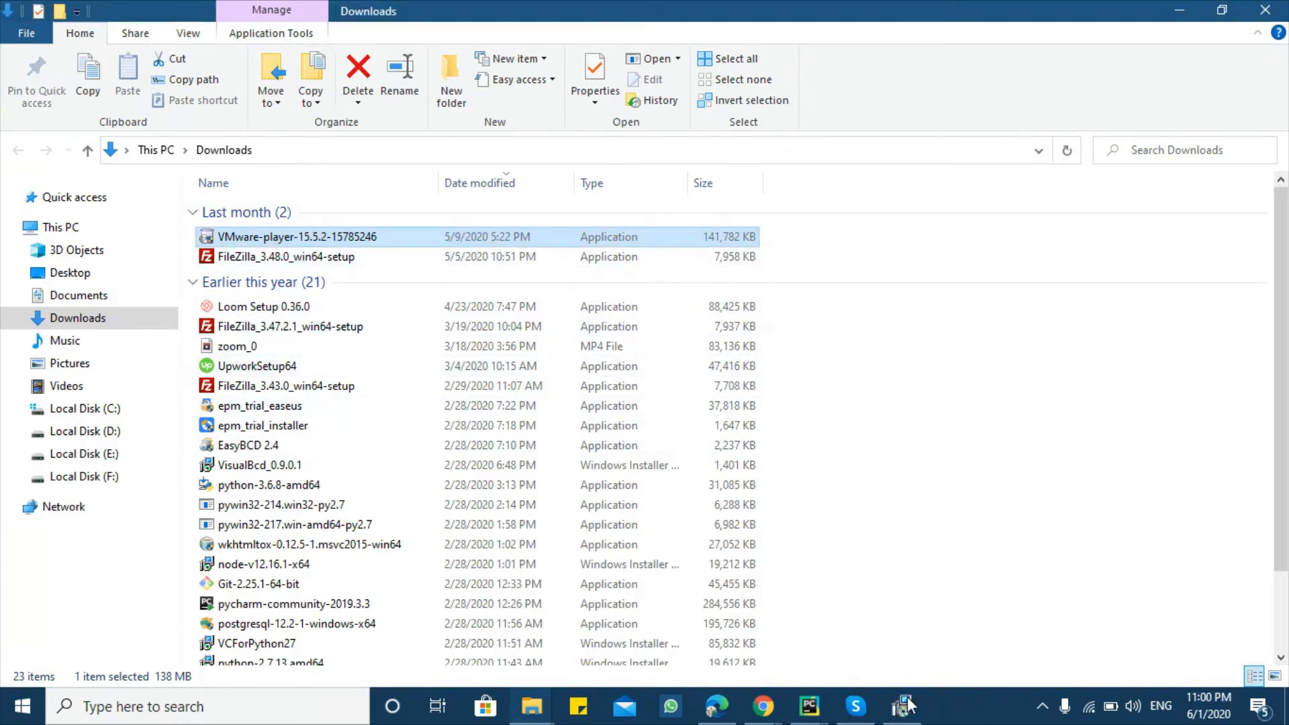
pyautogui.doubleClick(299, 236)
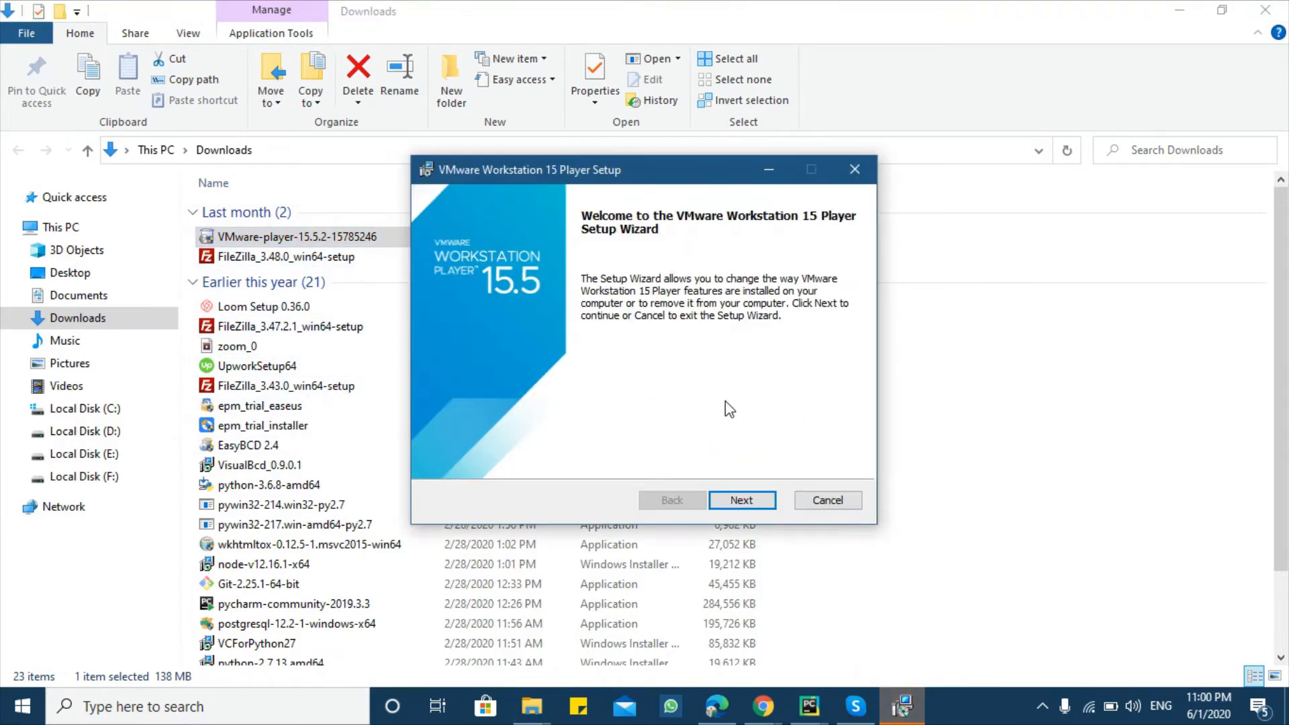
pyautogui.moveTo(856, 446)
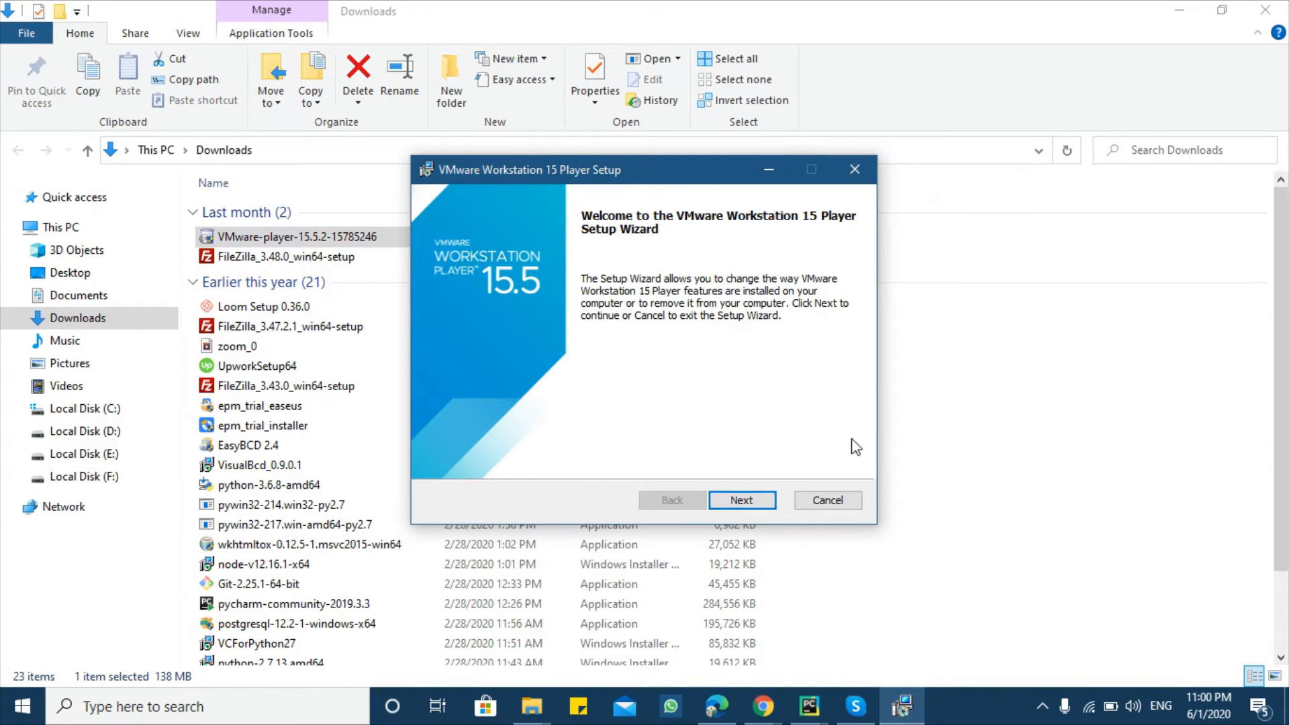
pyautogui.moveTo(827, 500)
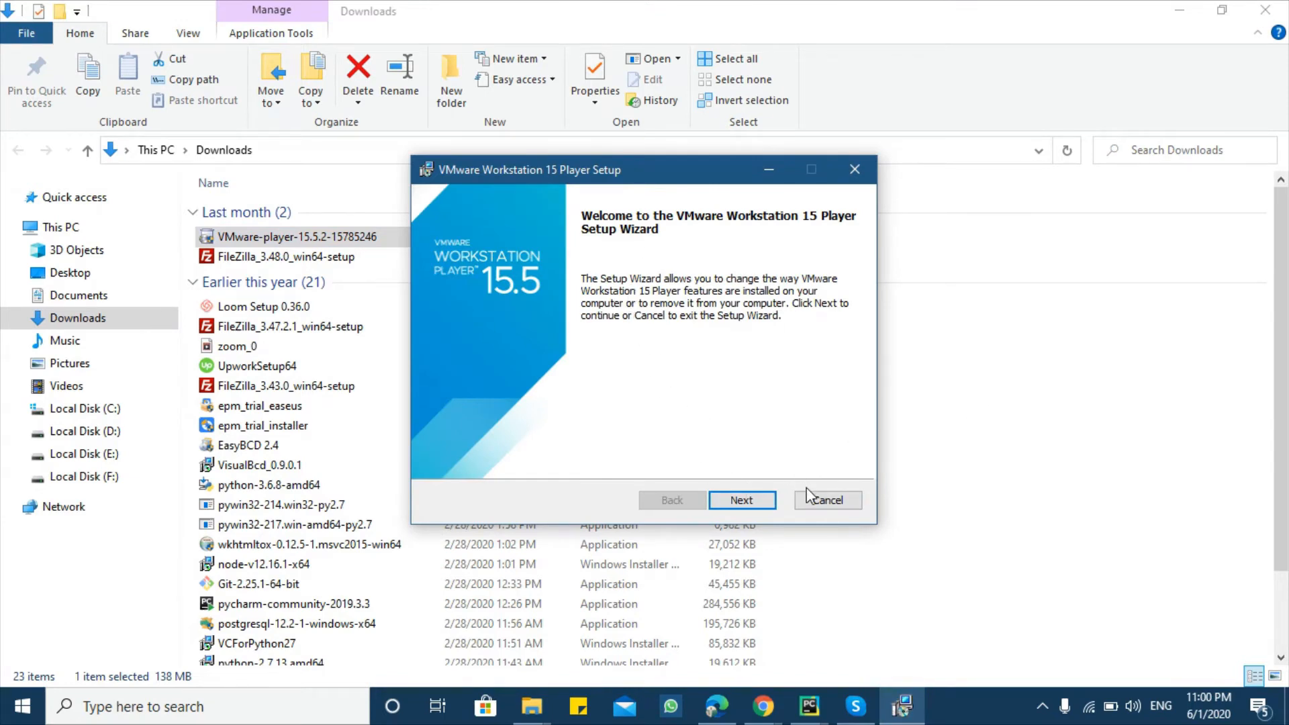
pyautogui.moveTo(902, 544)
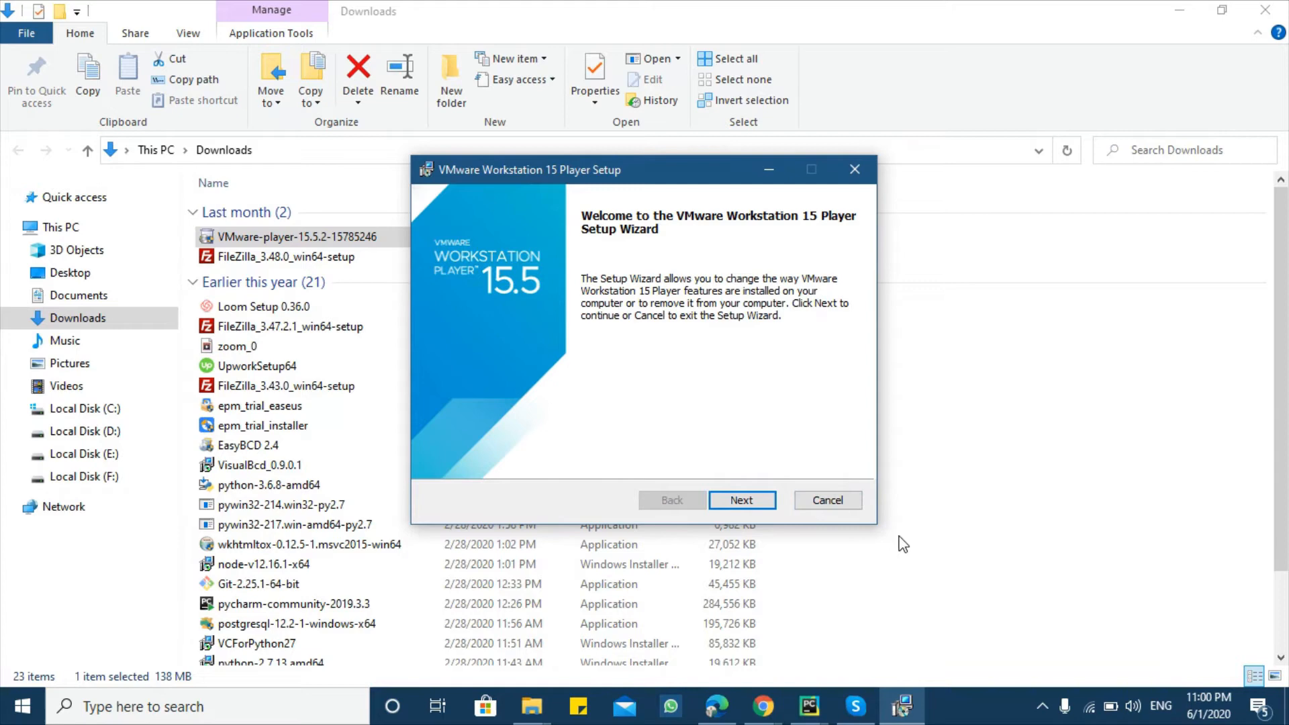
pyautogui.moveTo(829, 500)
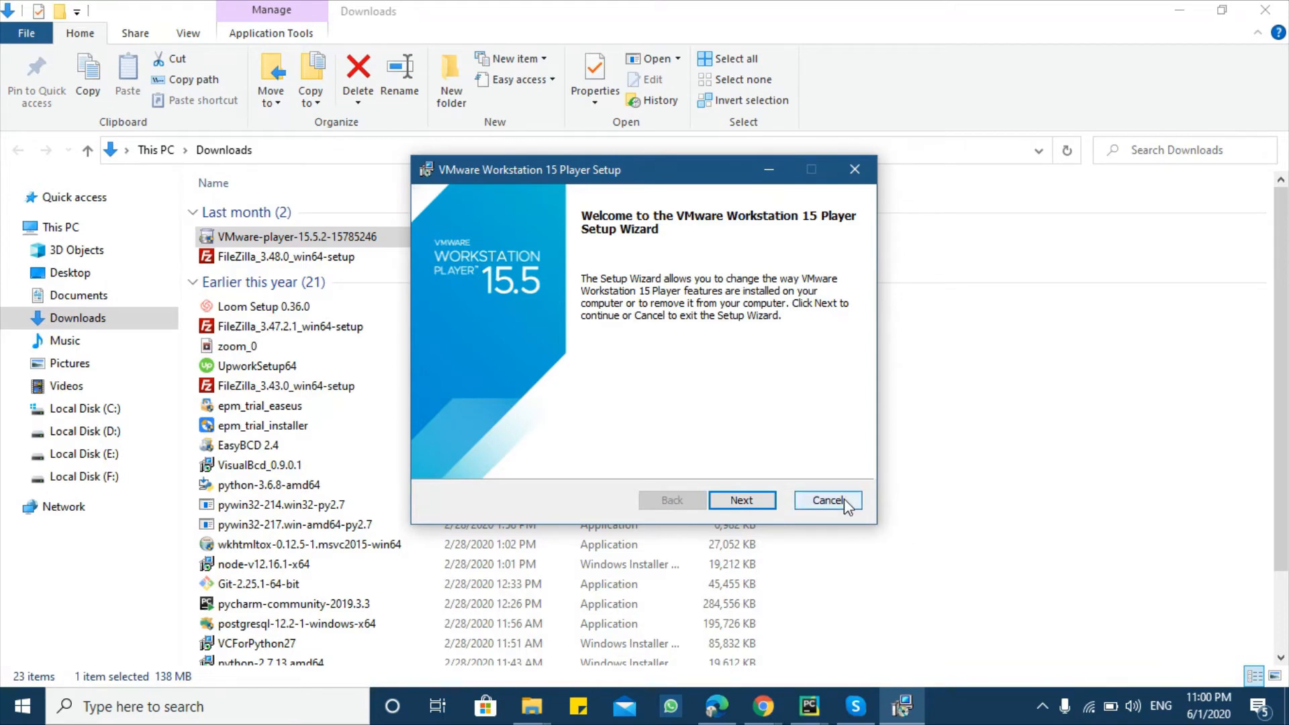
pyautogui.click(827, 500)
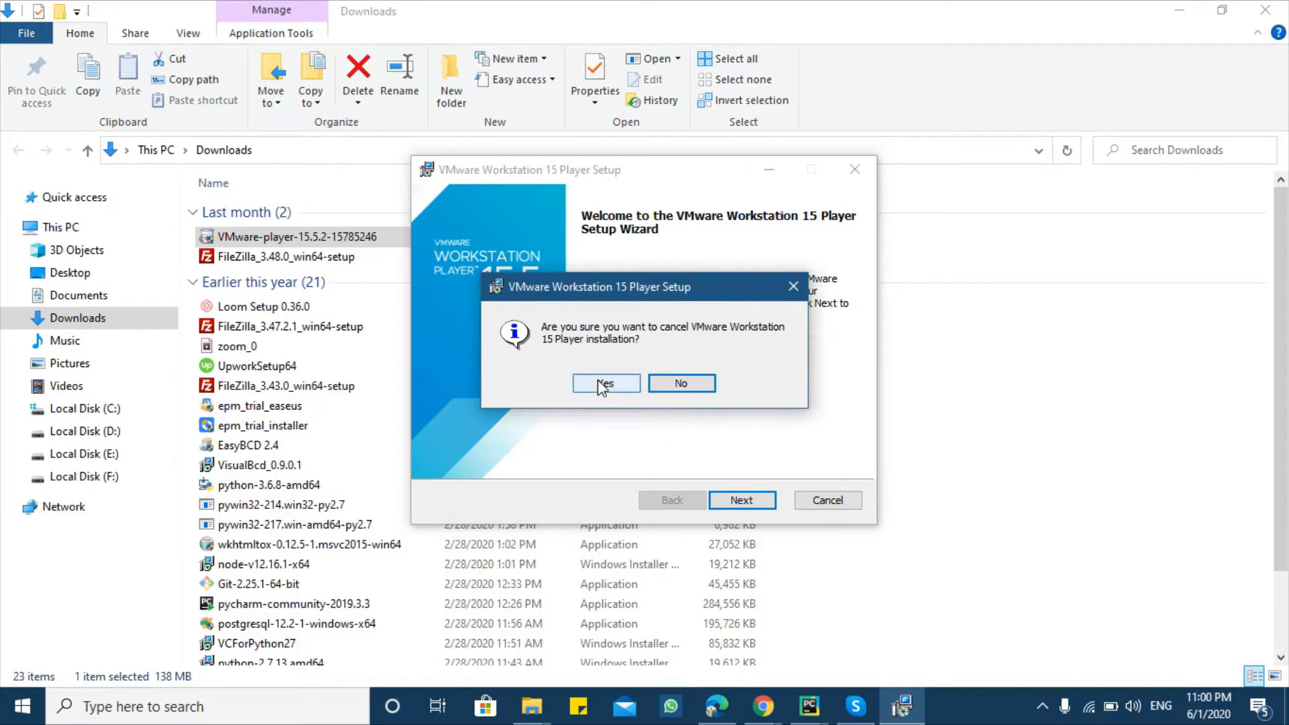
pyautogui.click(605, 383)
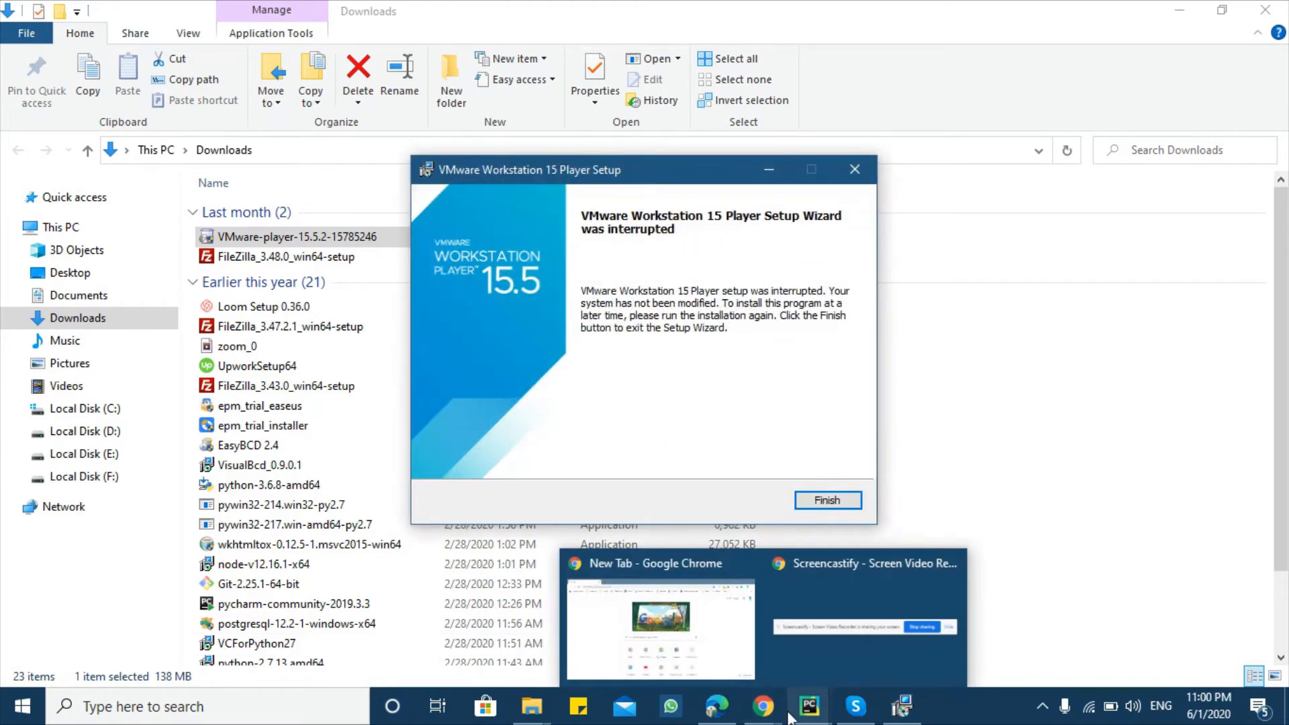
pyautogui.click(826, 499)
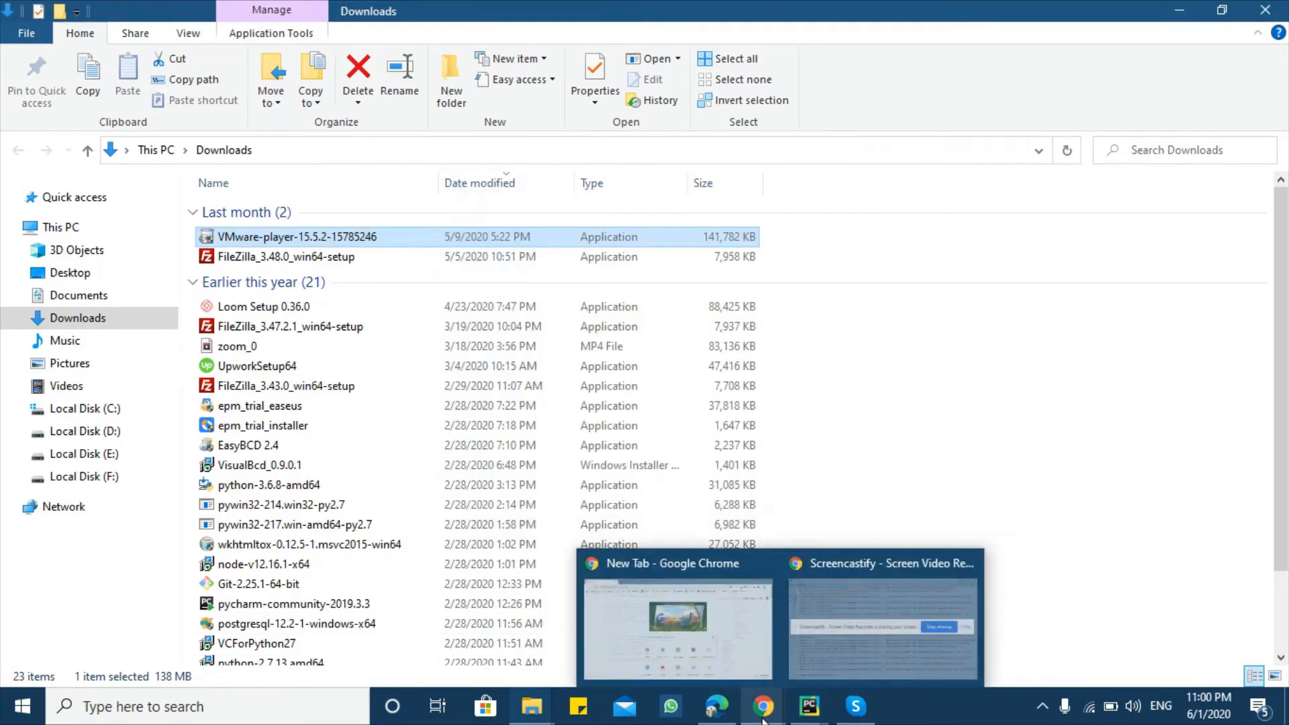
# - Load ubuntu.com in the new Chrome tab
pyautogui.click(677, 625)
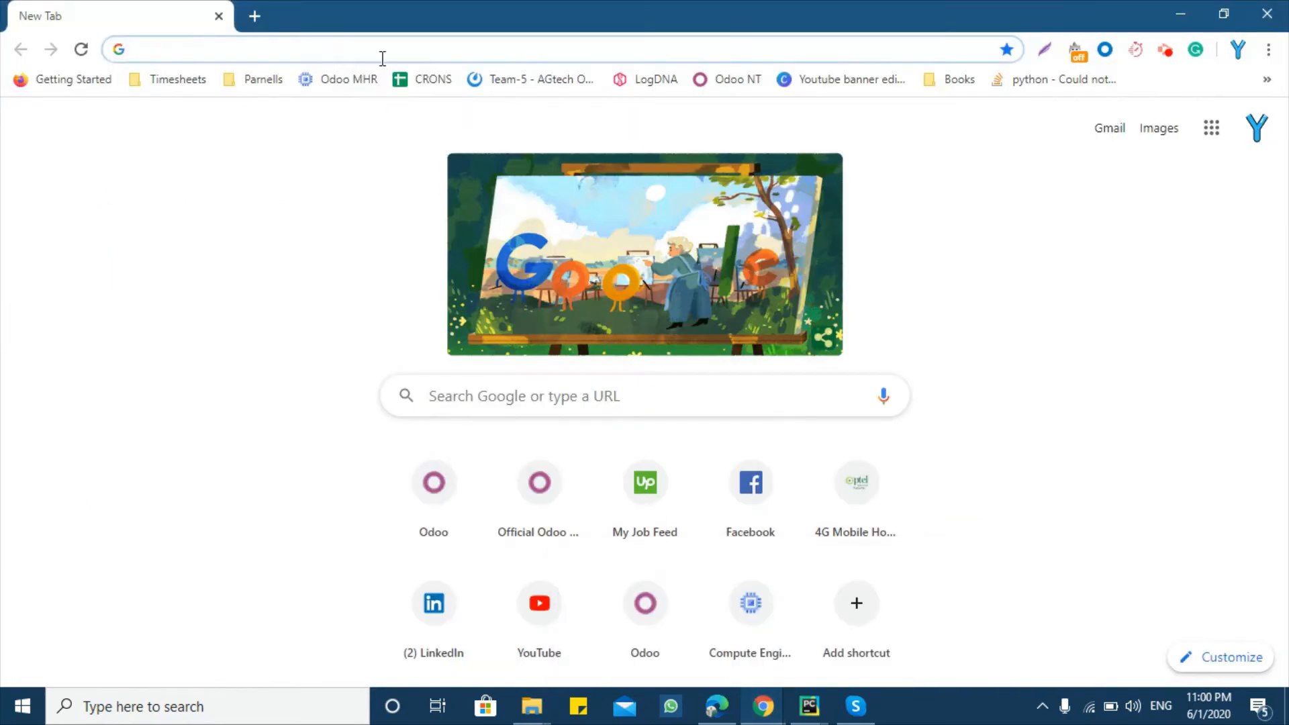
pyautogui.click(329, 50)
pyautogui.write('u')
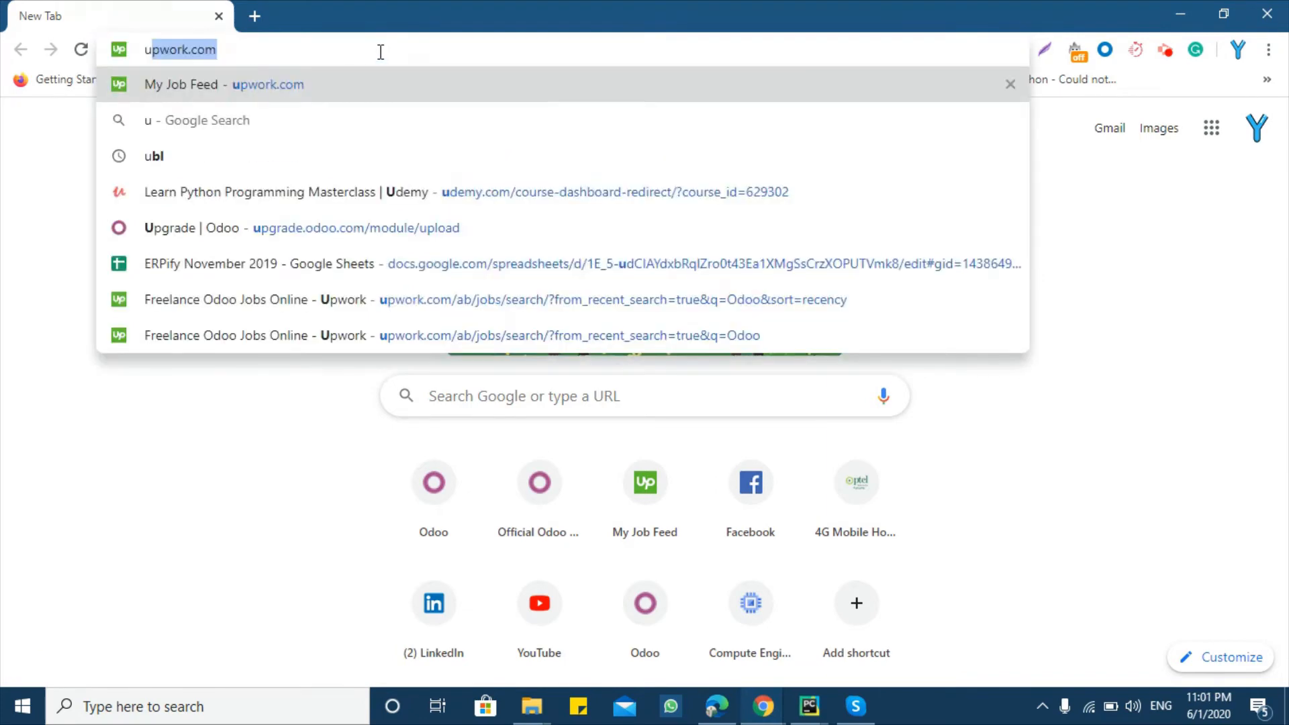
pyautogui.press('Return')
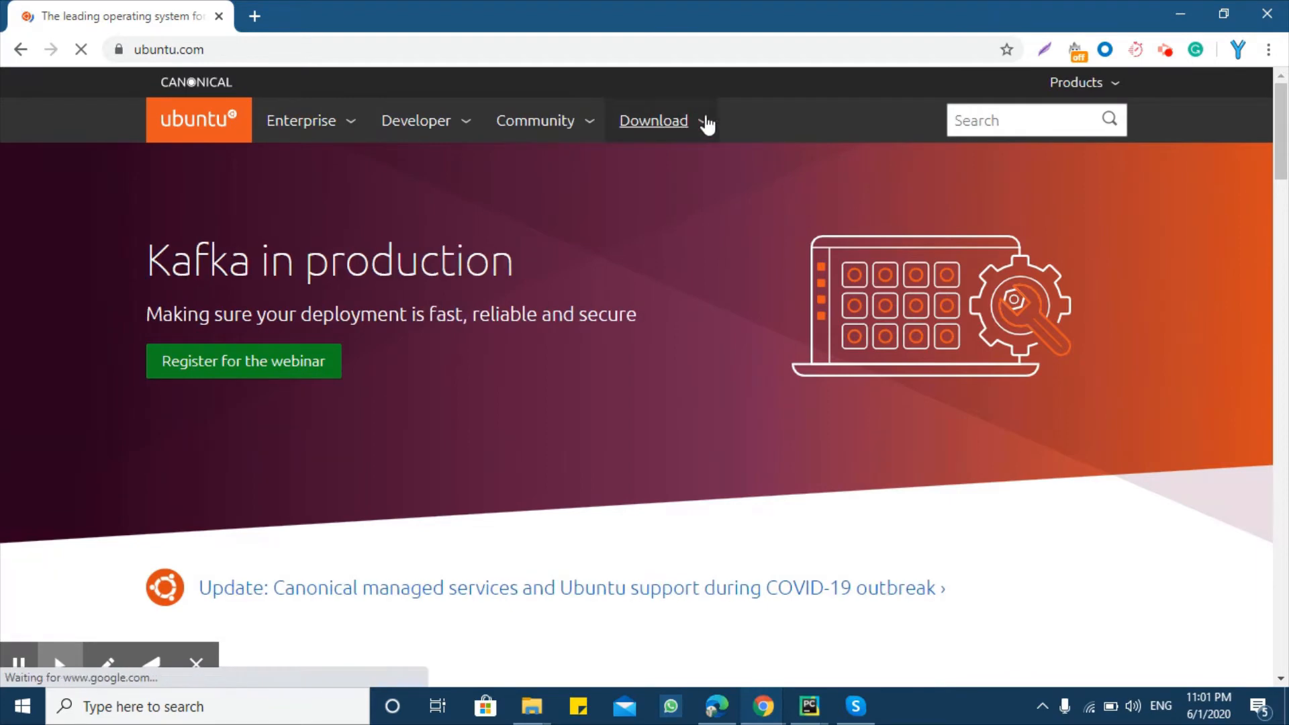
# - View the Ubuntu Desktop 20.04 LTS download option, then return to VMware Player
pyautogui.click(652, 119)
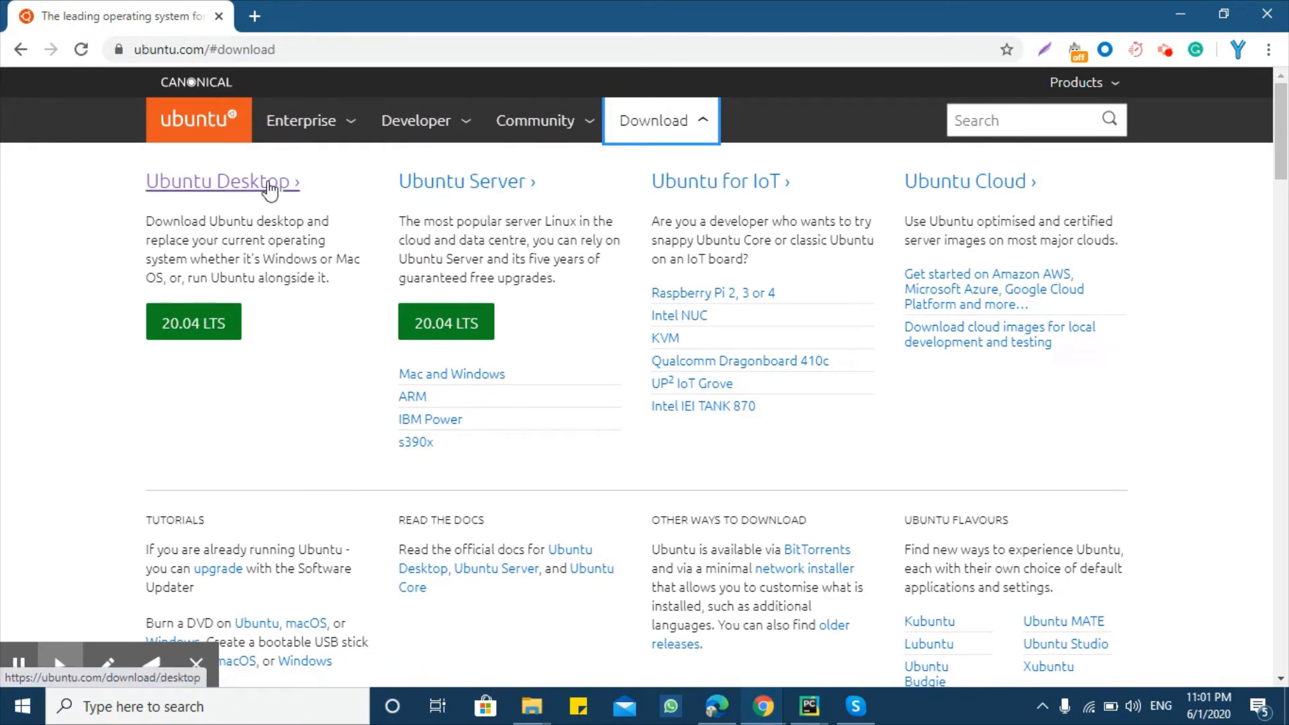
pyautogui.moveTo(220, 178)
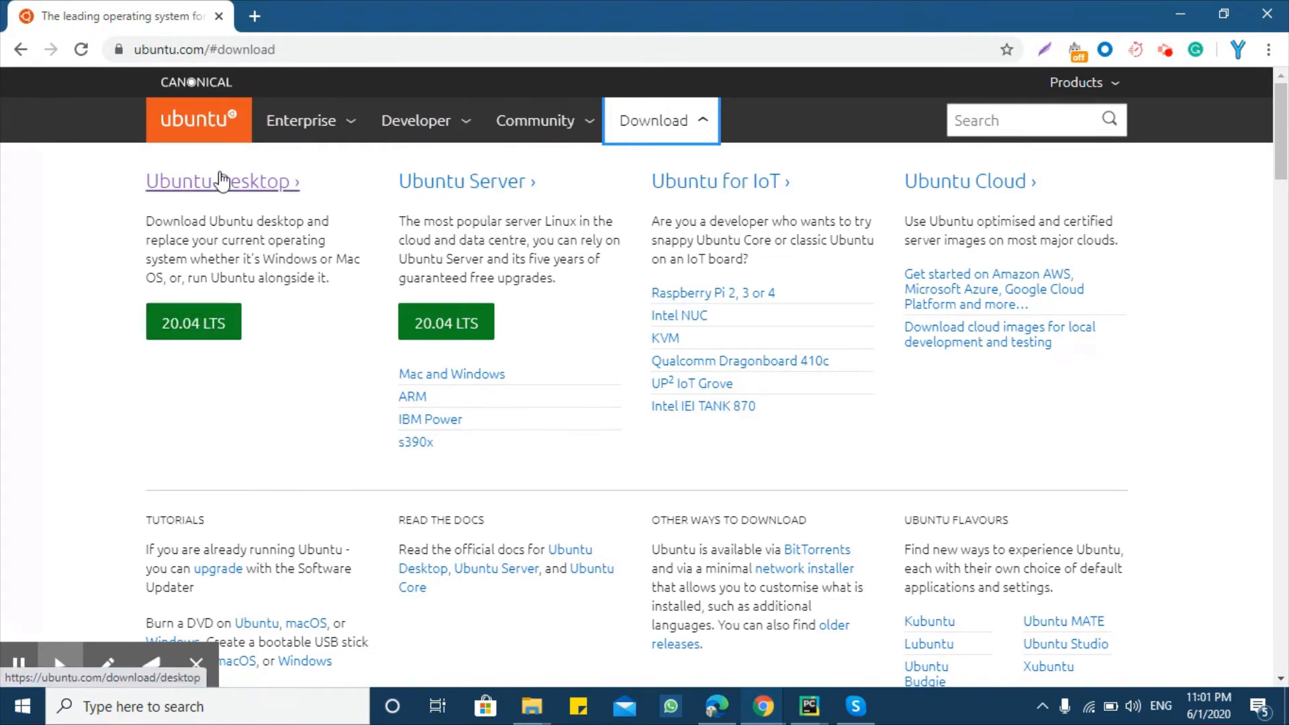
pyautogui.click(164, 218)
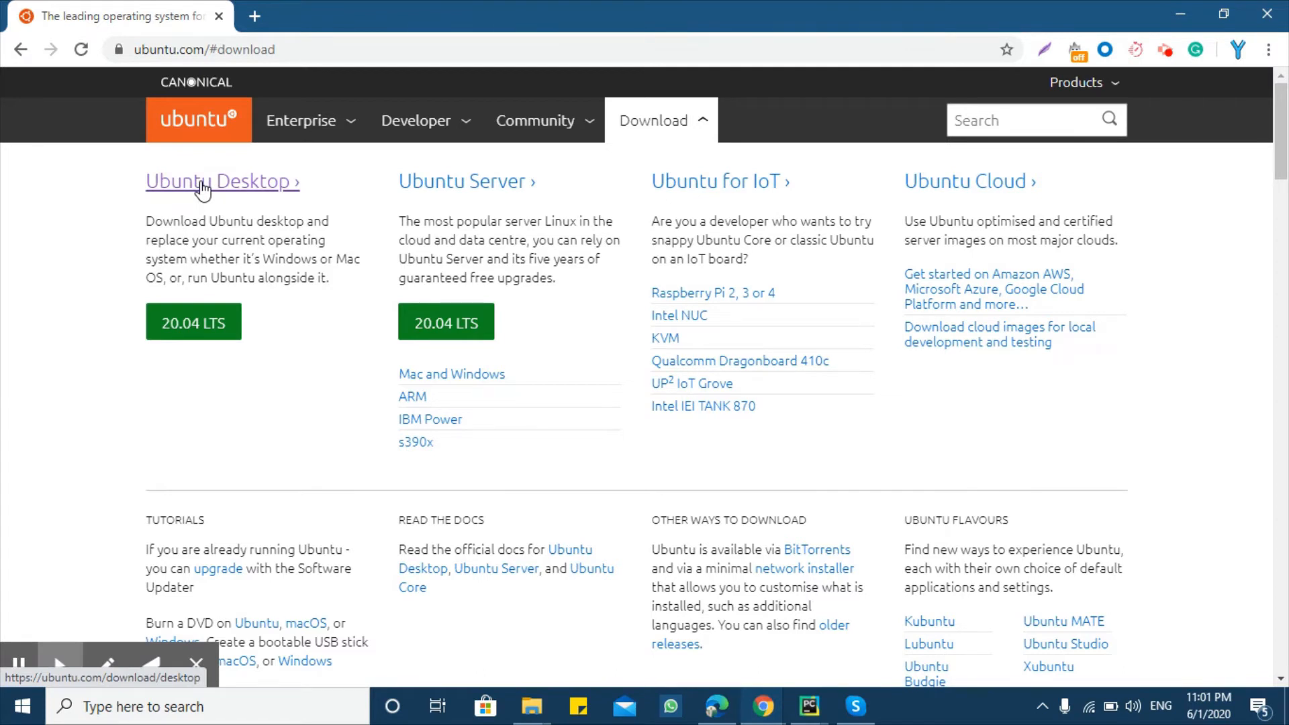
pyautogui.moveTo(185, 245)
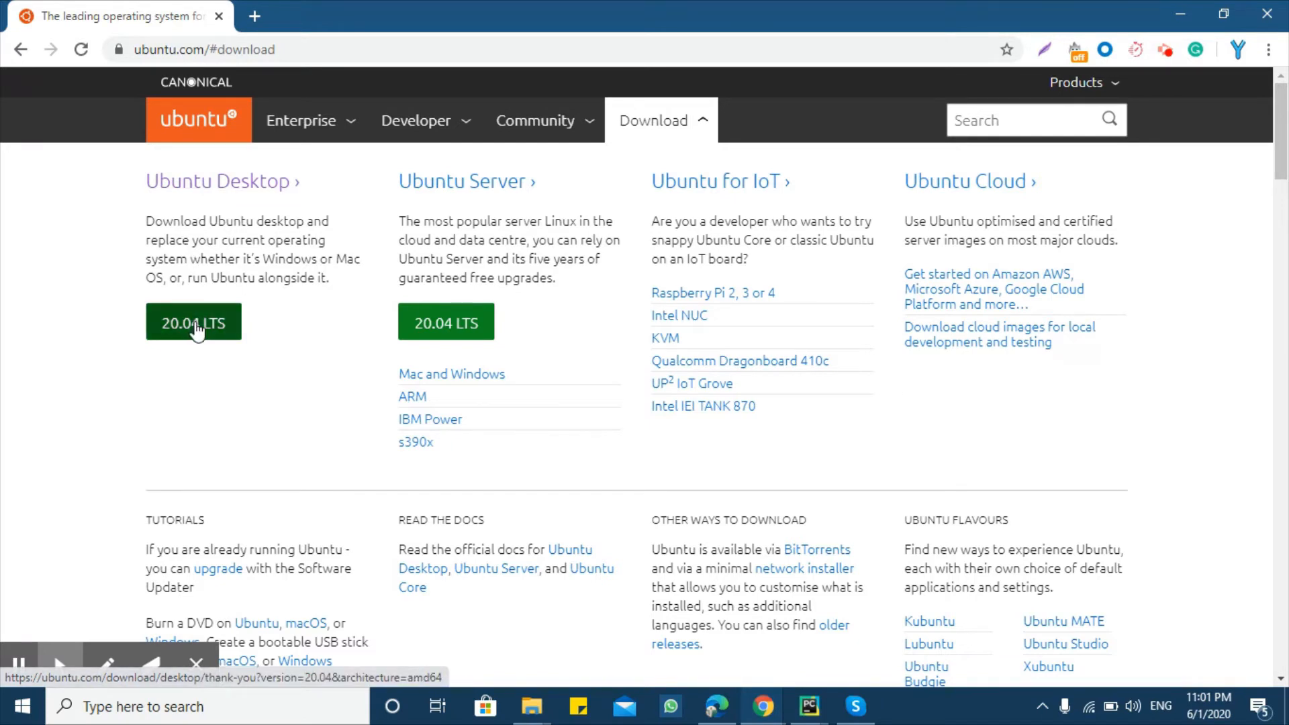
pyautogui.moveTo(214, 236)
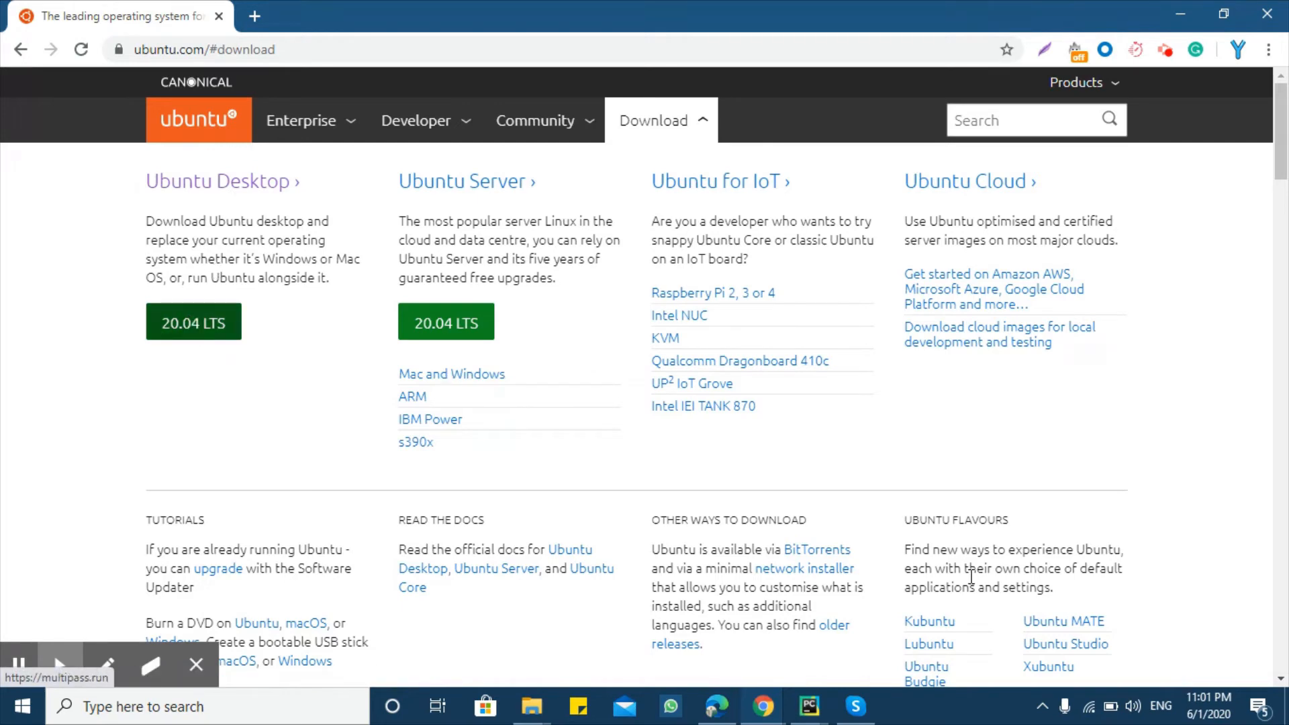
pyautogui.moveTo(531, 707)
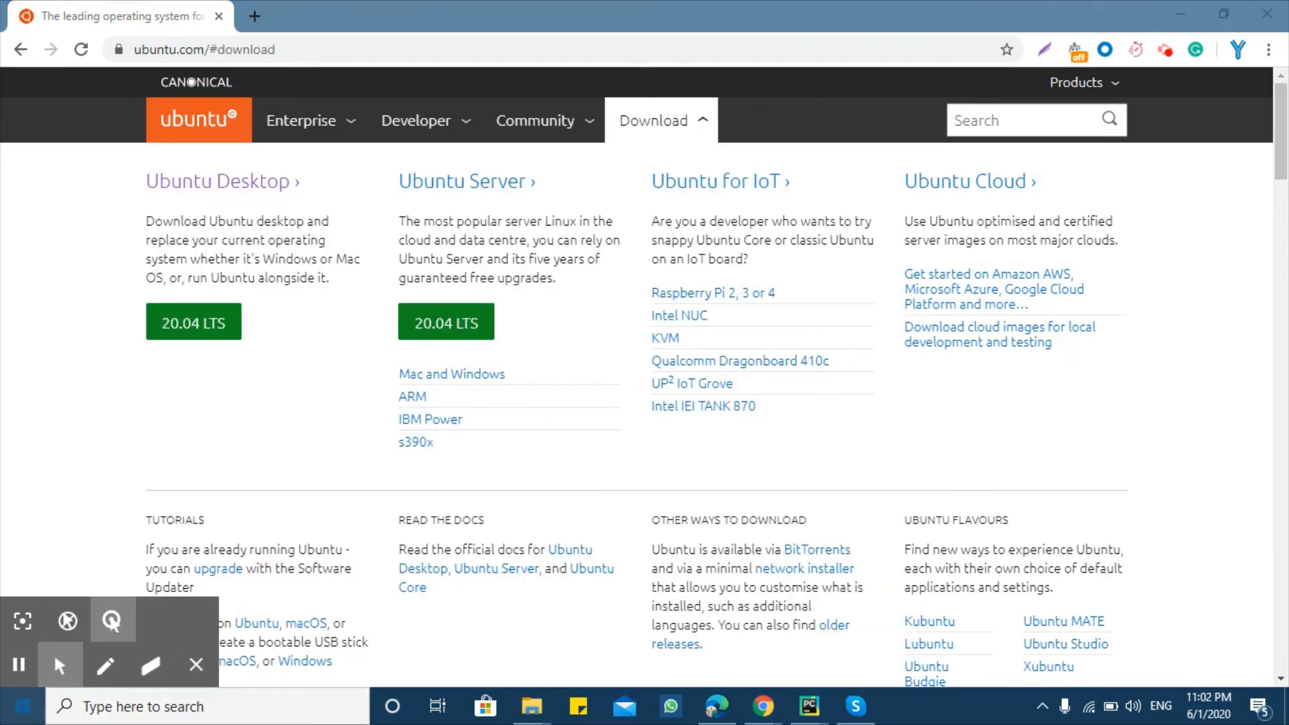
pyautogui.click(903, 707)
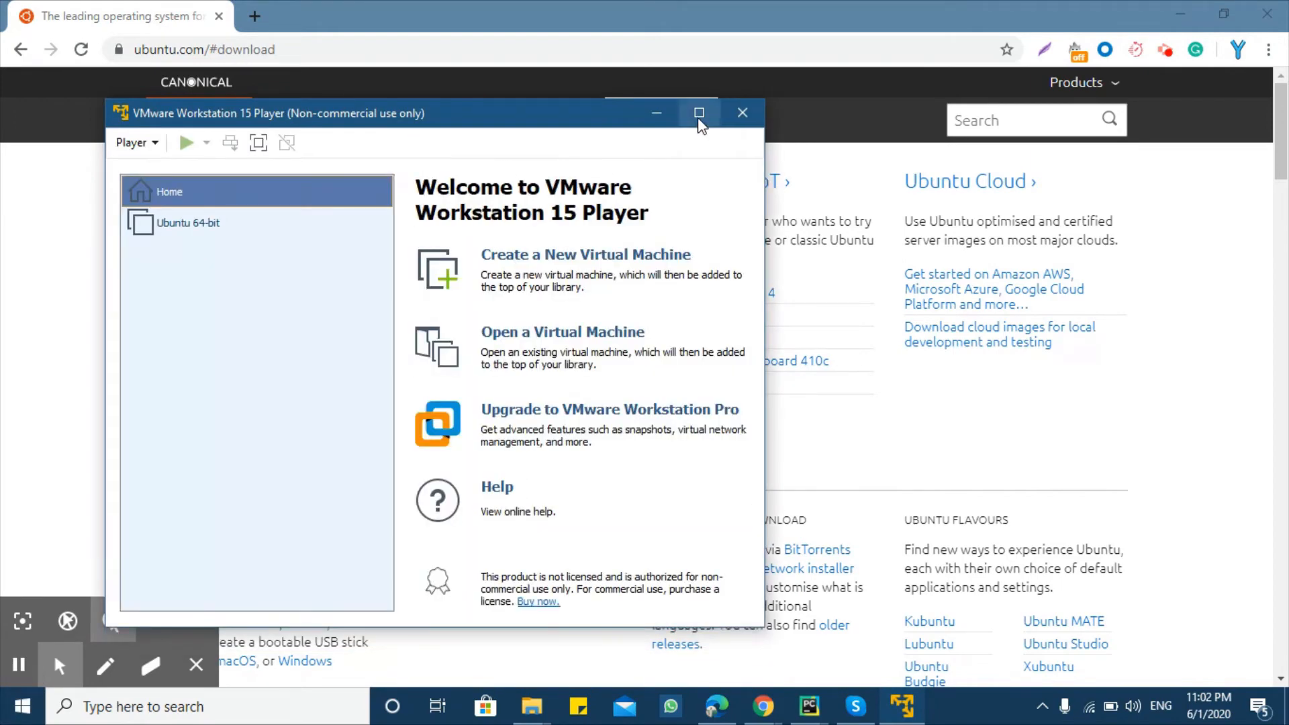
# - Maximize the VMware Player welcome window
pyautogui.click(699, 112)
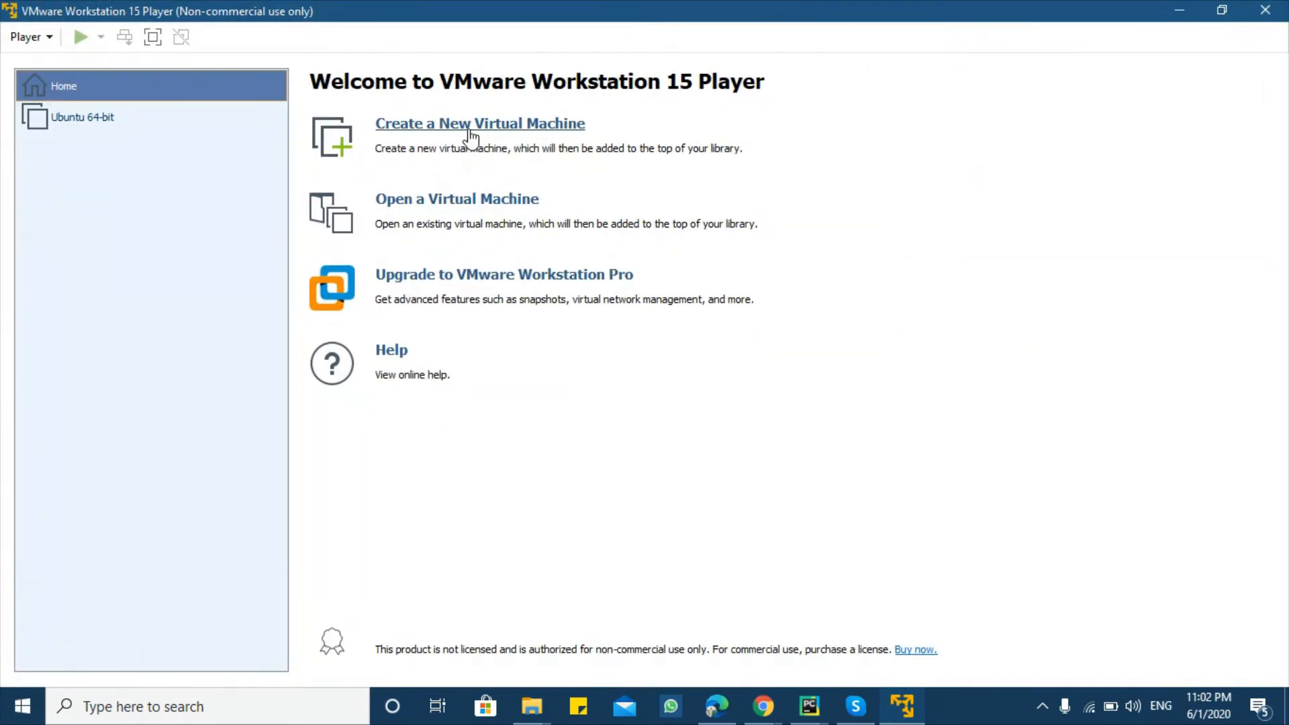
pyautogui.moveTo(415, 128)
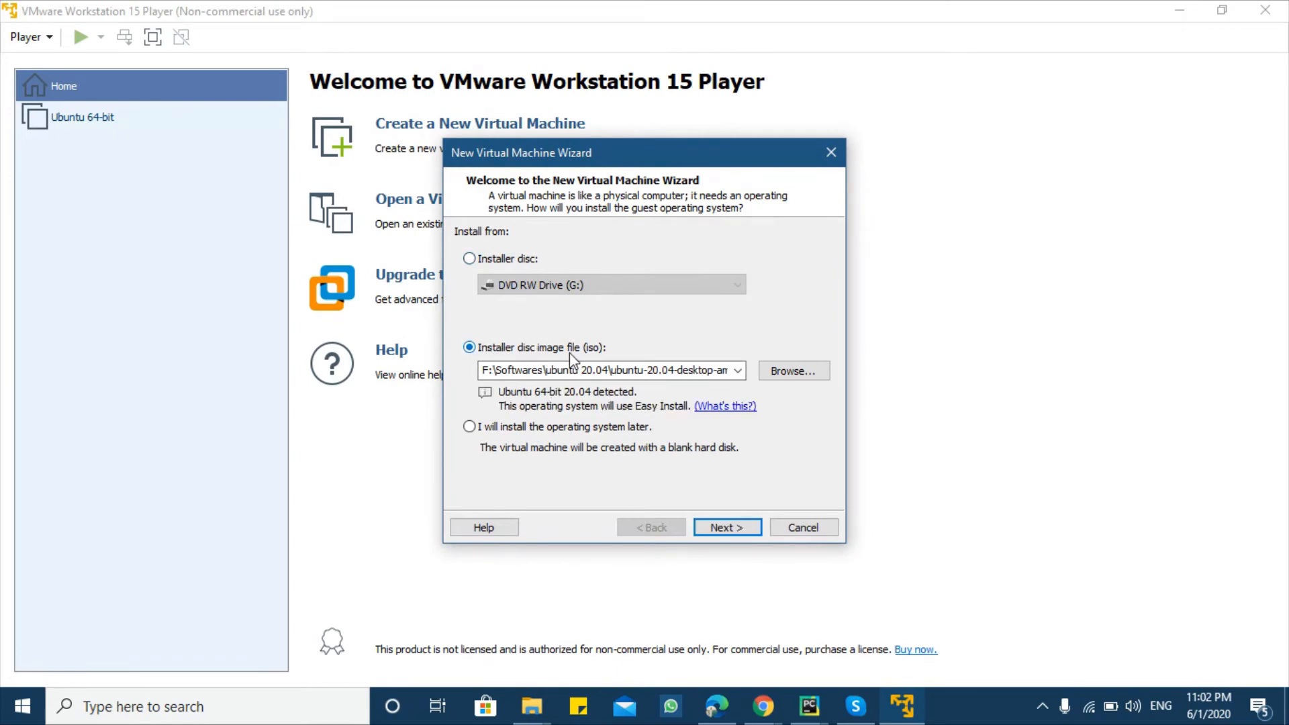
# - Verify the Ubuntu 20.04 ISO path and continue to Easy Install personalization
pyautogui.tripleClick(611, 370)
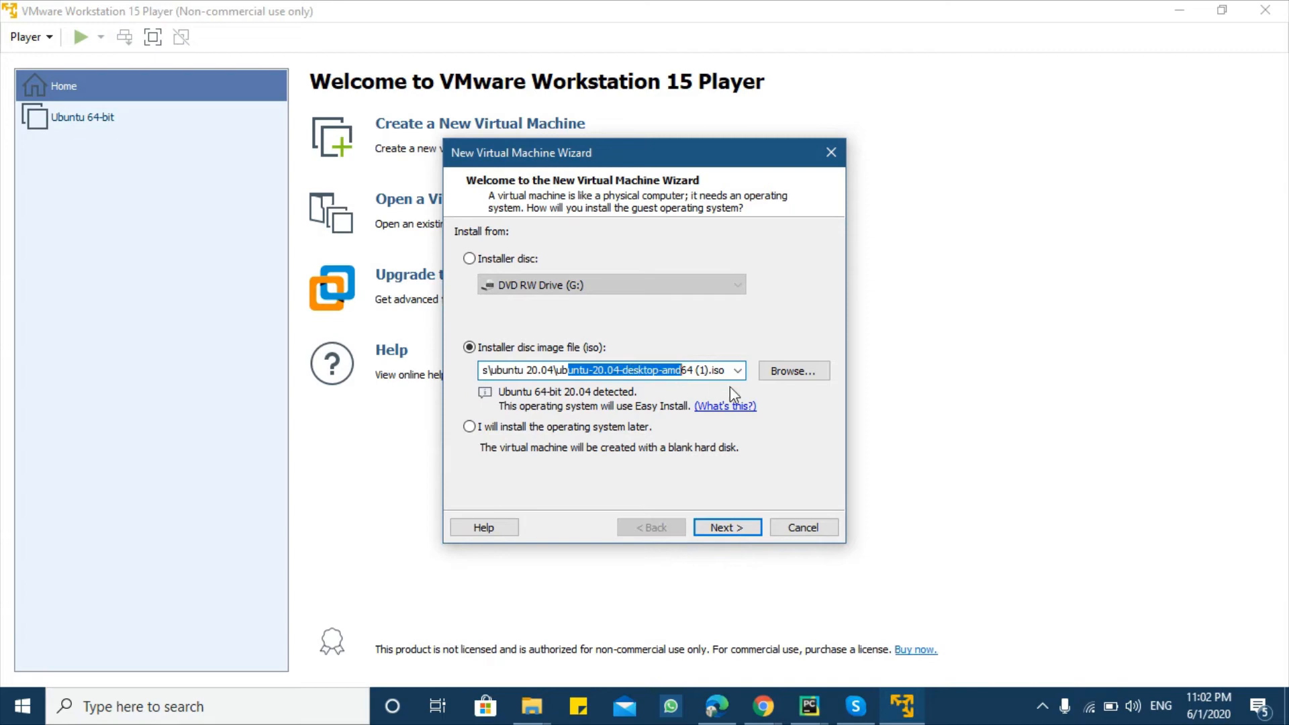
pyautogui.moveTo(792, 371)
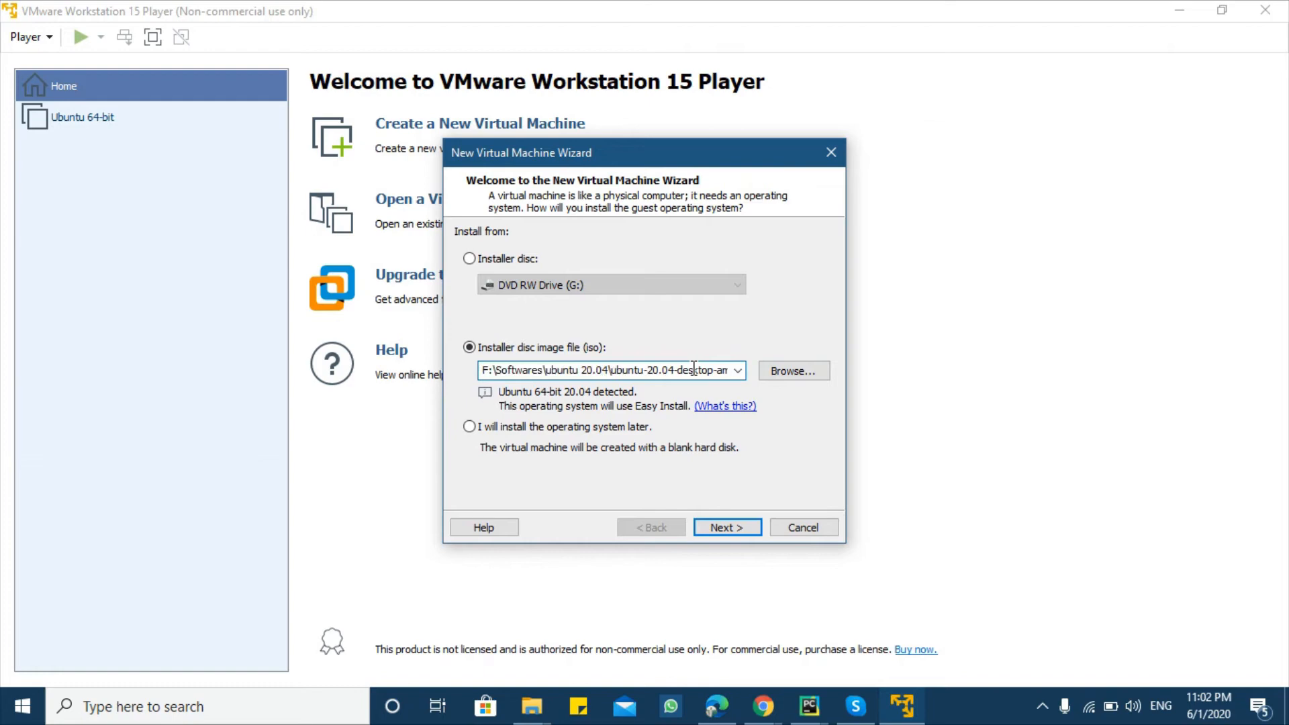
pyautogui.moveTo(726, 526)
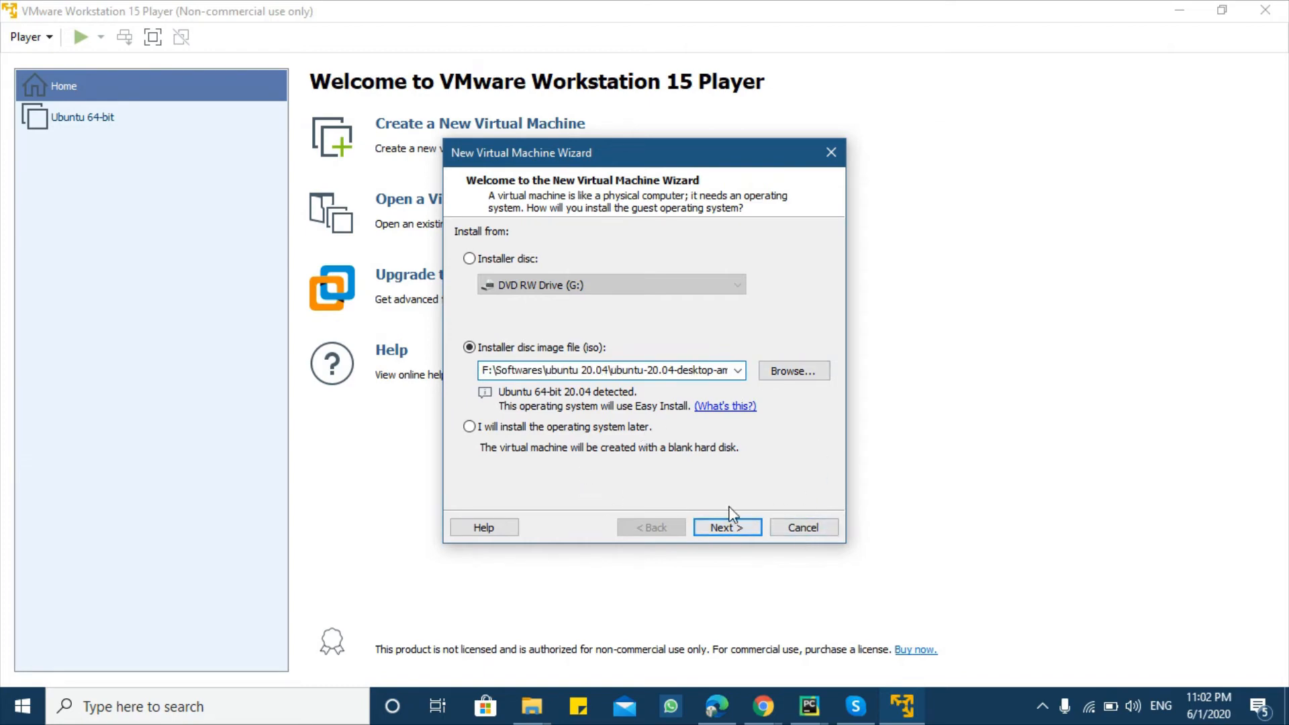
pyautogui.click(725, 527)
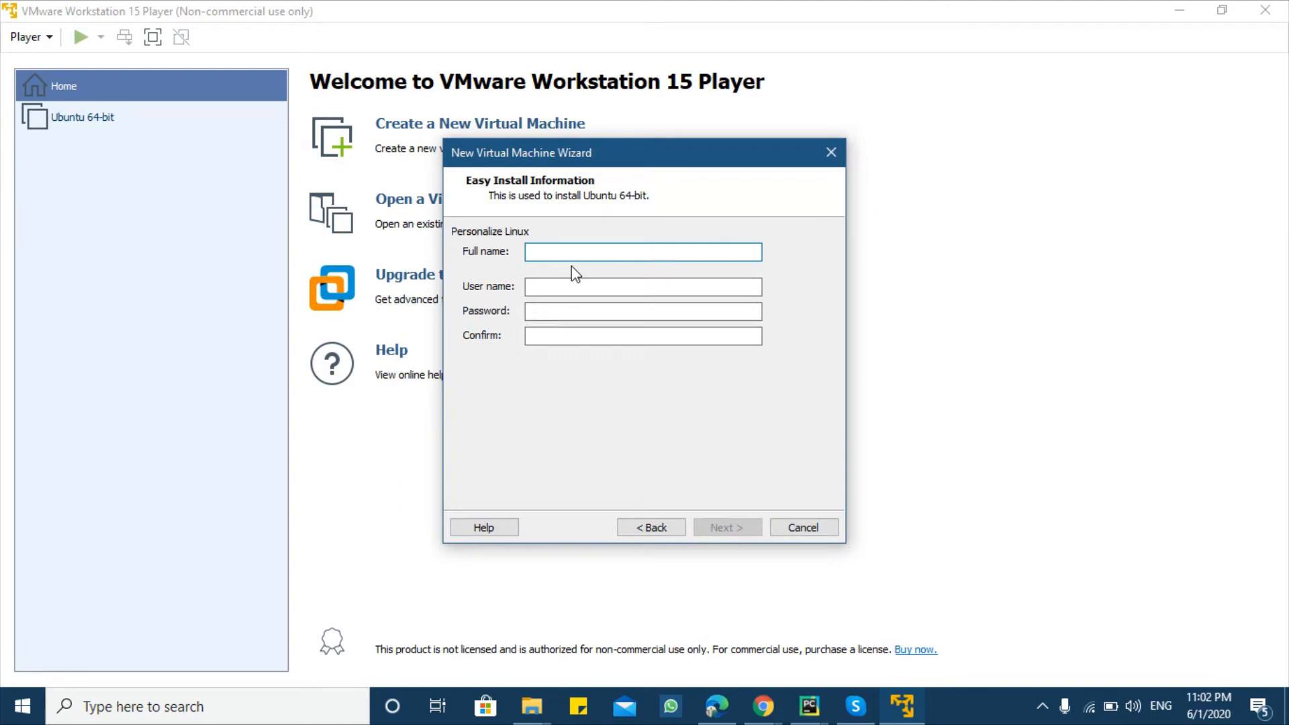
# - Enter full name Ubuntu 20.04, user name ubuntu and password, then continue to machine naming
pyautogui.write('Ubuntu 20.04')
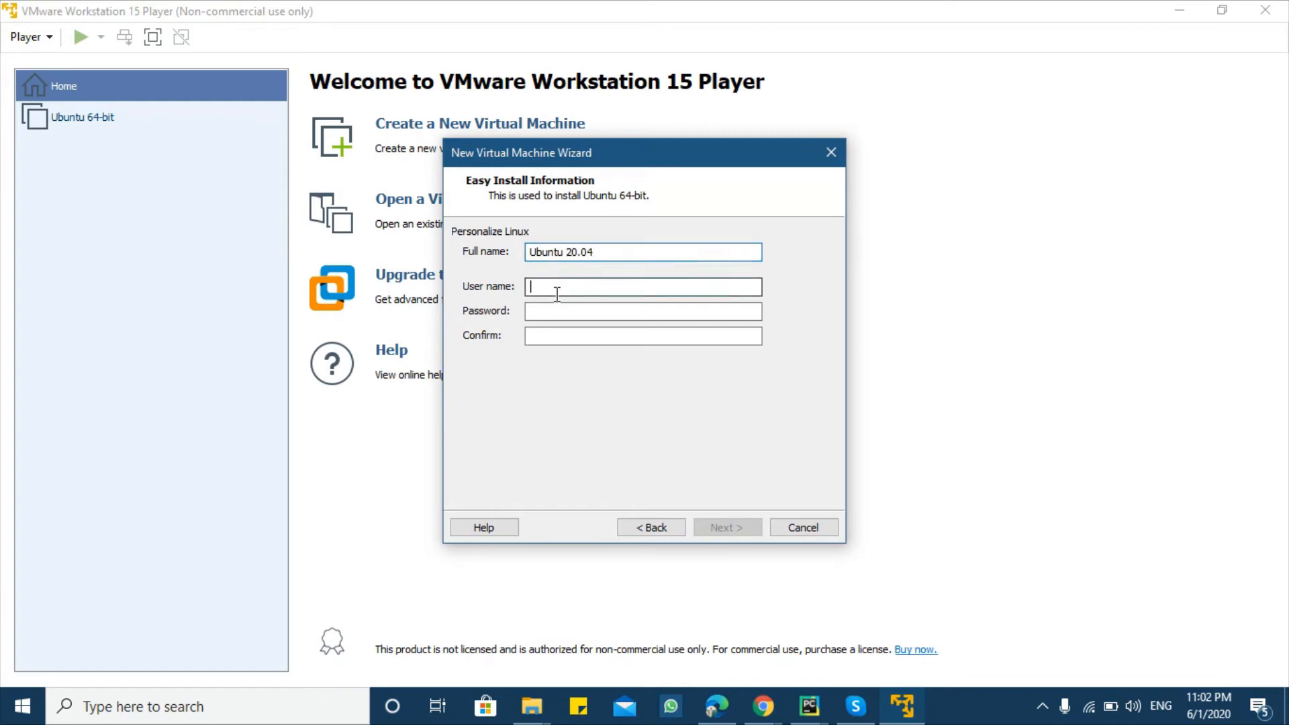
pyautogui.write('ubuntu')
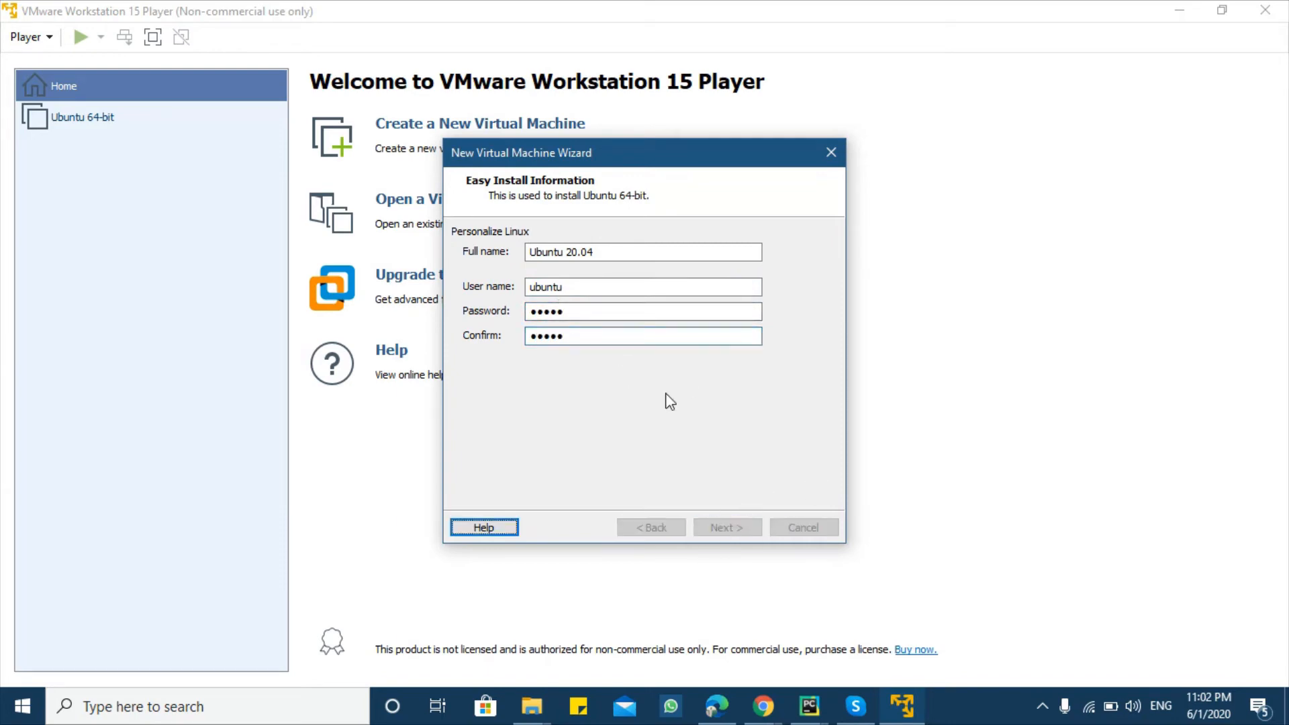
pyautogui.click(726, 527)
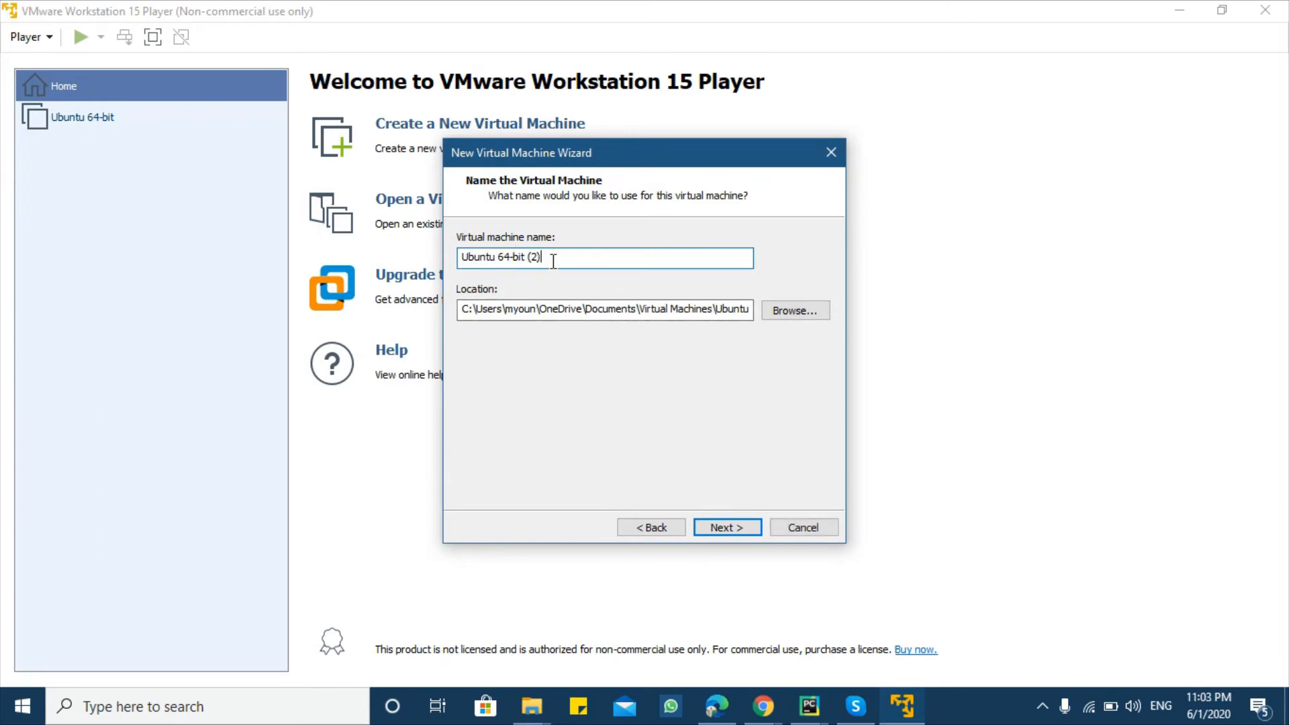
# - Change the virtual machine name to Ubuntu 20.04 so its folder matches
pyautogui.press('Backspace')
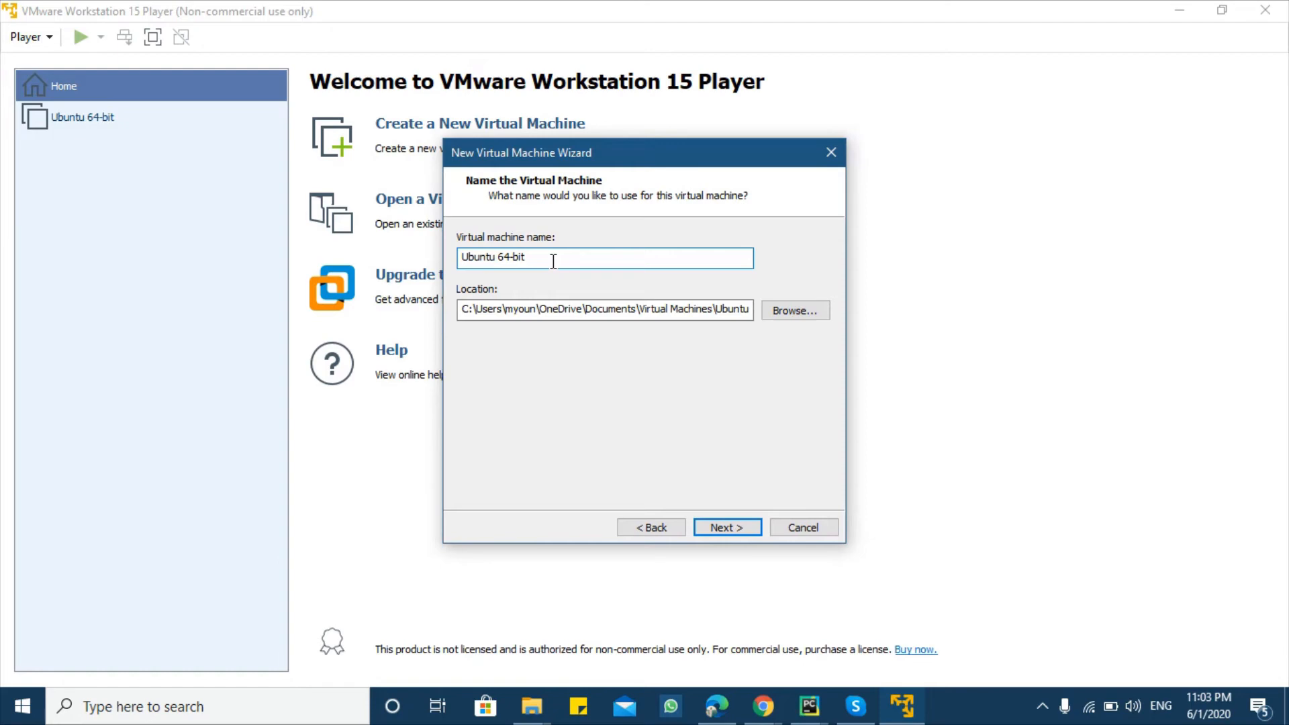
pyautogui.press('Backspace')
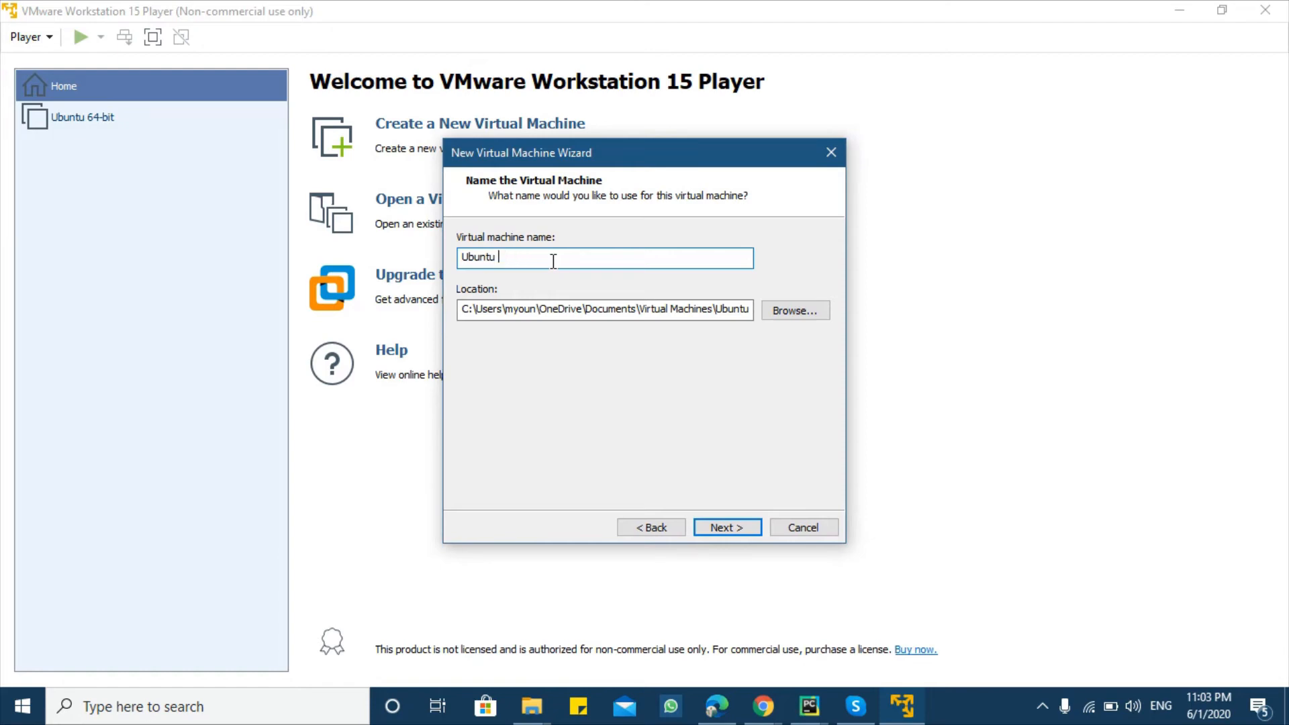
pyautogui.write('20.0')
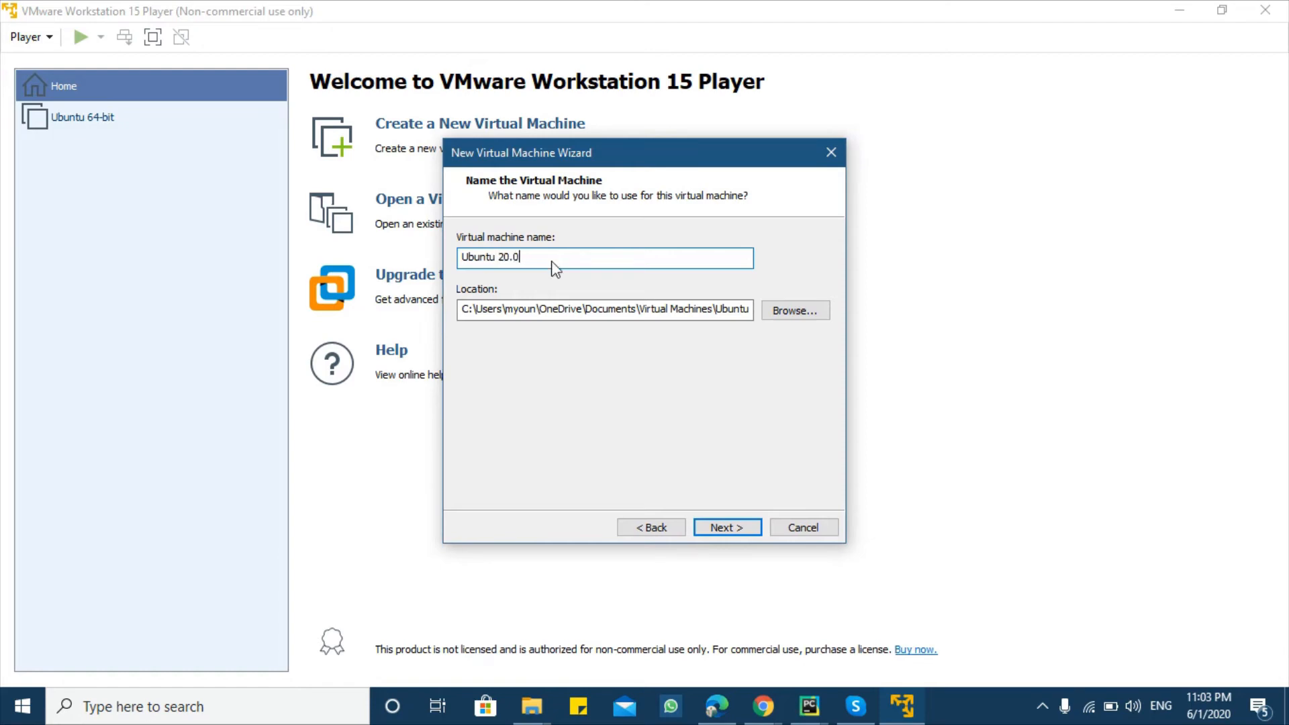
pyautogui.write('2')
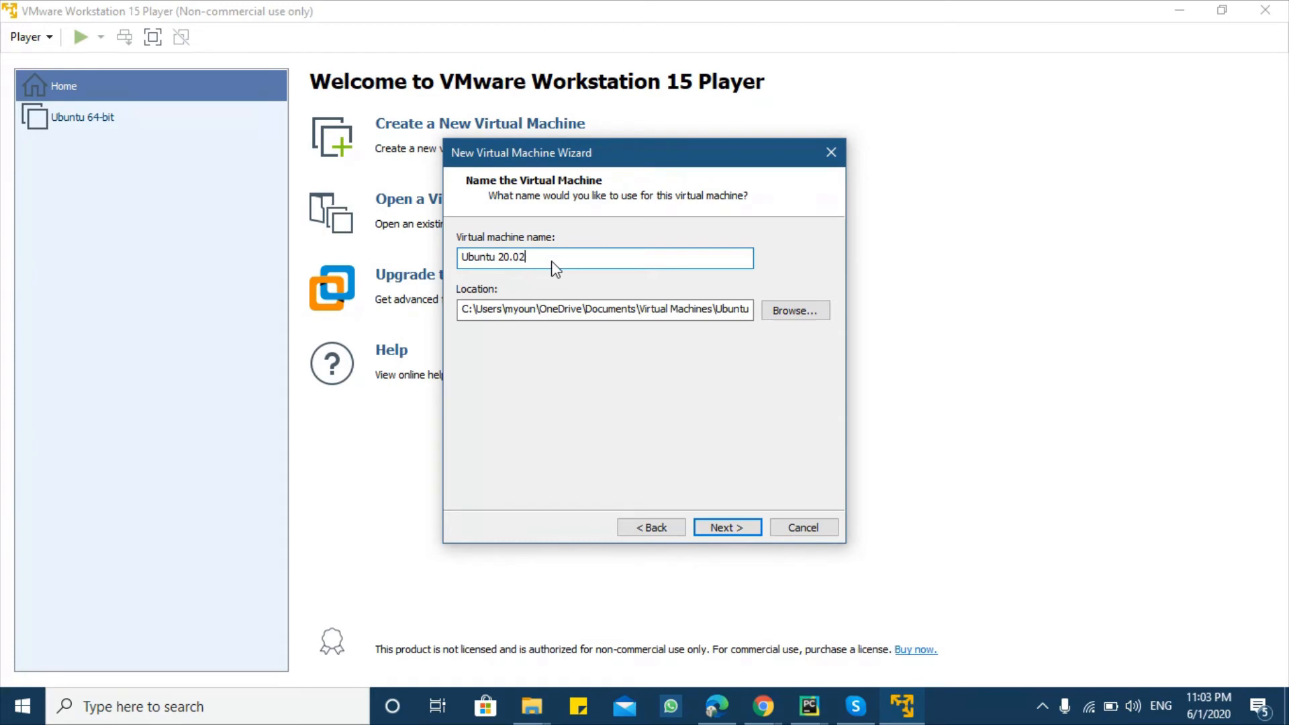
pyautogui.write('04')
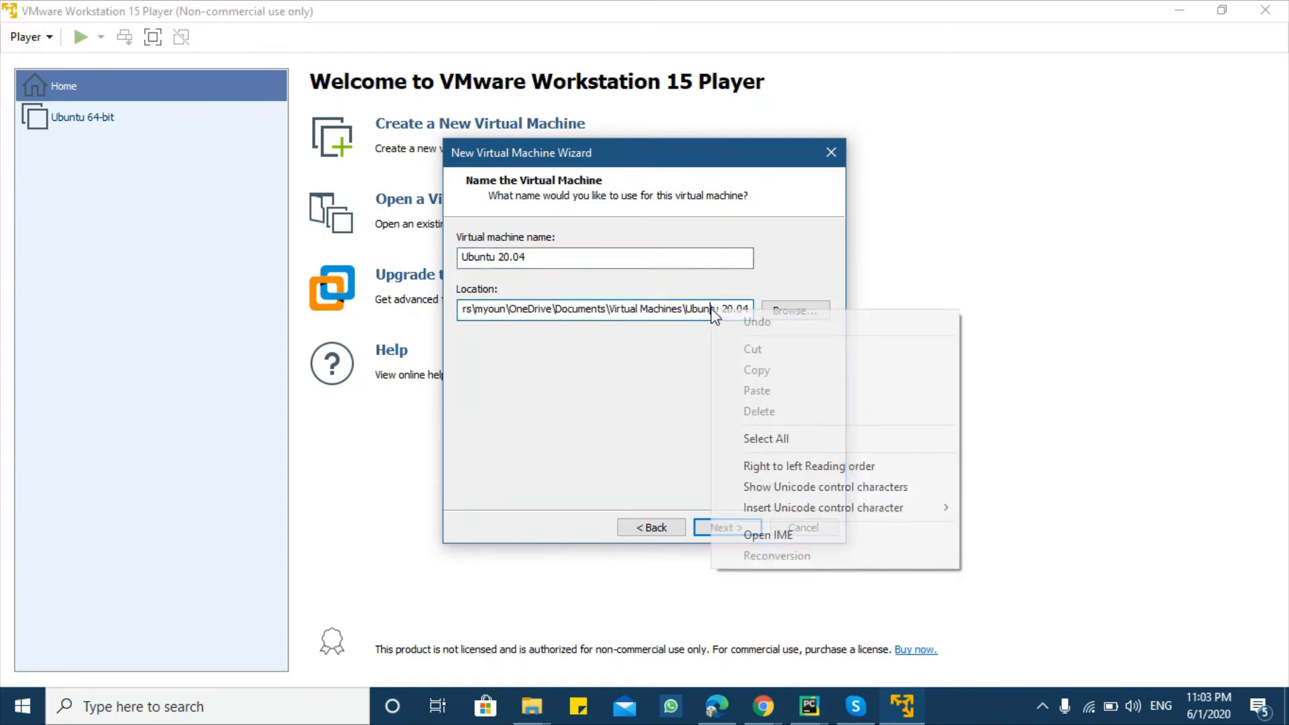
pyautogui.click(761, 565)
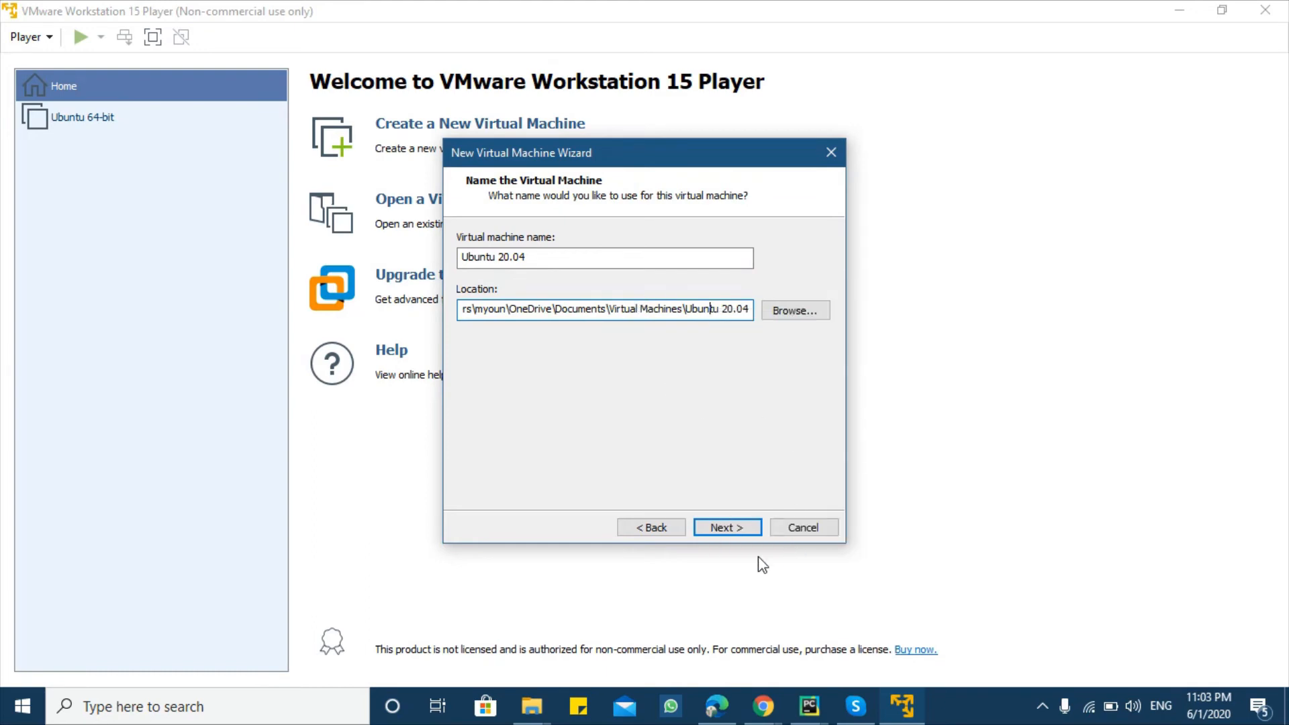
# - On the disk capacity step, choose a 40 GB disk split into multiple files
pyautogui.click(727, 526)
pyautogui.write('40')
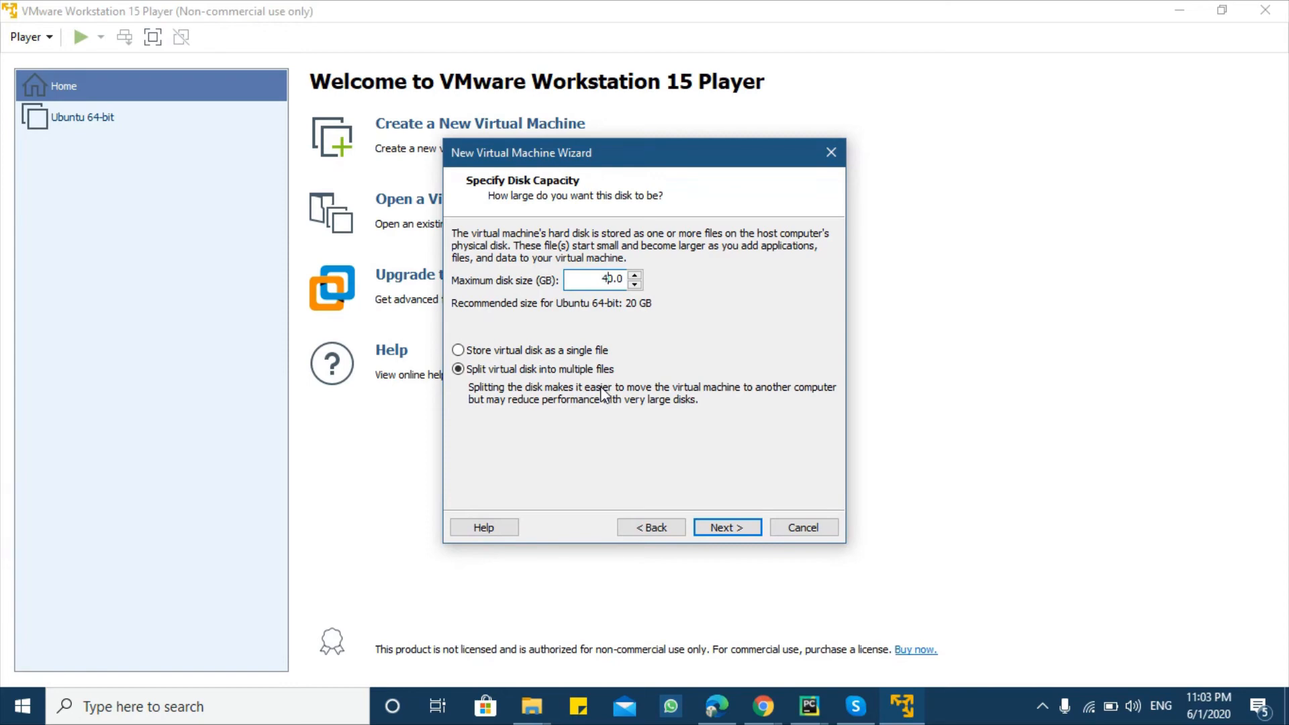
pyautogui.moveTo(608, 324)
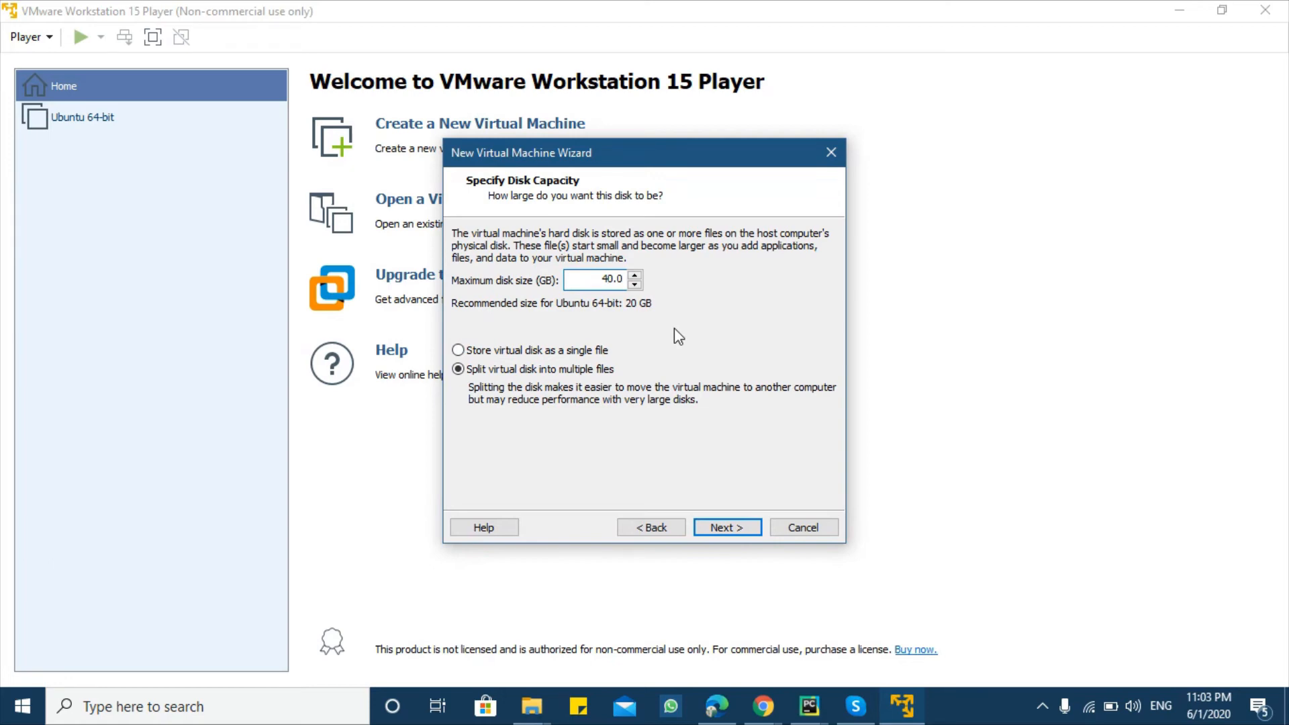
pyautogui.click(605, 279)
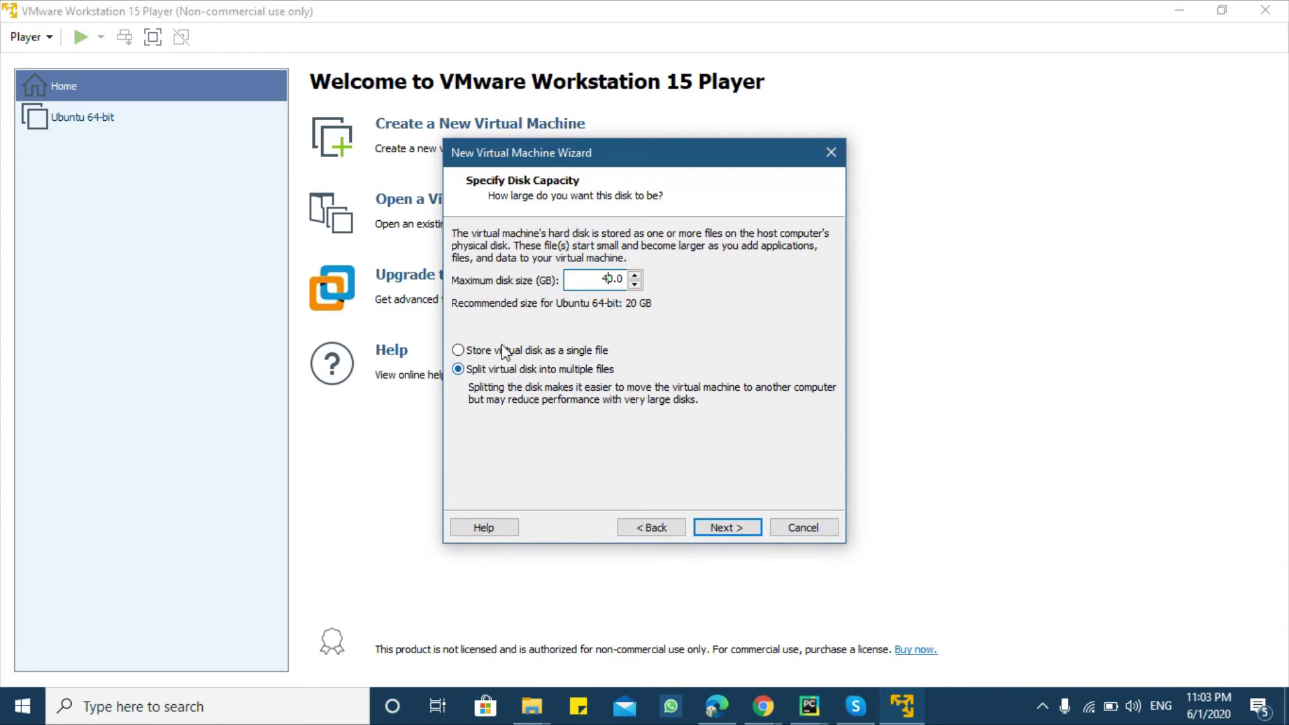
pyautogui.moveTo(566, 382)
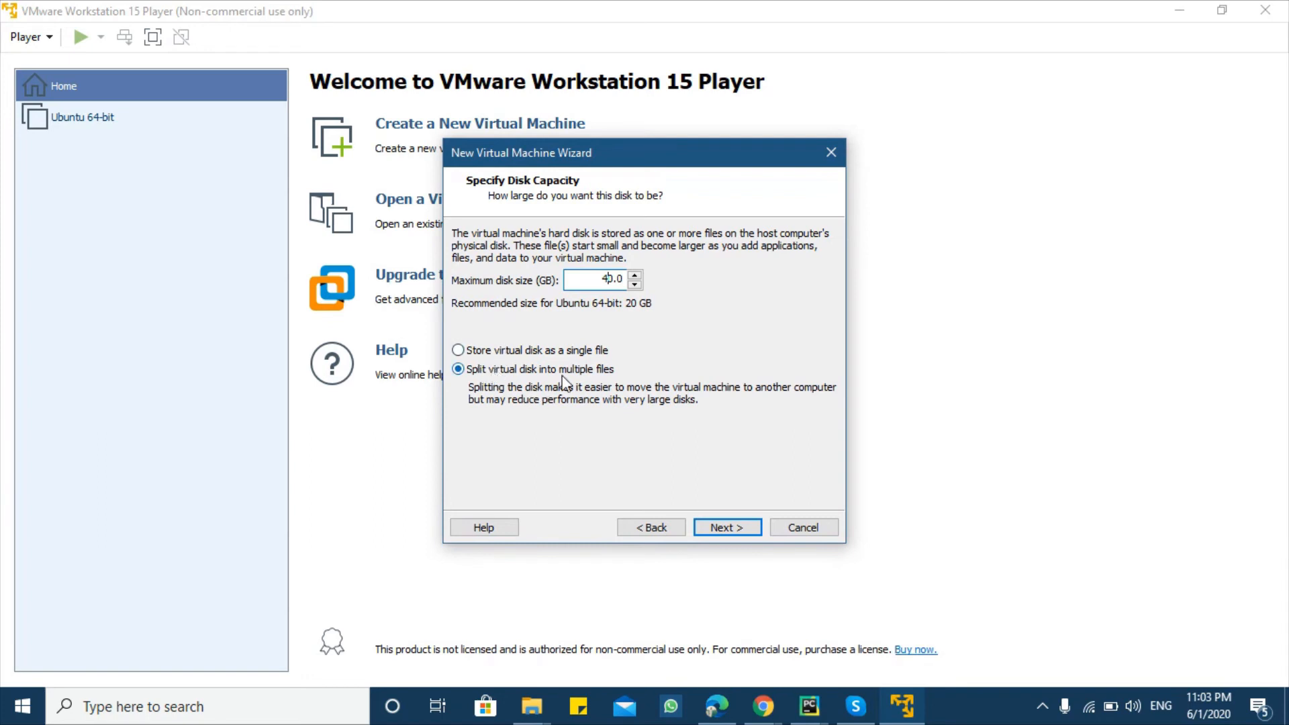
pyautogui.moveTo(531, 385)
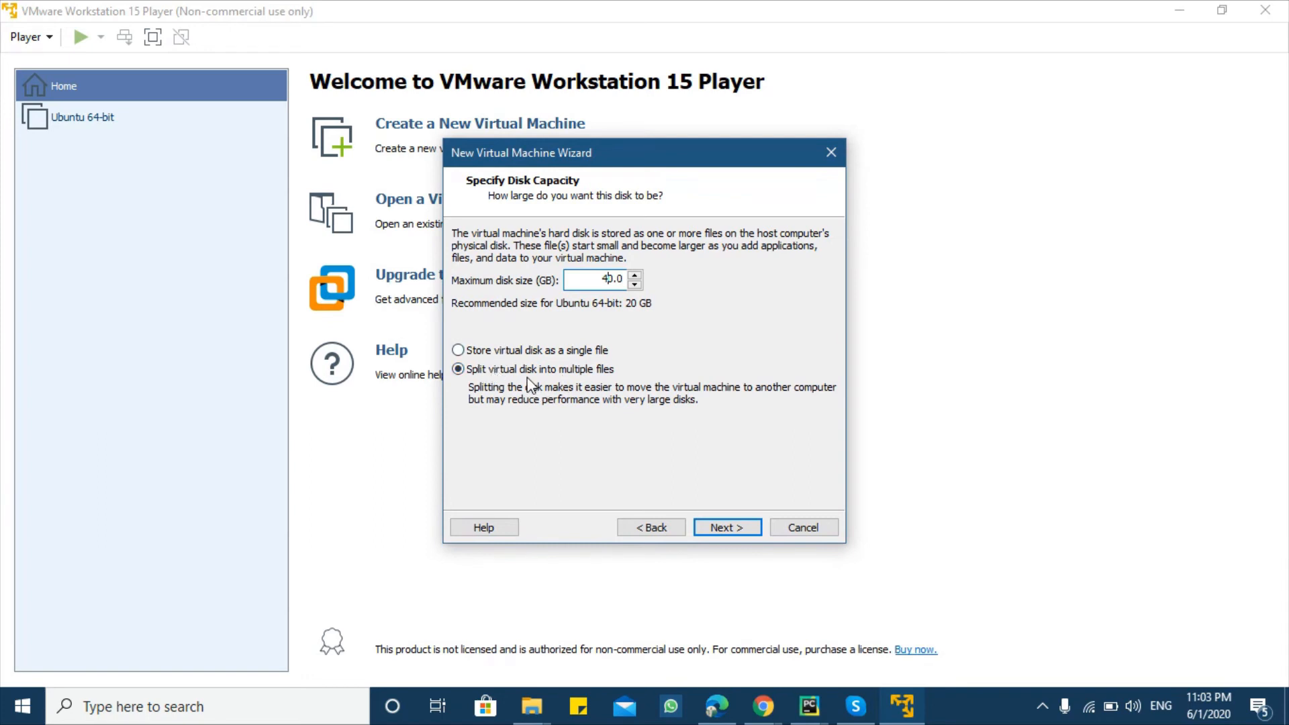
pyautogui.moveTo(727, 526)
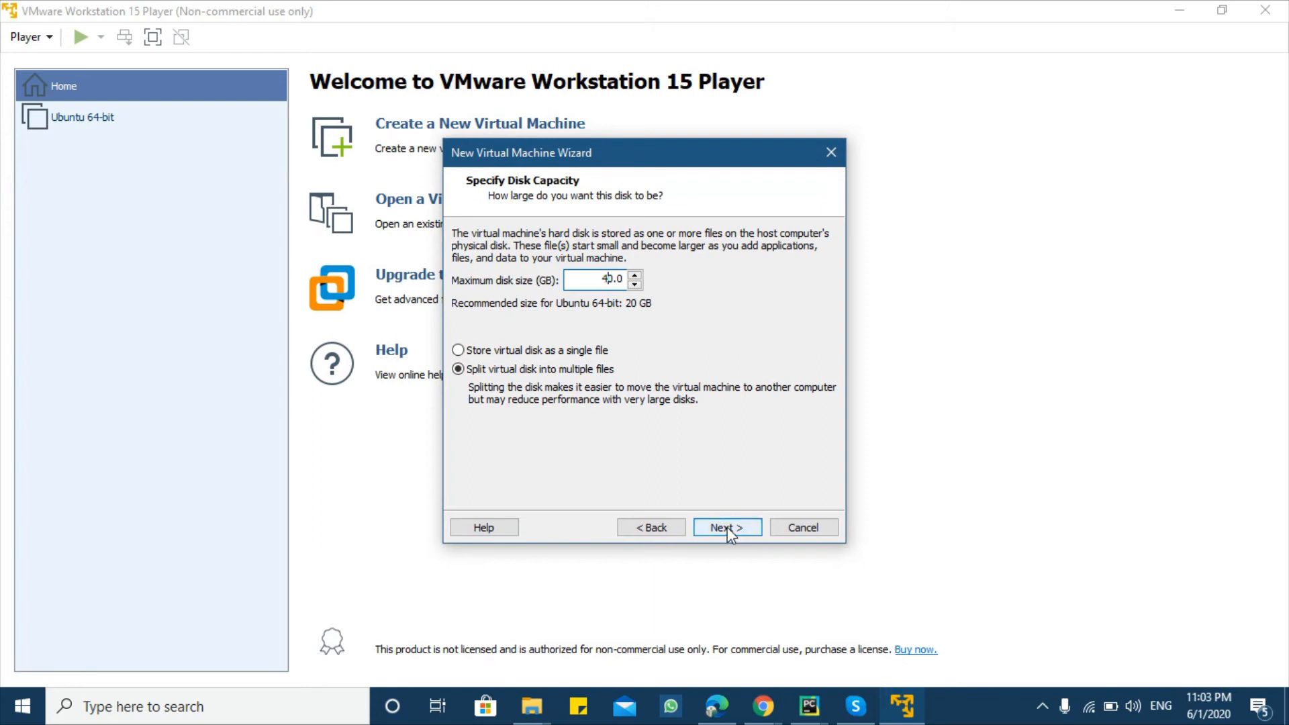
# - Review the Ready to Create summary: Ubuntu 20.04, 40 GB split disk, 2048 MB, NAT
pyautogui.click(727, 526)
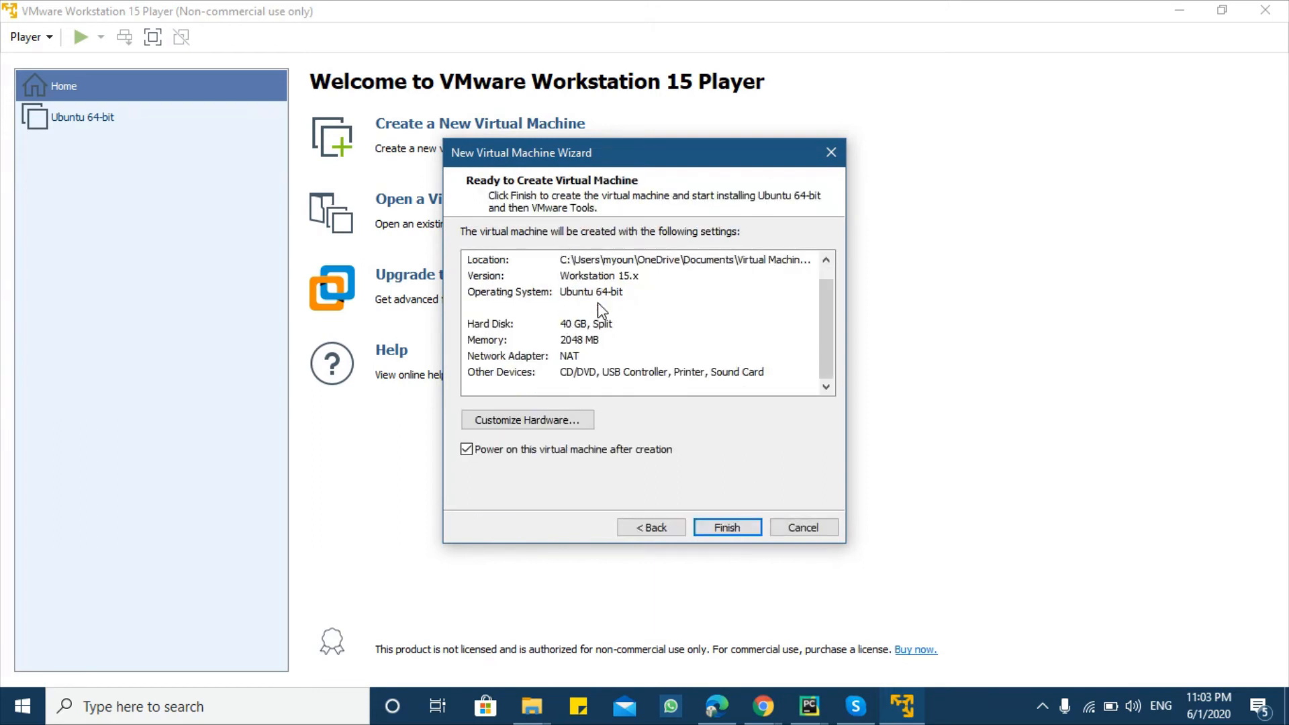
pyautogui.scroll(3)
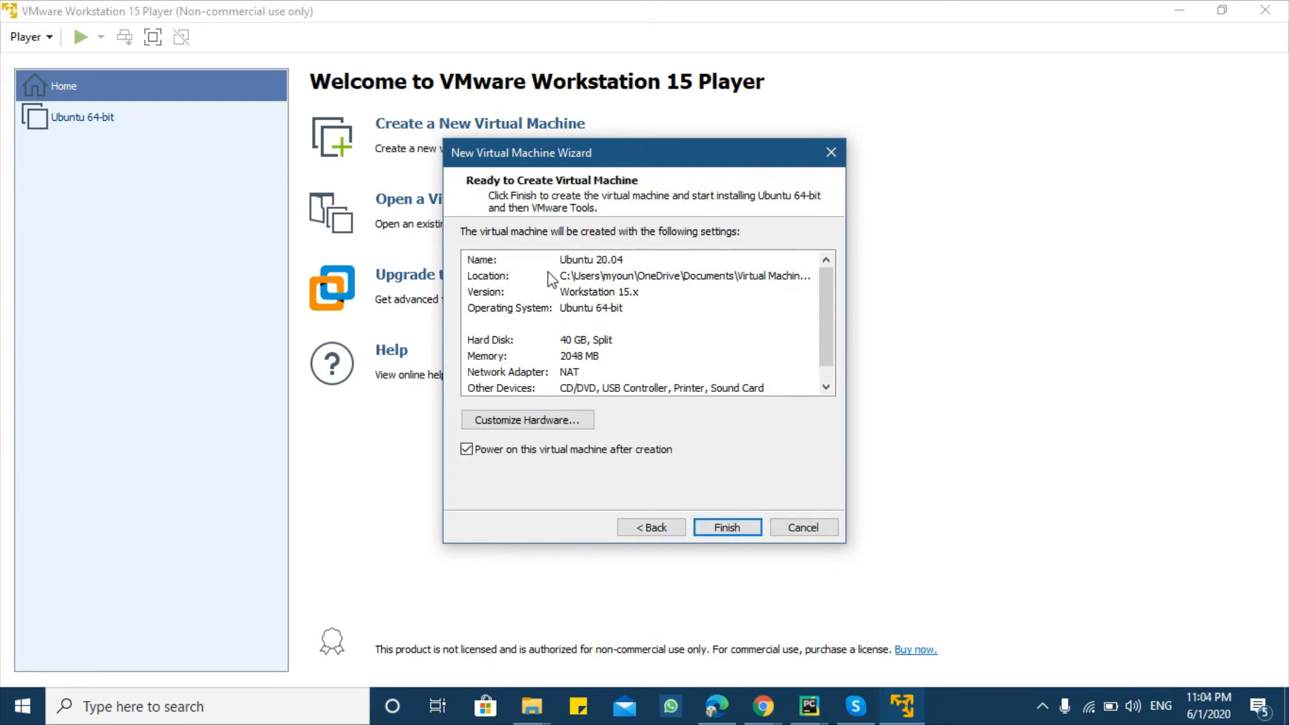
pyautogui.moveTo(584, 270)
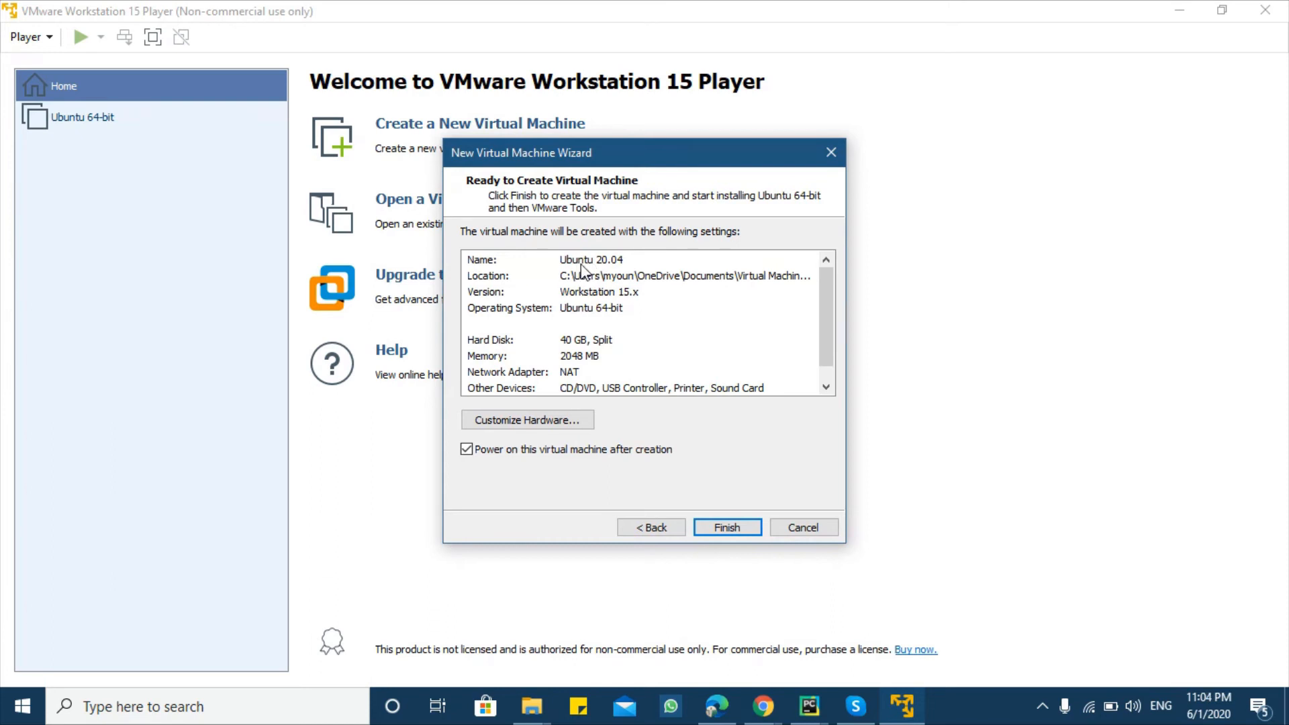
pyautogui.moveTo(598, 319)
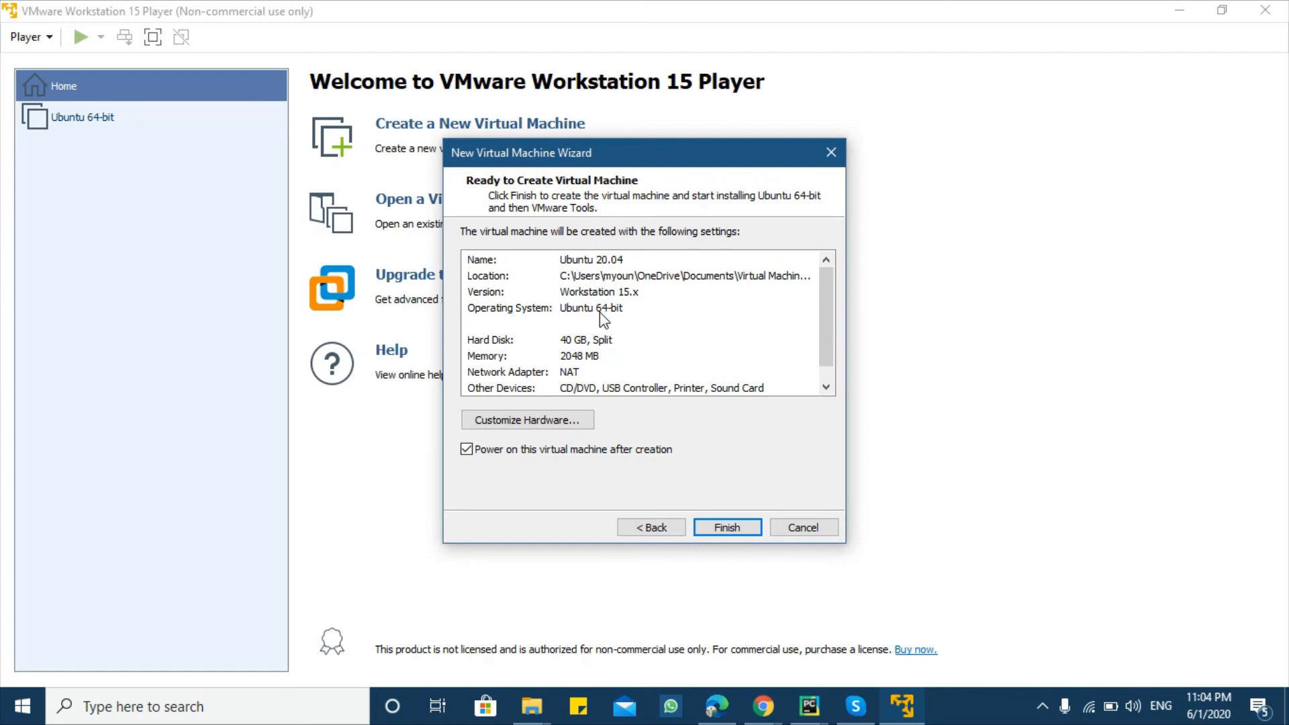
pyautogui.scroll(-3)
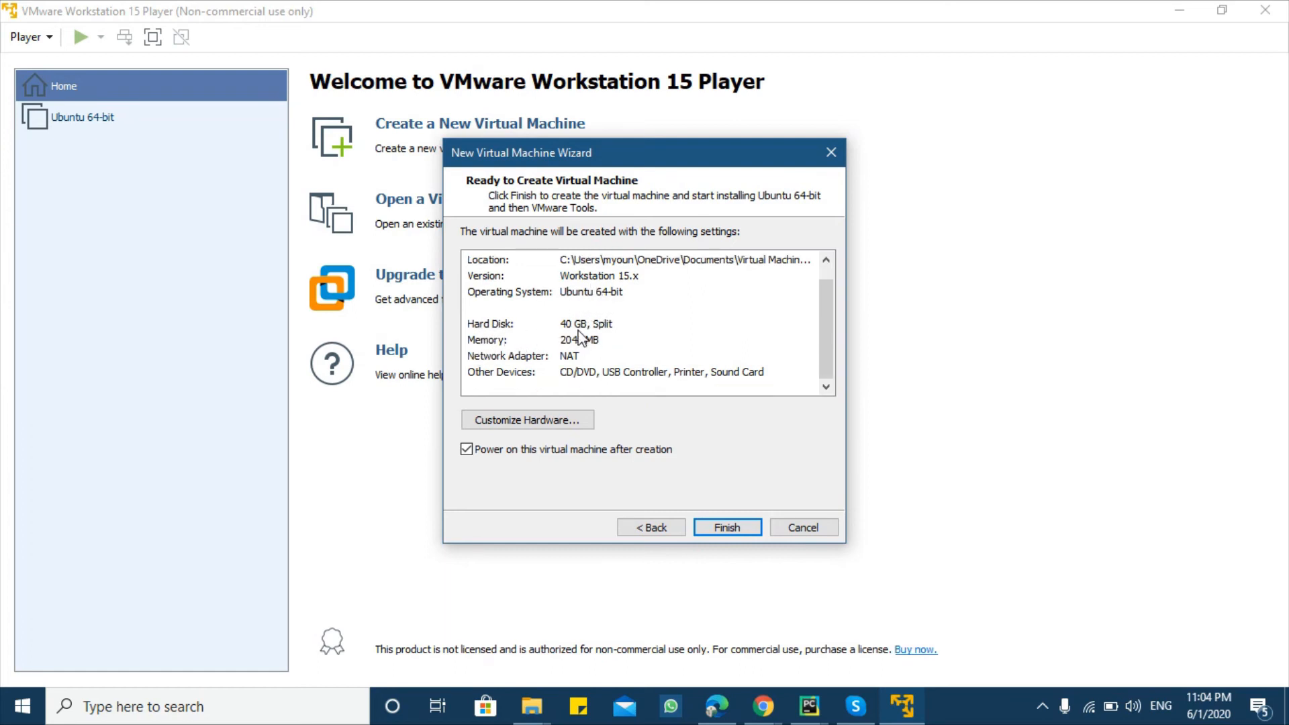
pyautogui.moveTo(572, 354)
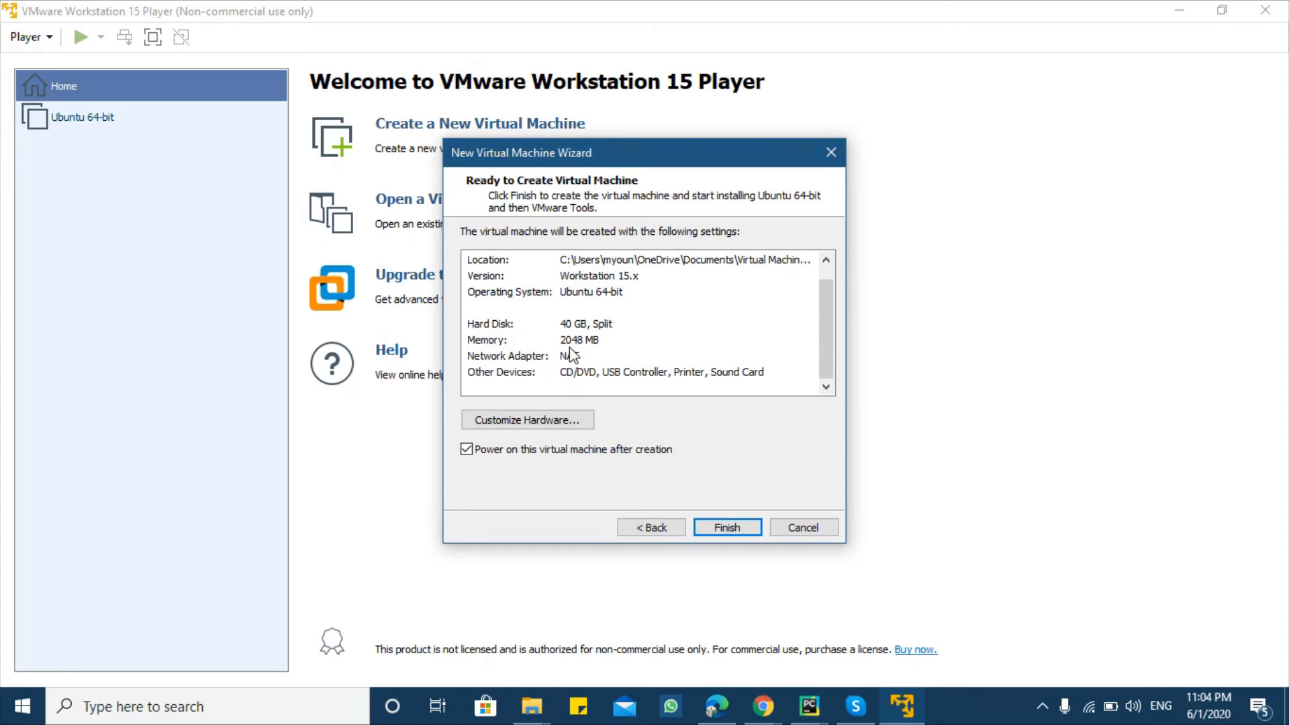
pyautogui.moveTo(584, 347)
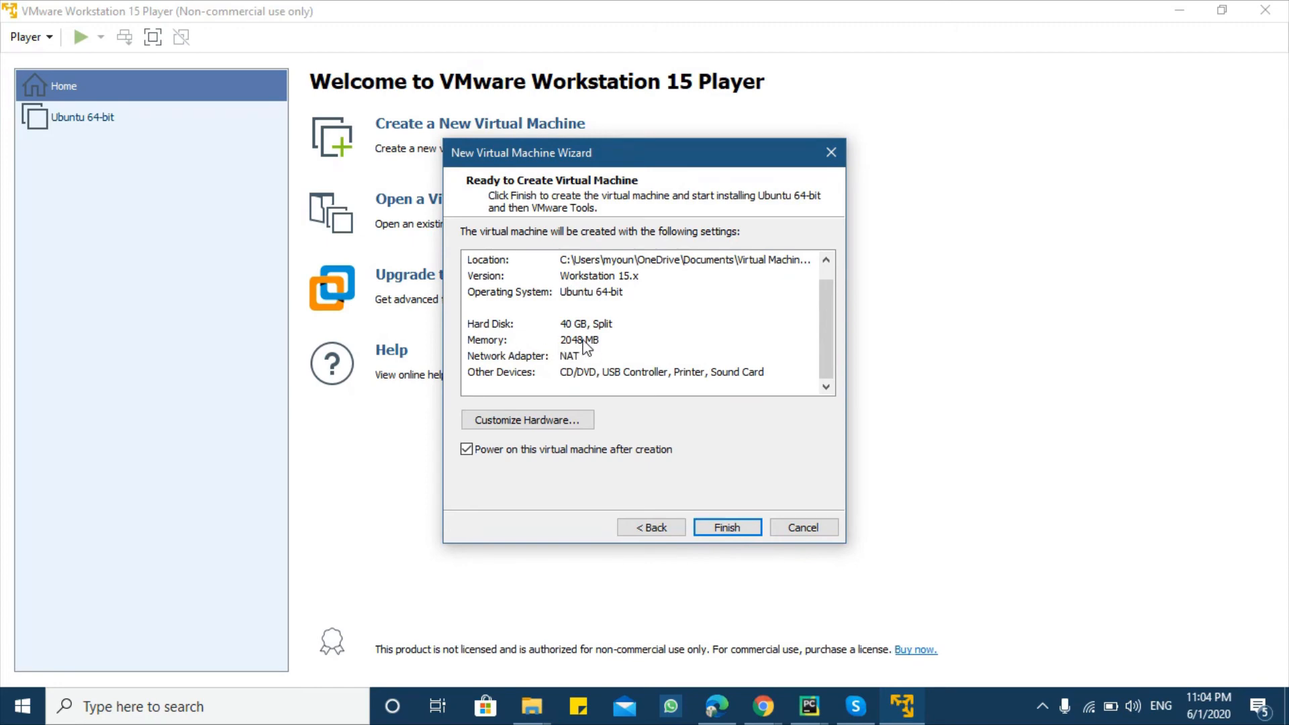
pyautogui.moveTo(551, 408)
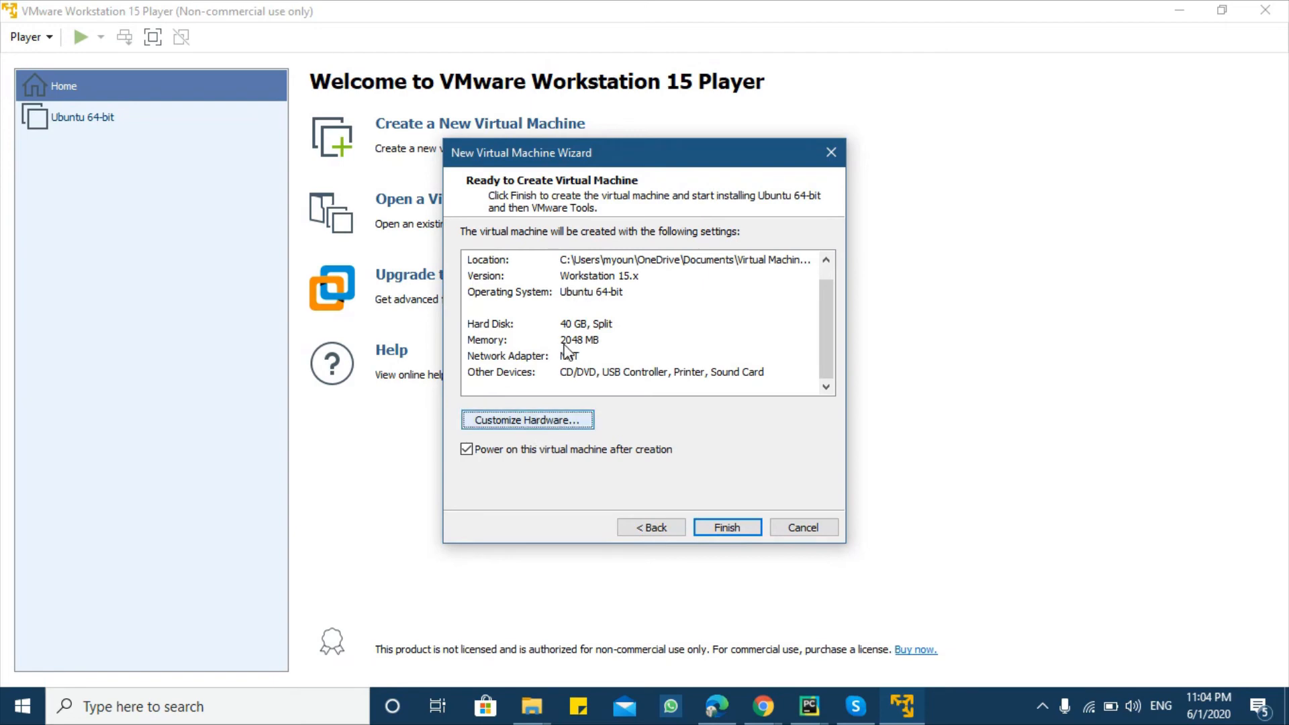
# - Enter Customize Hardware to raise the machine's memory to 8192 MB
pyautogui.click(526, 419)
pyautogui.write('8192')
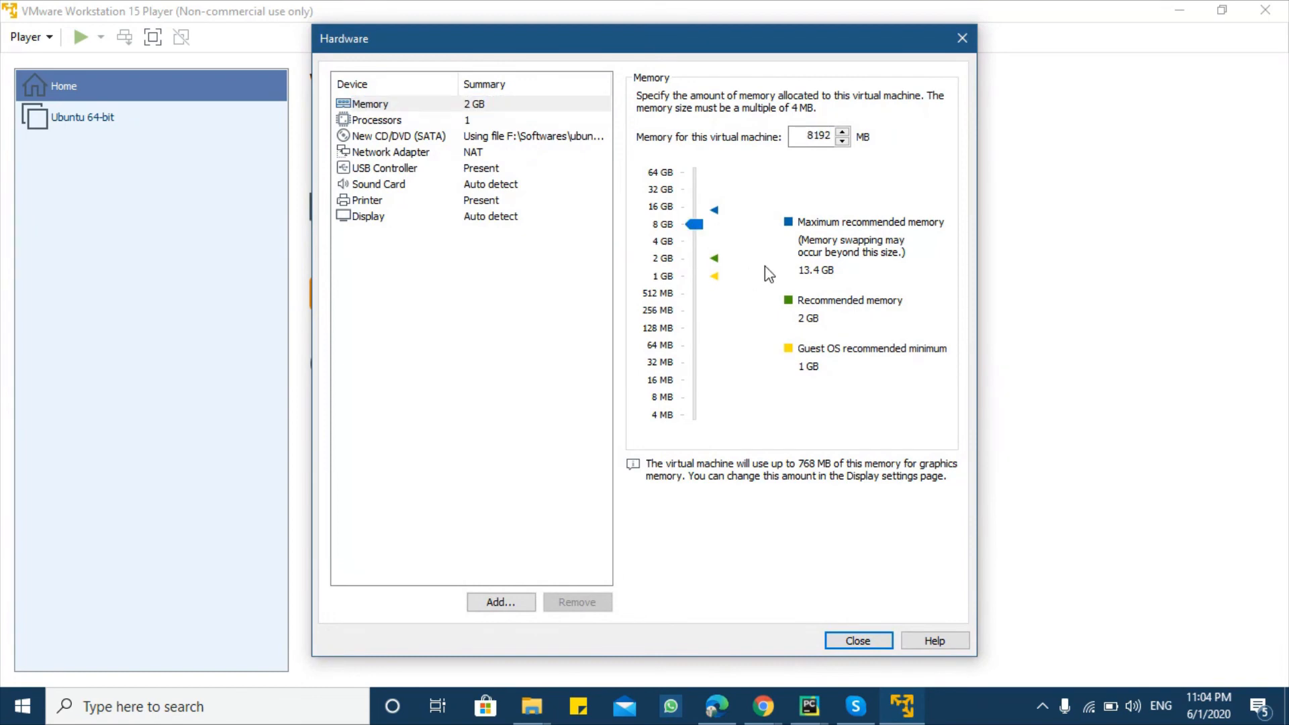
pyautogui.moveTo(576, 279)
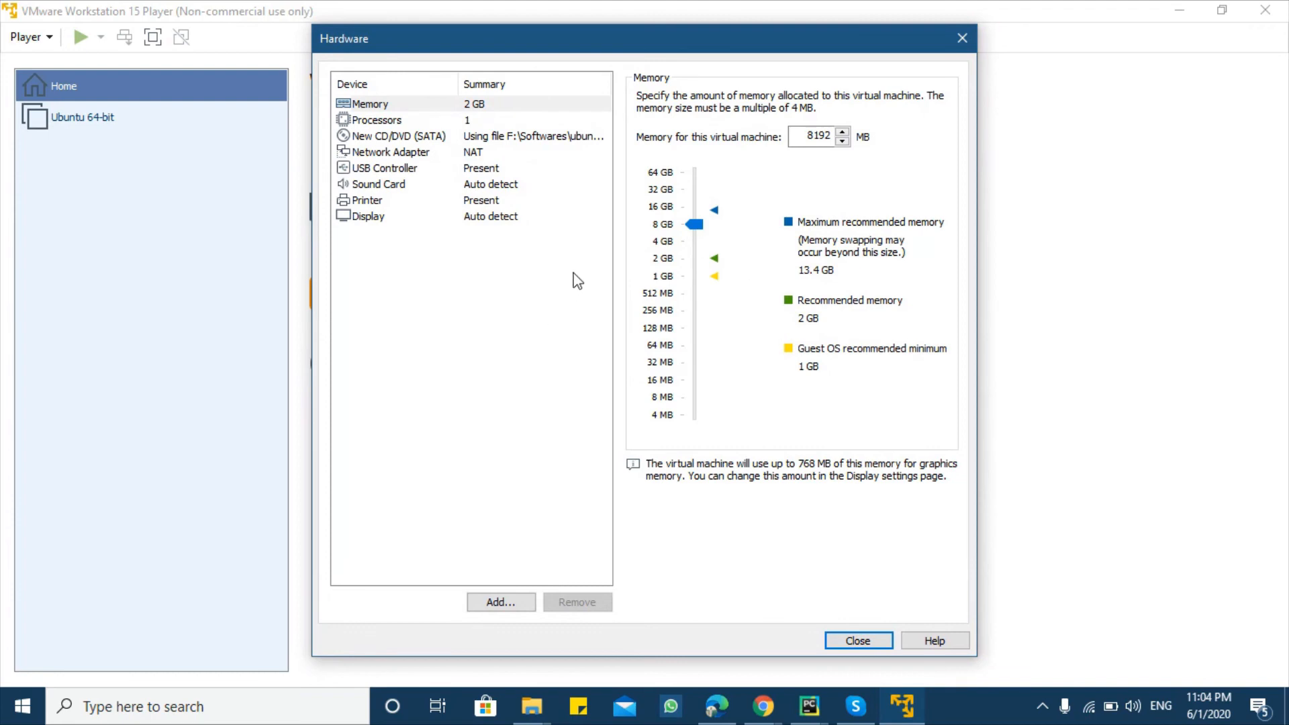
pyautogui.moveTo(673, 273)
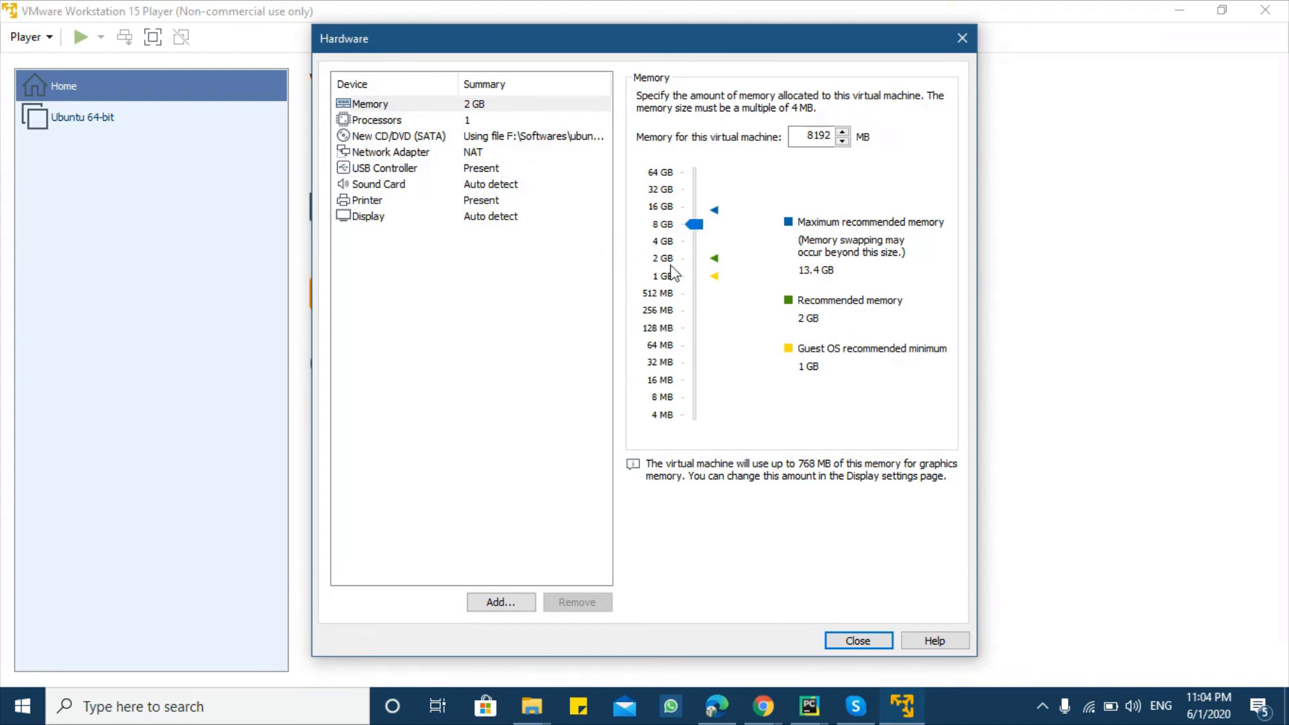
pyautogui.moveTo(765, 300)
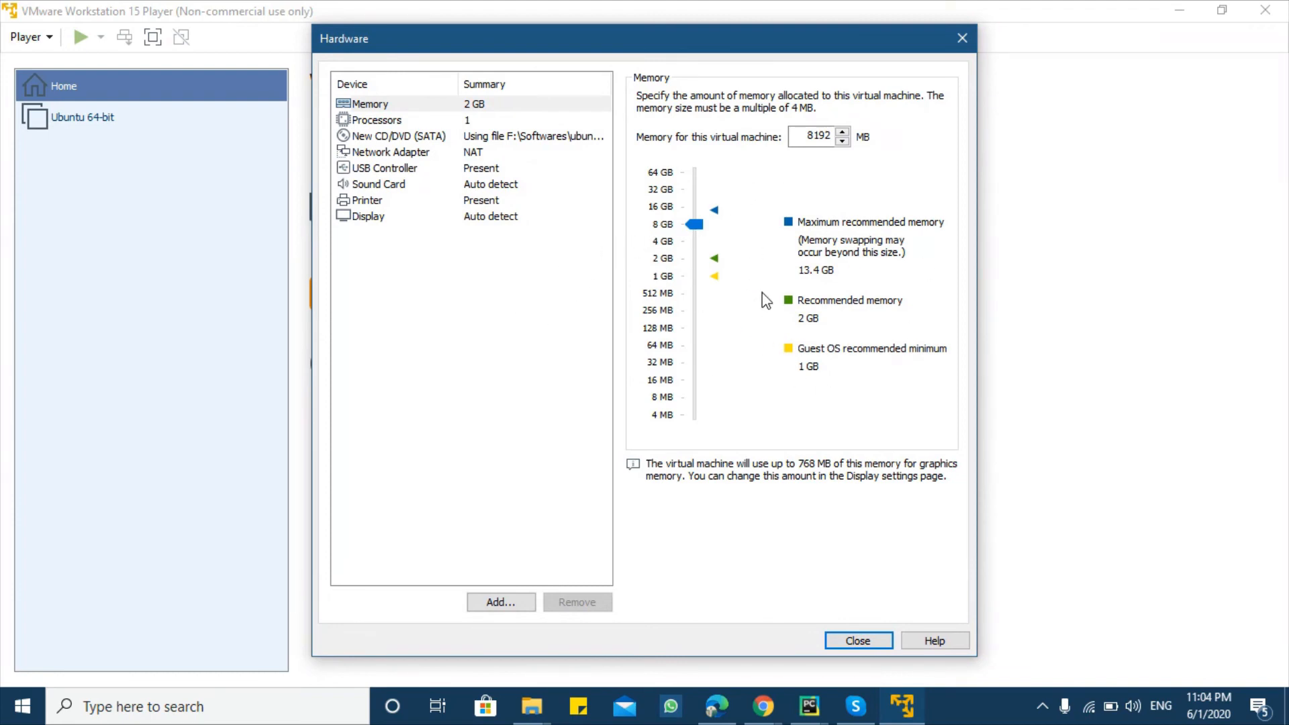
pyautogui.moveTo(802, 269)
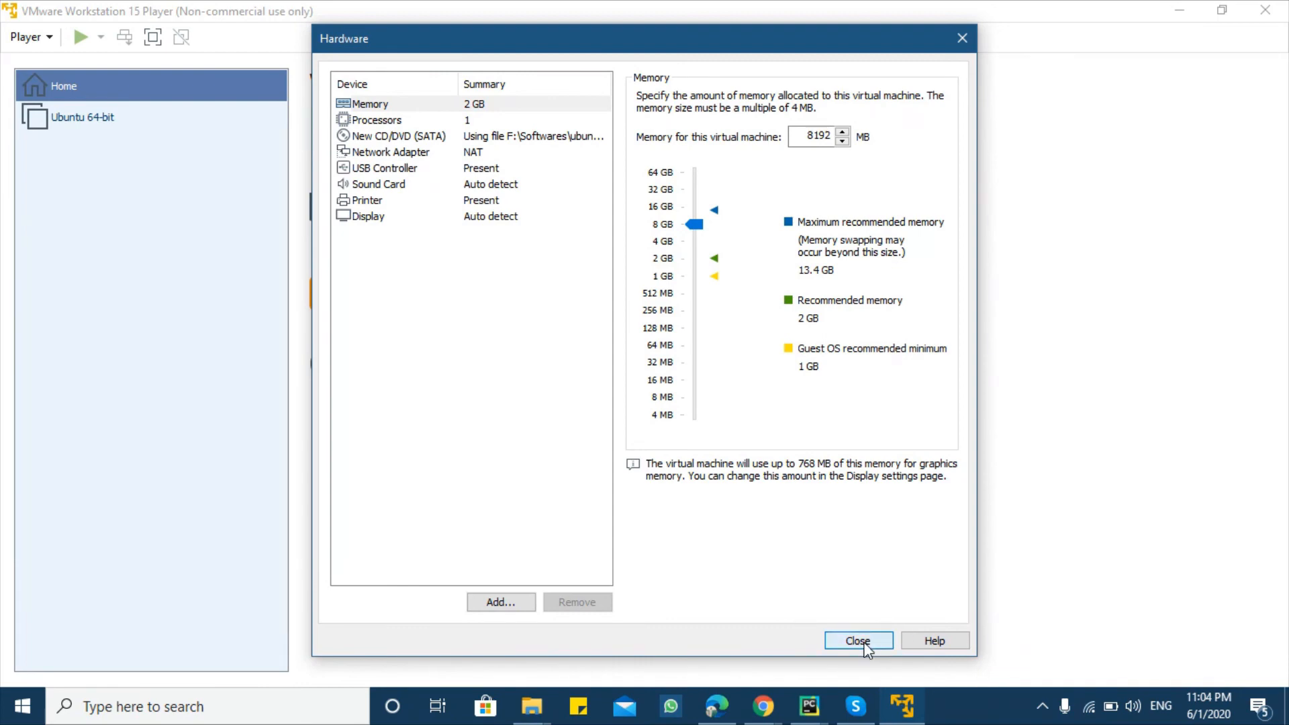
# - Apply the 8192 MB memory change and finish the wizard, creating the Ubuntu 64-bit machine
pyautogui.click(858, 640)
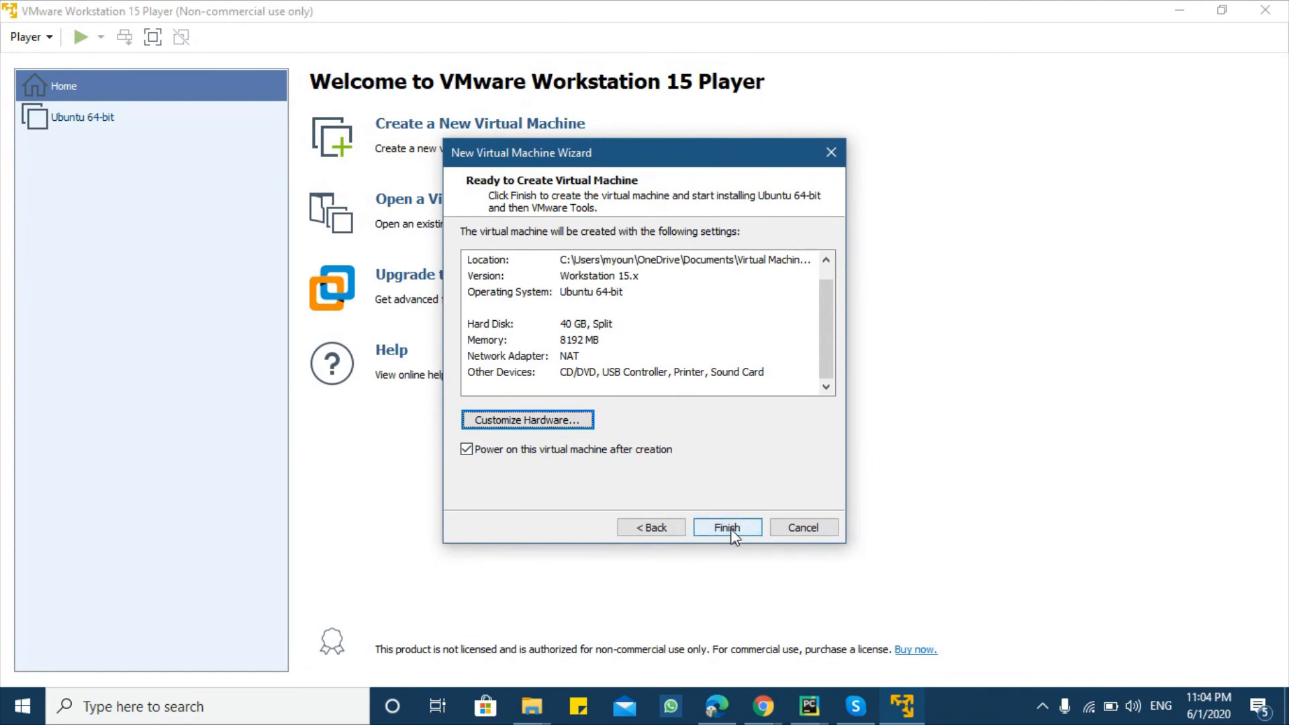
pyautogui.click(726, 527)
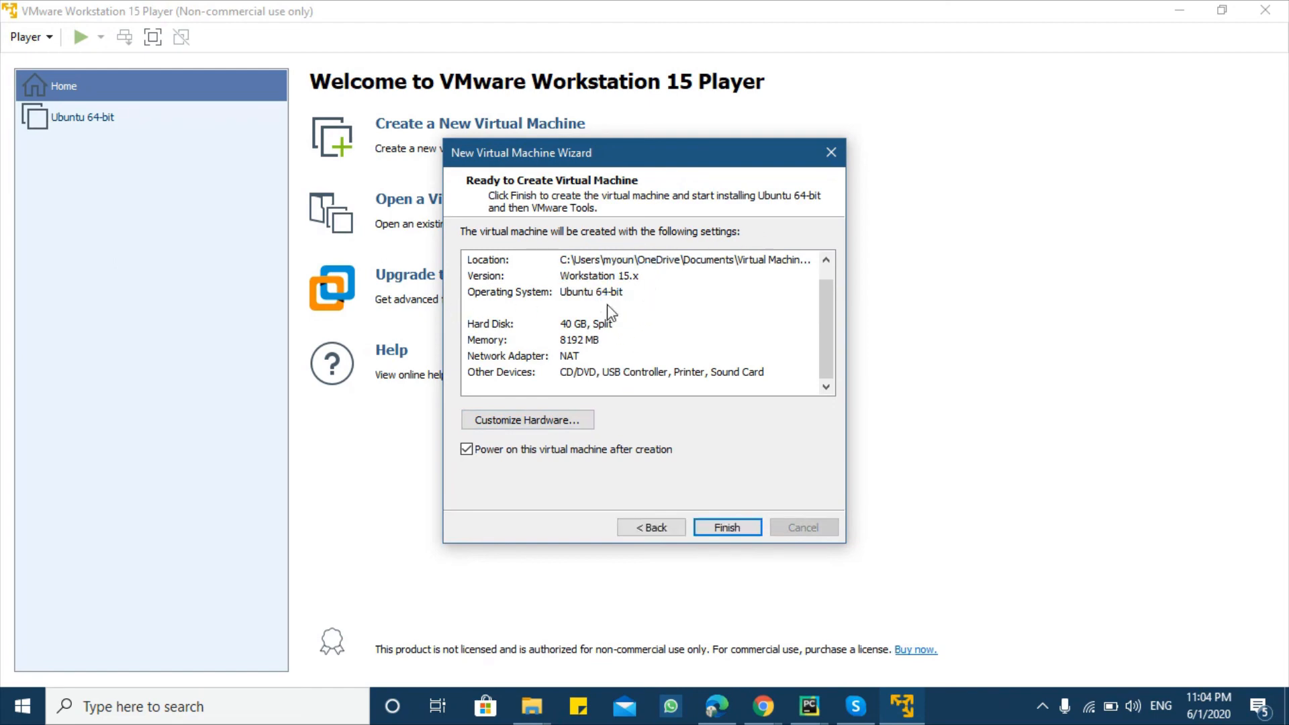
pyautogui.click(727, 527)
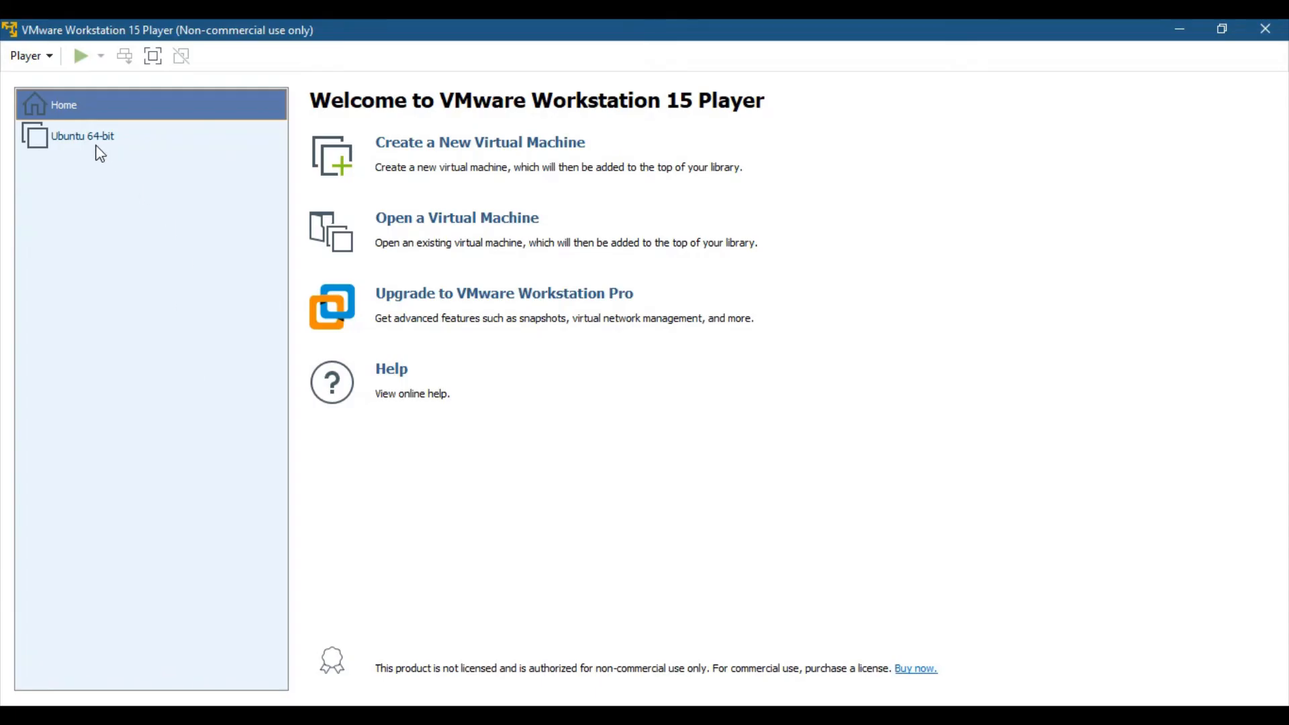
# - Select Ubuntu 64-bit (Suspended, 8 GB RAM) in the library and power it on
pyautogui.click(82, 136)
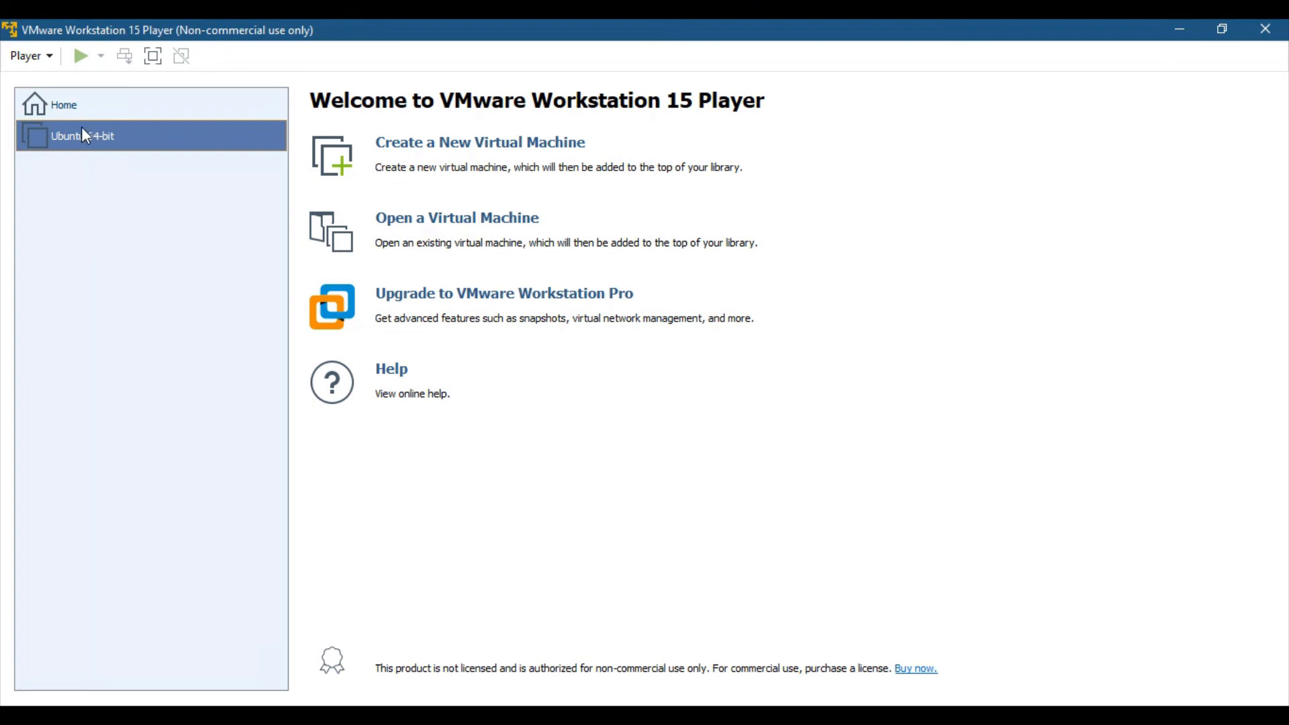
pyautogui.moveTo(152, 190)
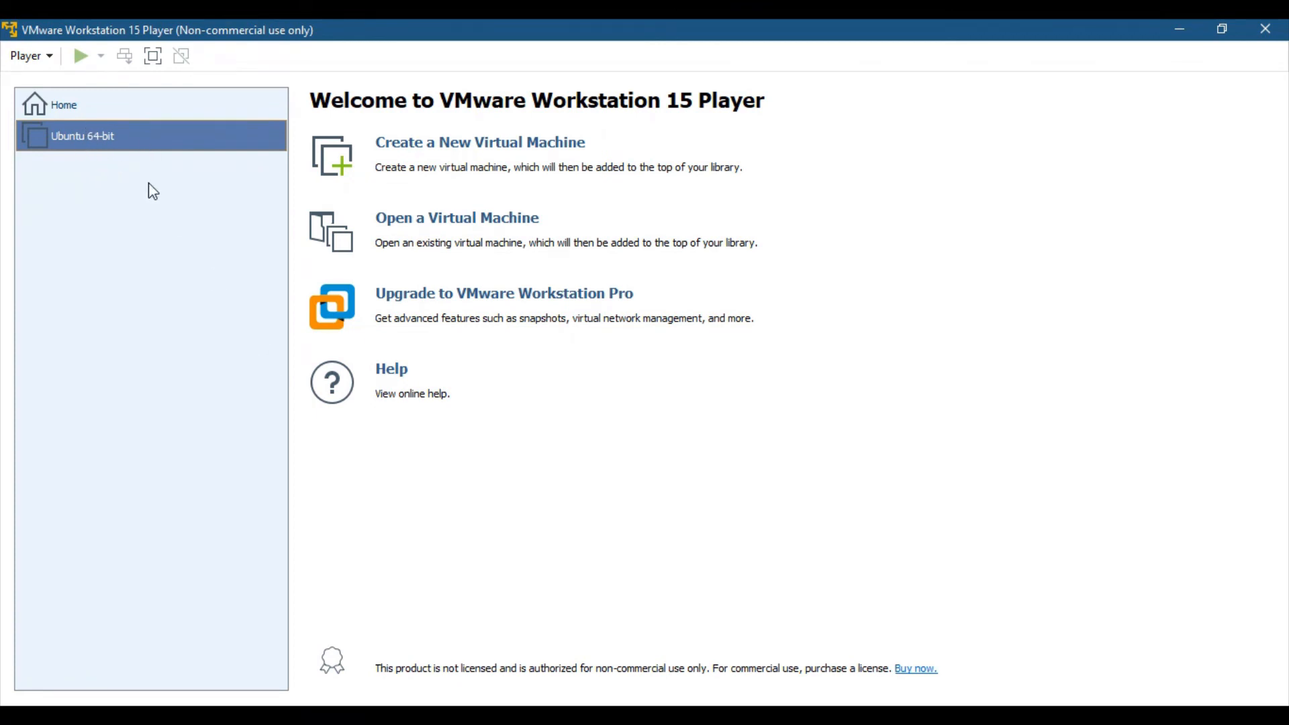
pyautogui.click(82, 136)
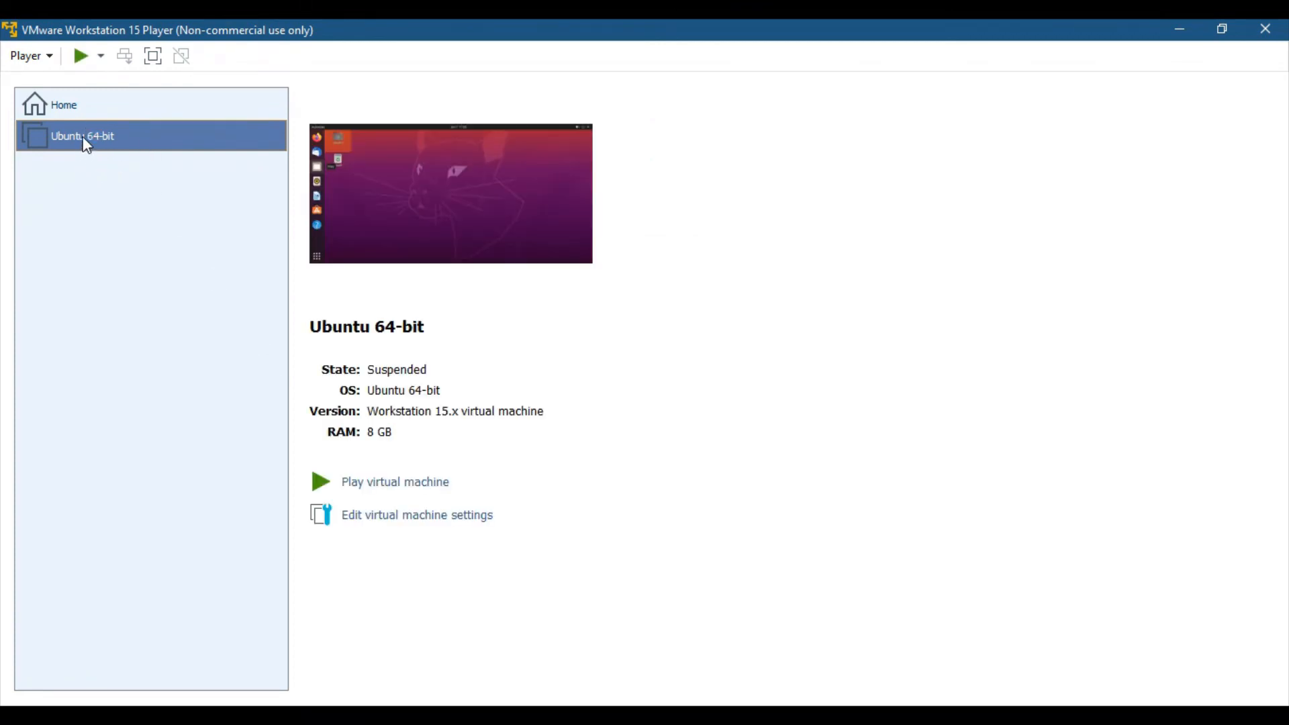
pyautogui.moveTo(375, 488)
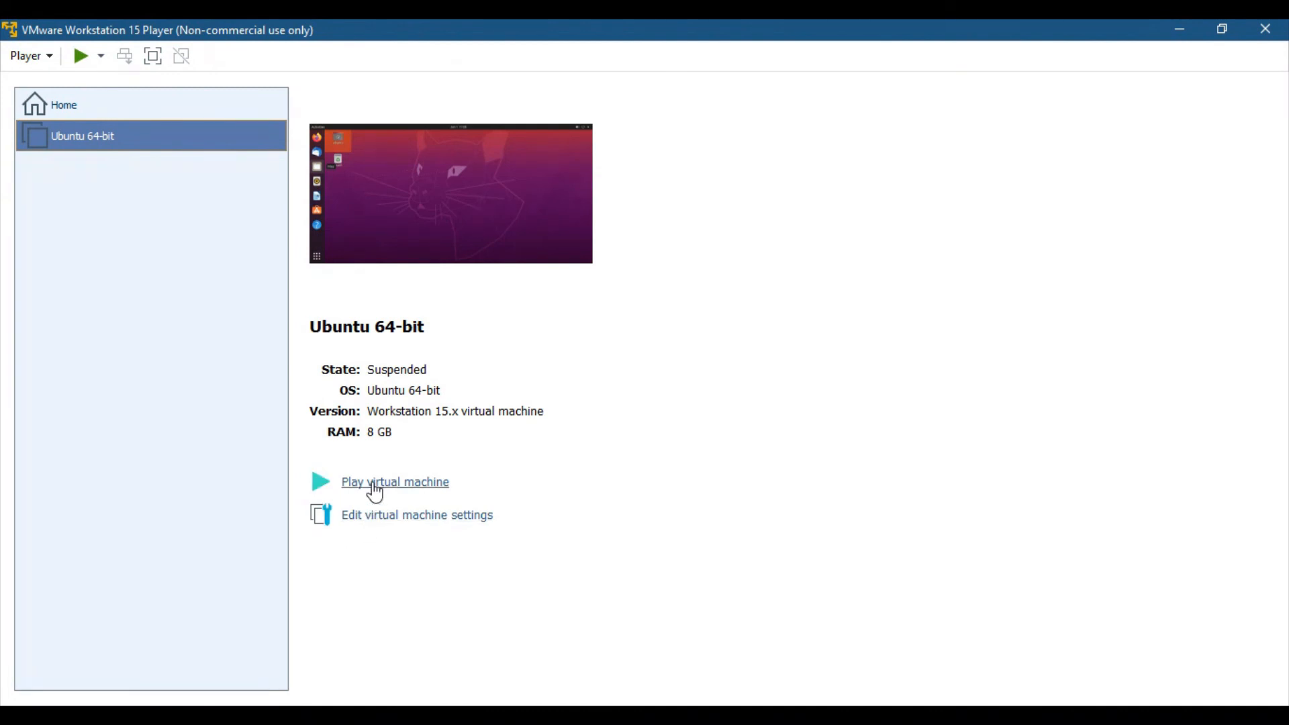
pyautogui.click(395, 482)
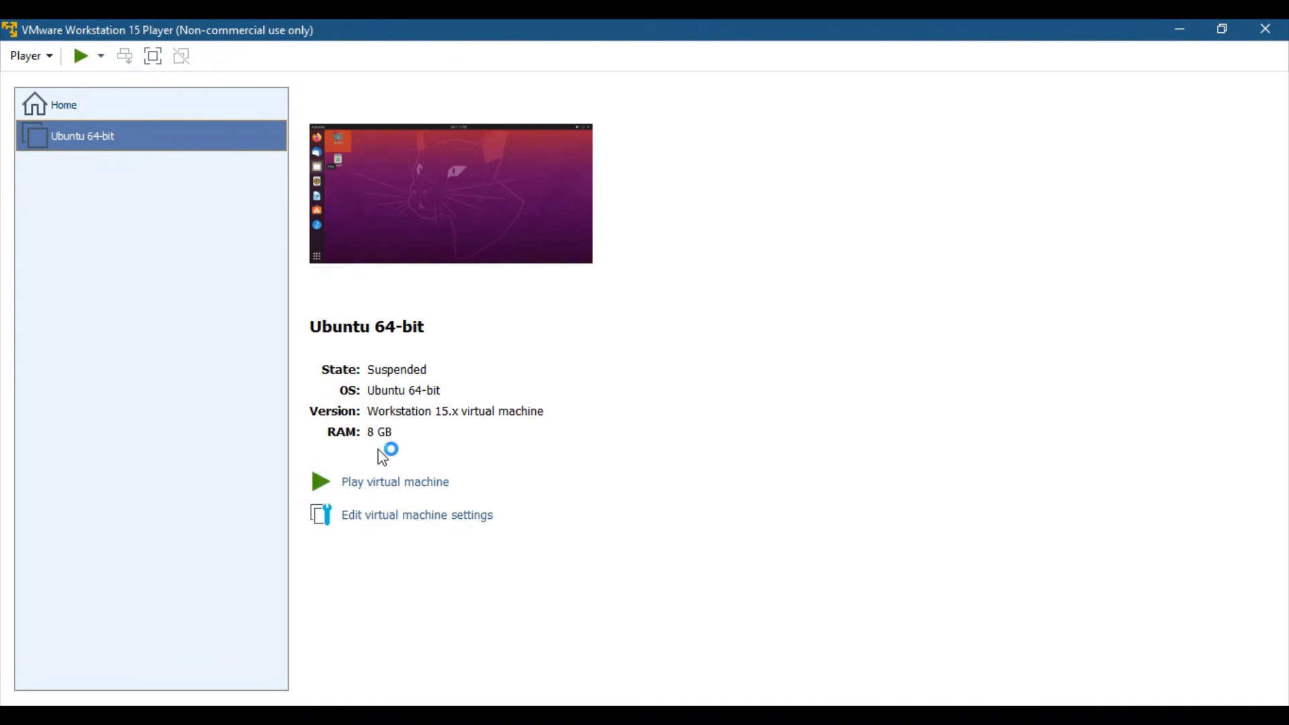
# - Let Ubuntu boot and look around its desktop with the home folder and Trash
pyautogui.click(395, 482)
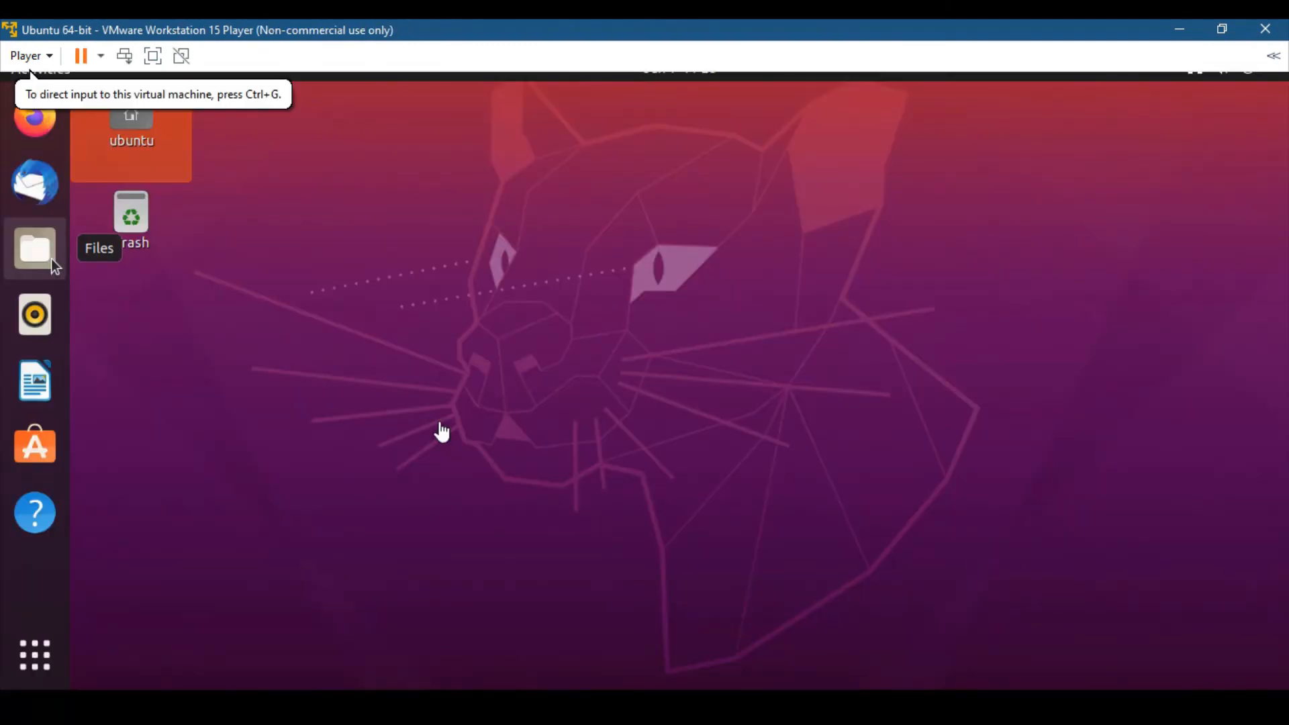
pyautogui.moveTo(458, 321)
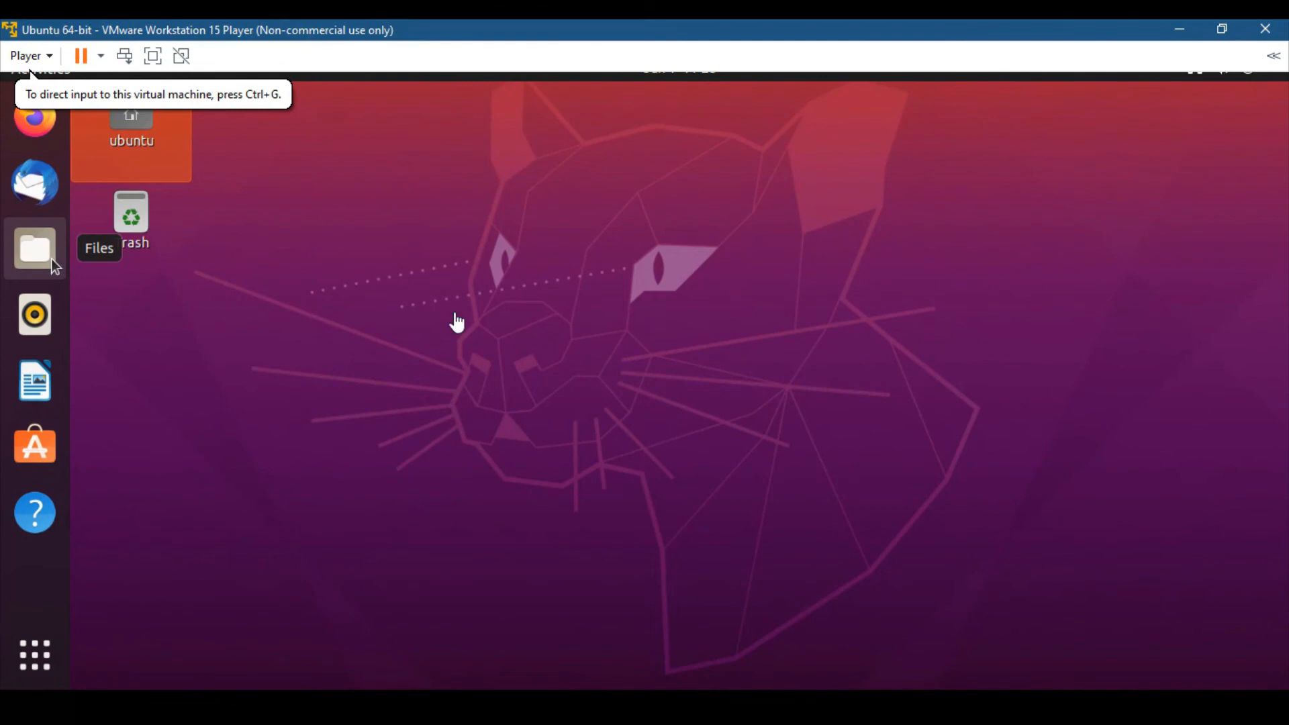
pyautogui.moveTo(229, 184)
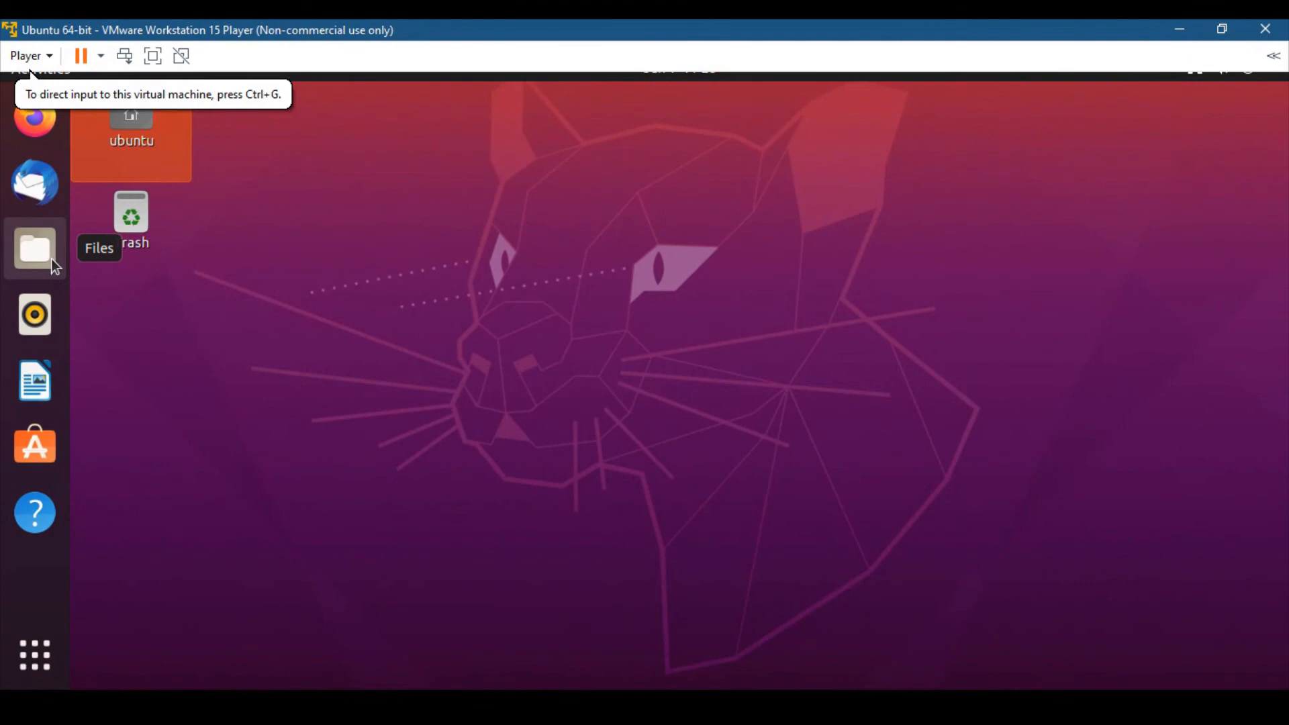
pyautogui.moveTo(17, 127)
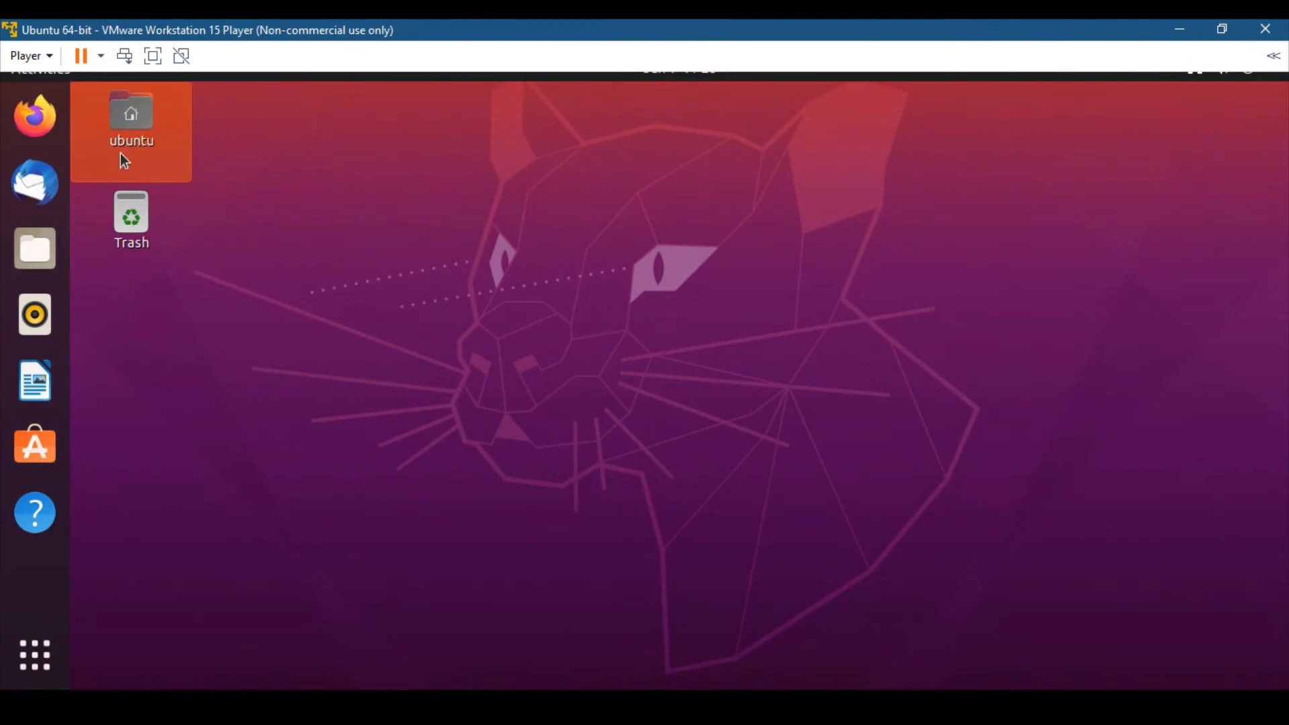
pyautogui.doubleClick(130, 115)
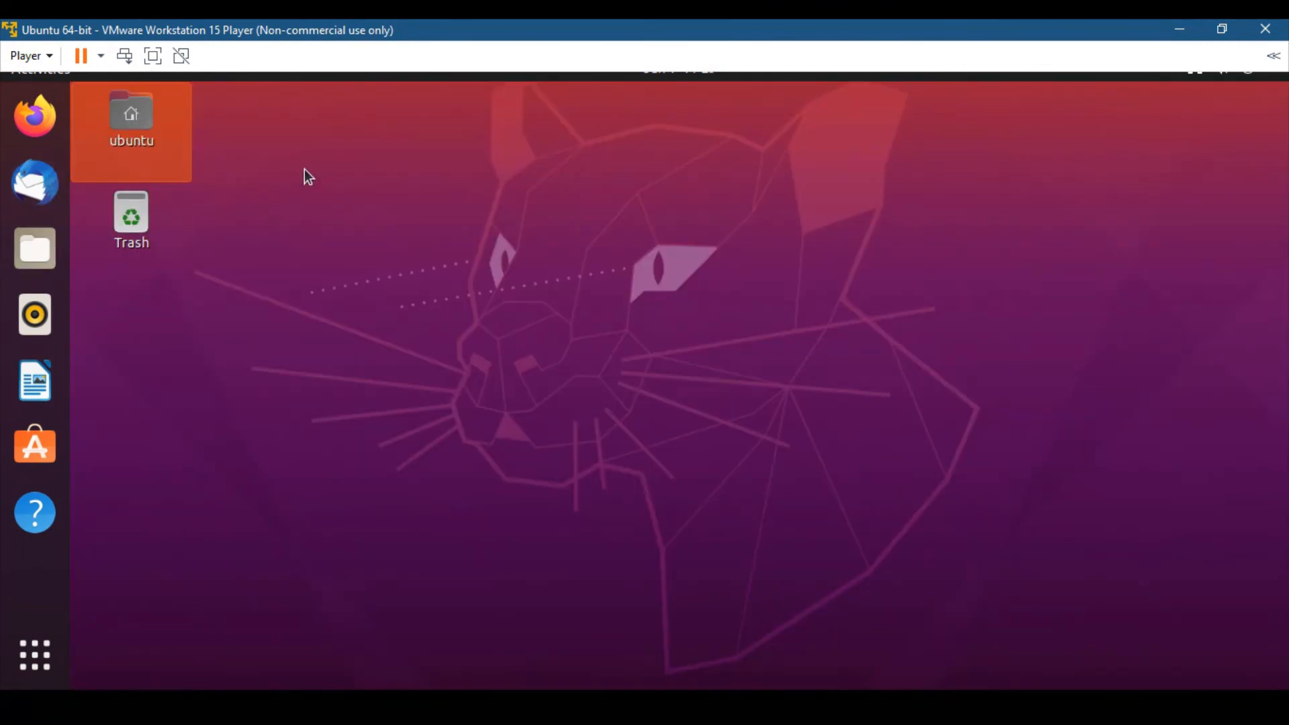
pyautogui.moveTo(123, 459)
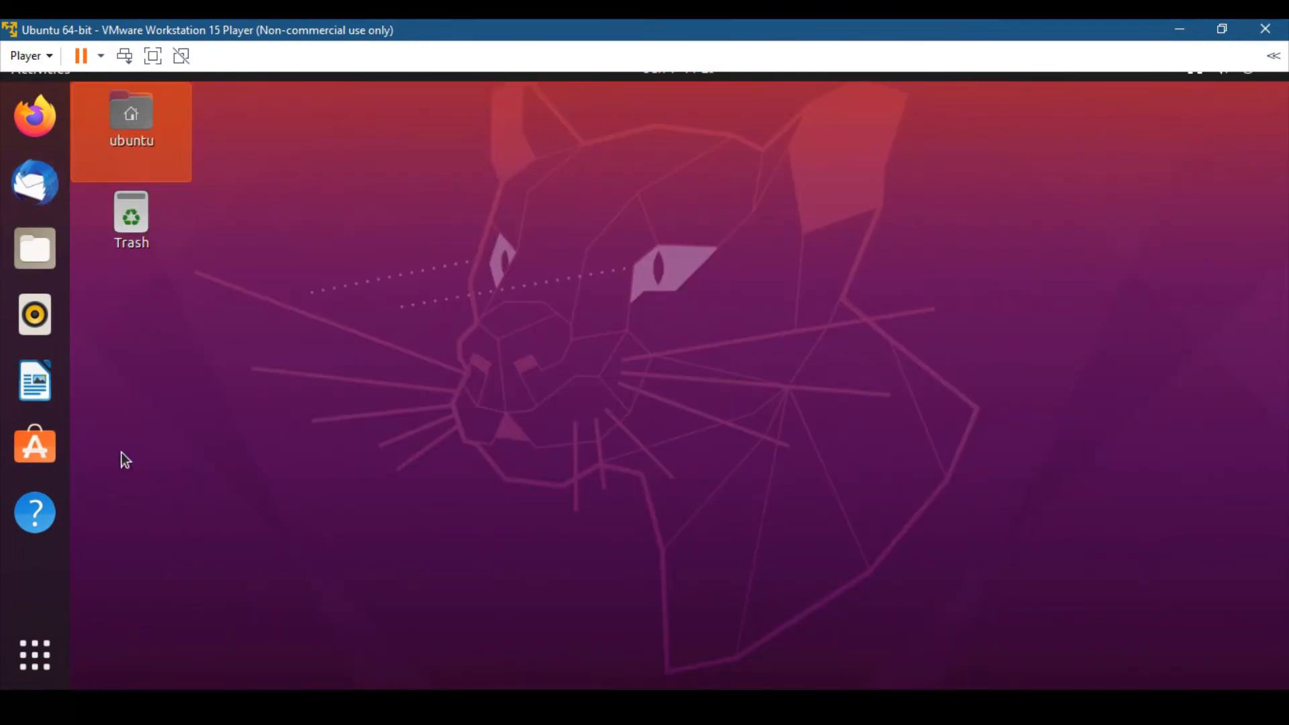
pyautogui.moveTo(120, 442)
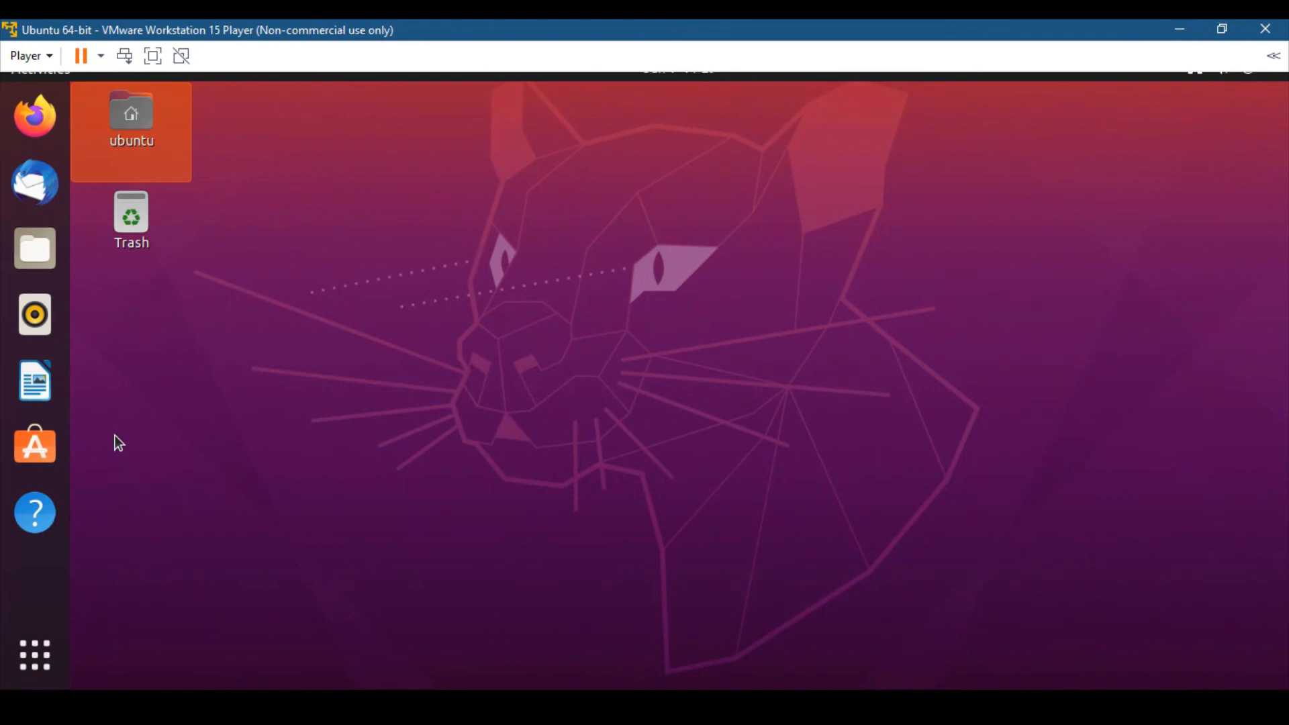
pyautogui.click(131, 218)
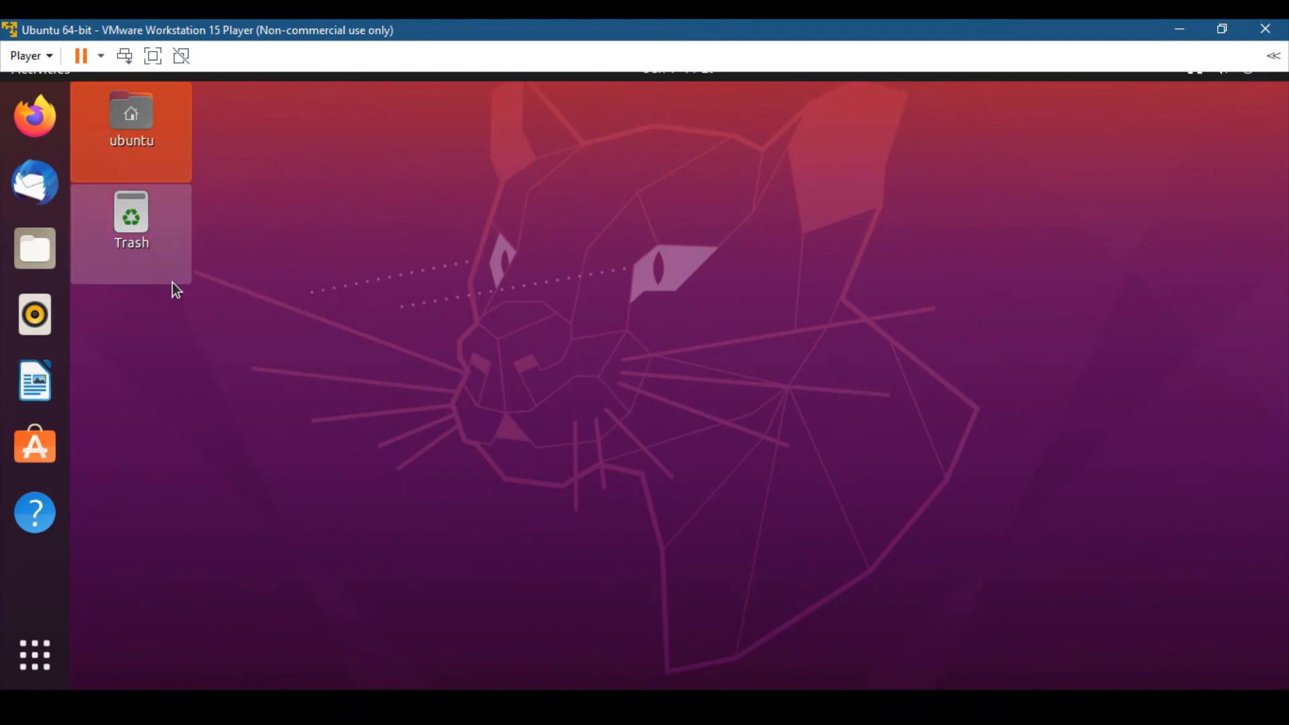
pyautogui.moveTo(131, 222)
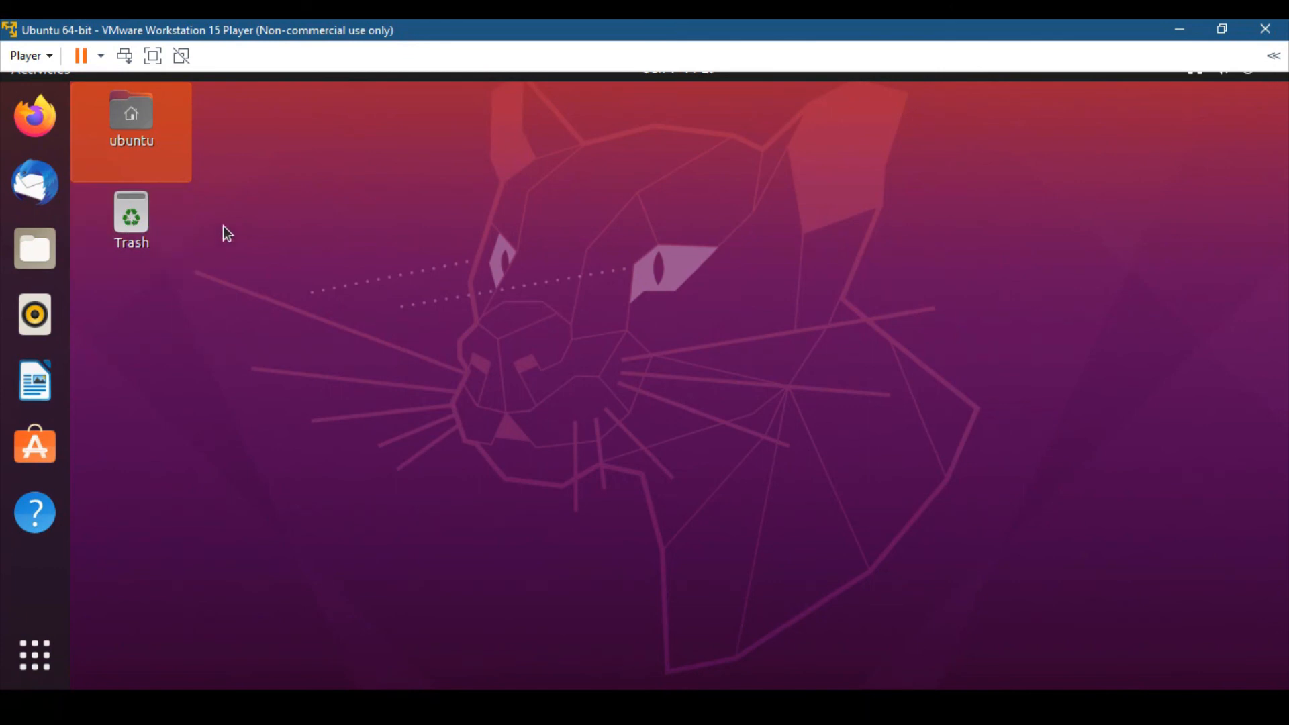
pyautogui.moveTo(815, 693)
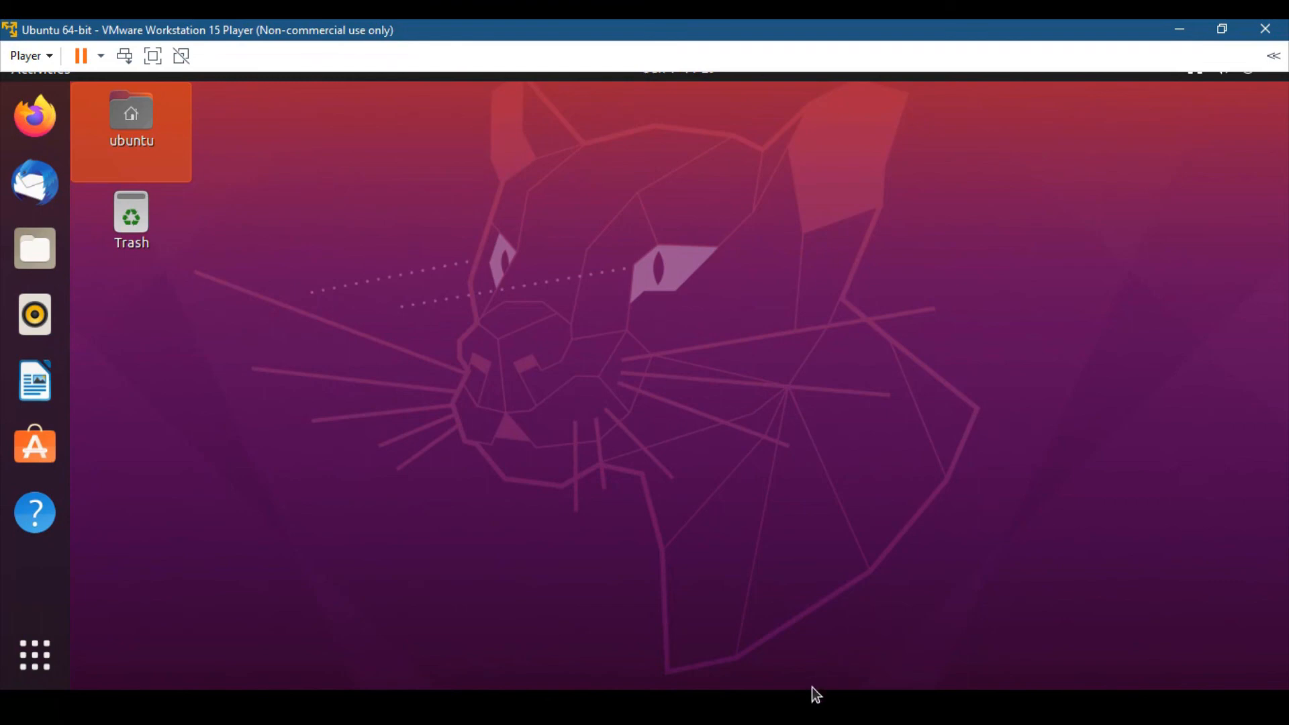